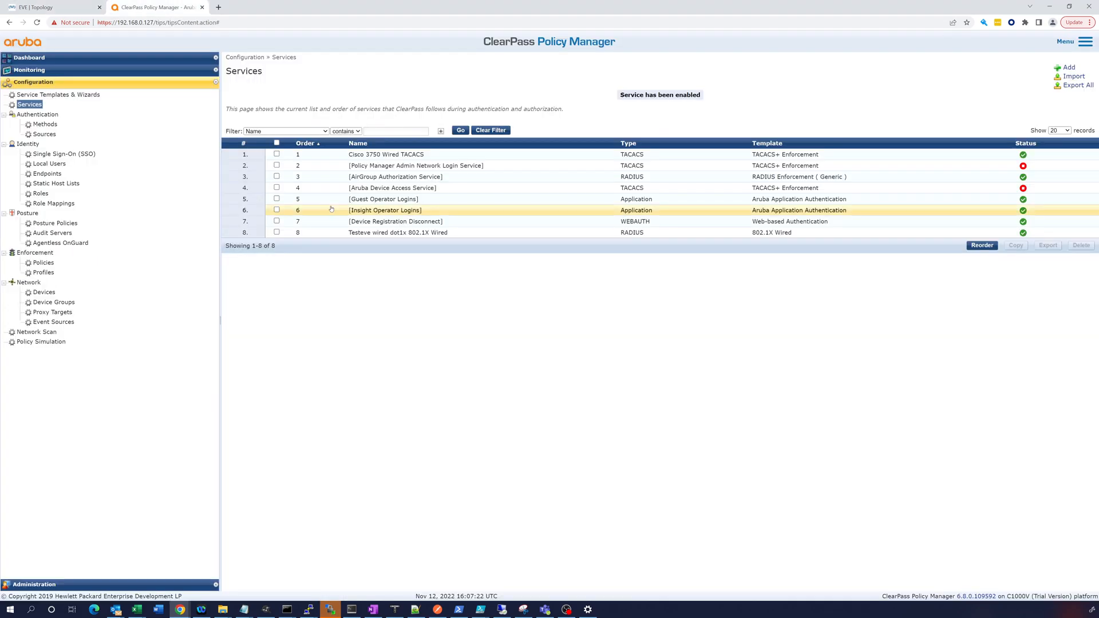
# Step: Return to the ClearPass dashboard, expand the Configuration menu, then switch to the EVE-NG lab topology
pyautogui.click(28, 57)
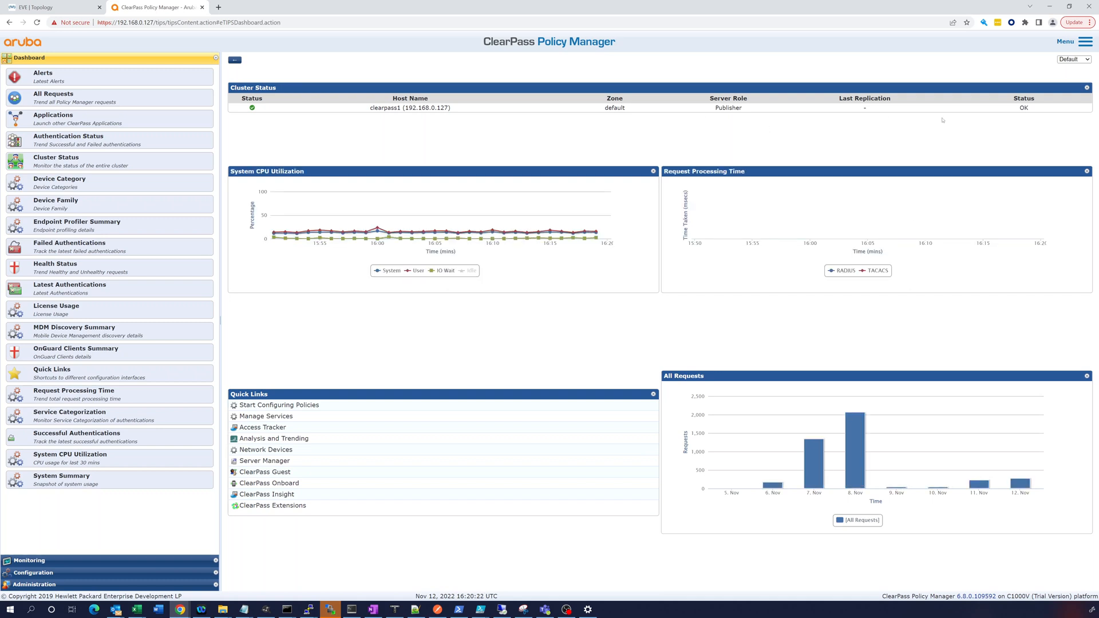
pyautogui.moveTo(158, 130)
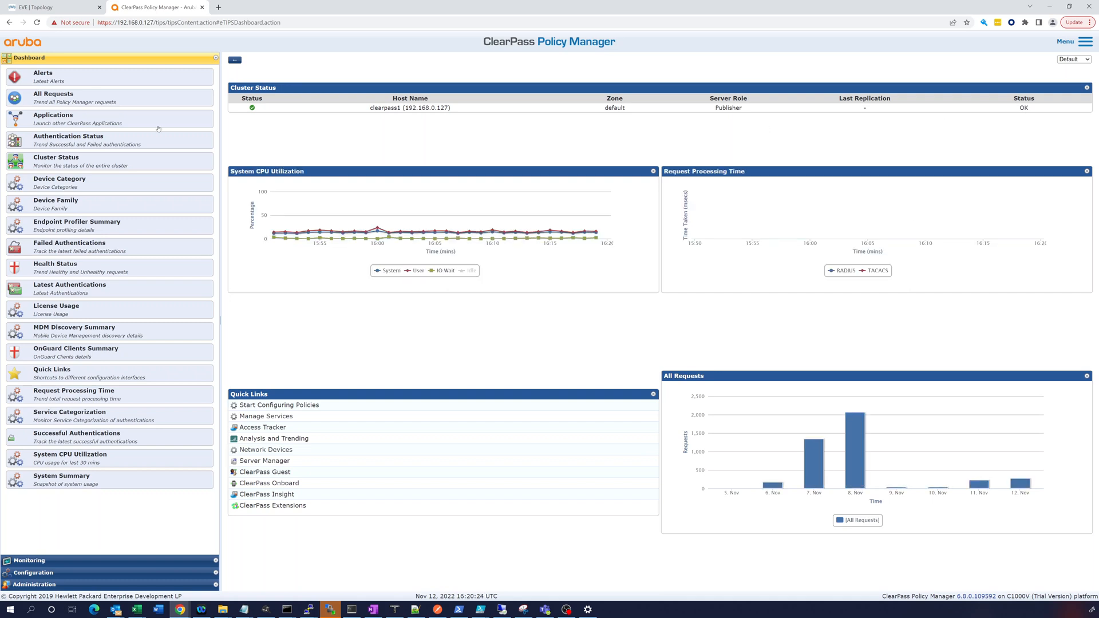
pyautogui.moveTo(62, 567)
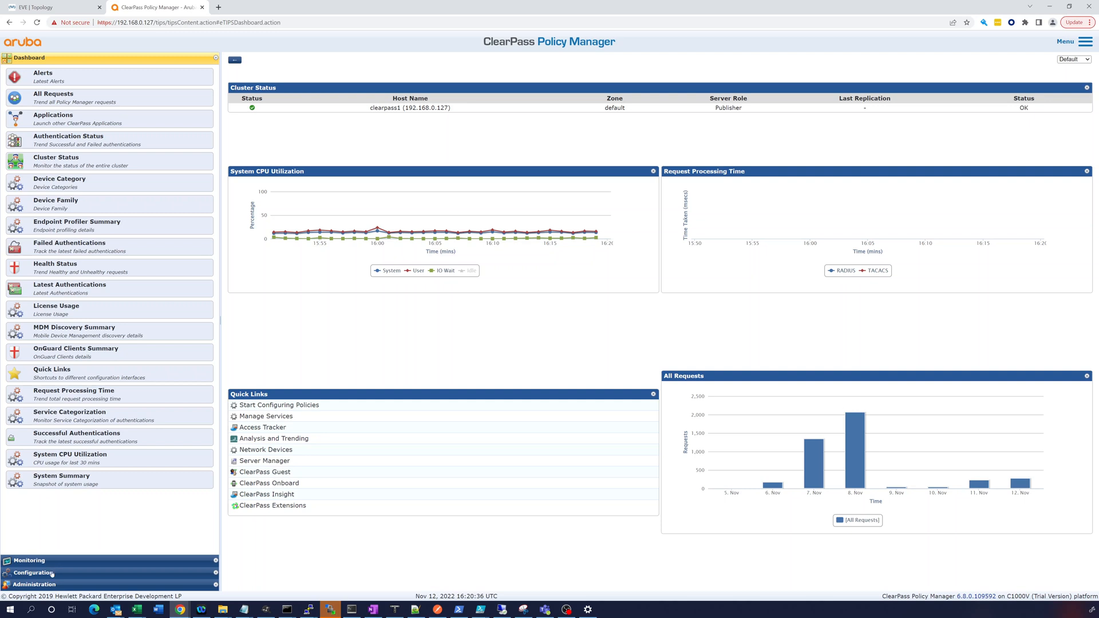
pyautogui.click(33, 572)
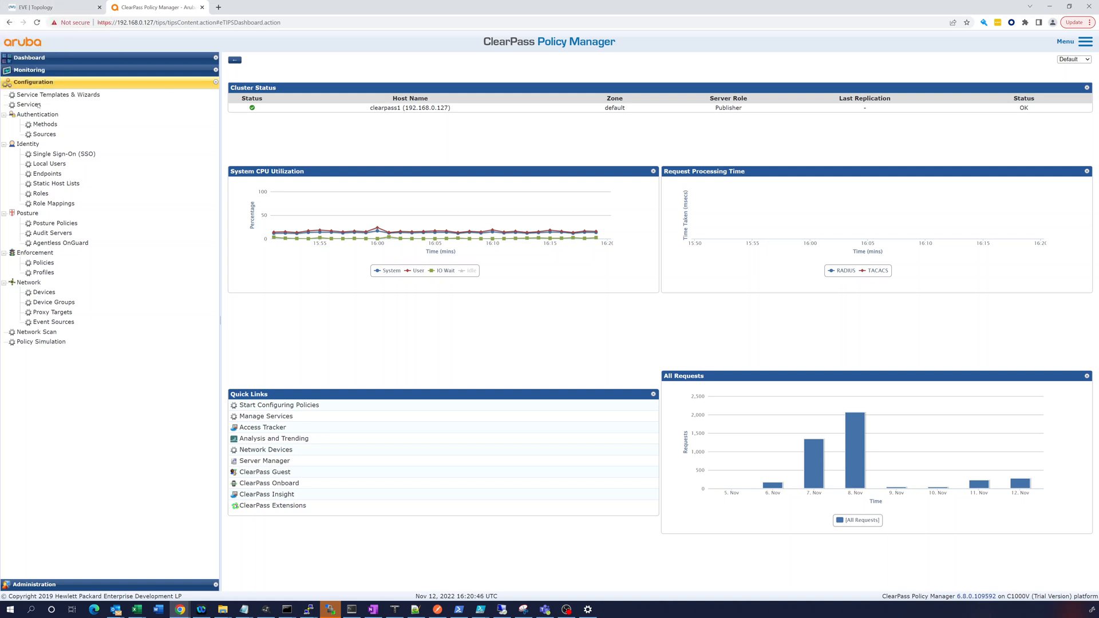
pyautogui.click(49, 7)
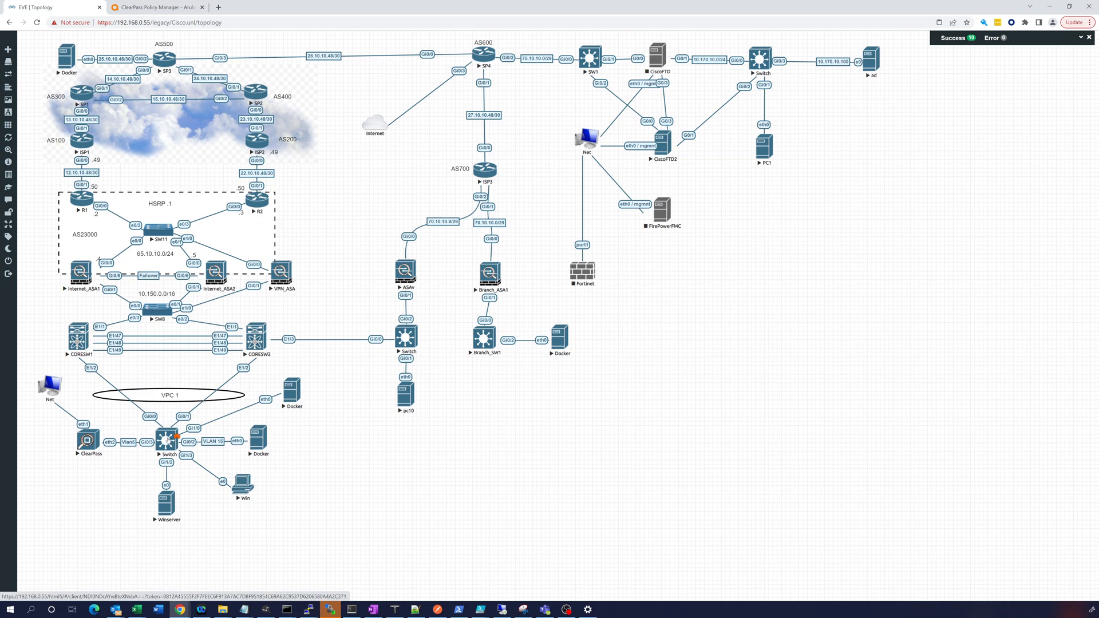
pyautogui.moveTo(168, 440)
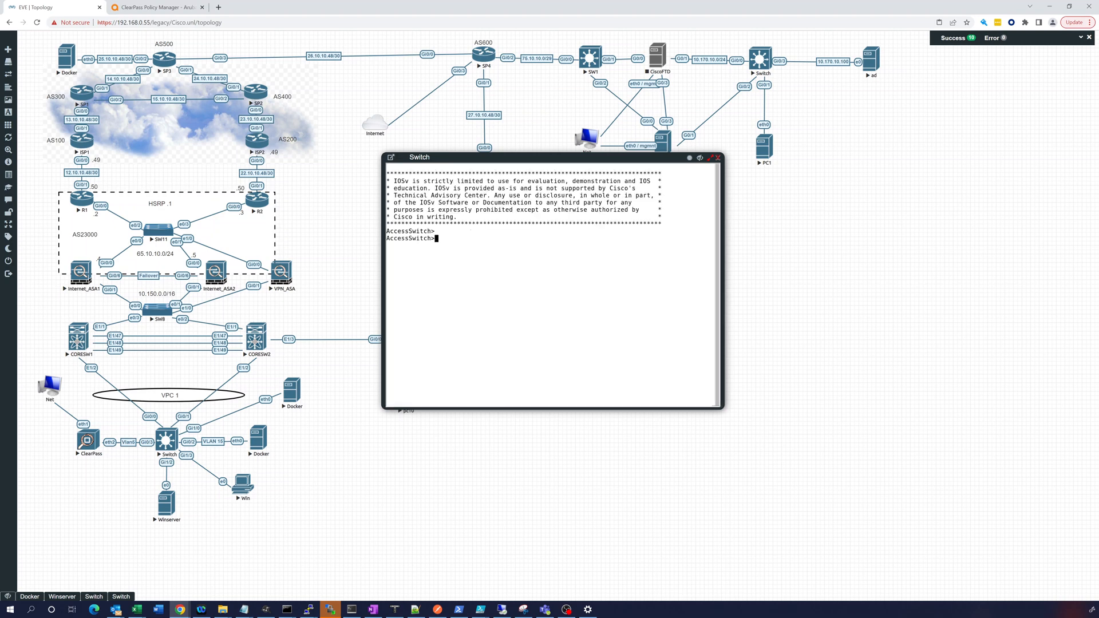
# Step: Enter enable mode on the access switch console, logging in with username and password
pyautogui.write('en')
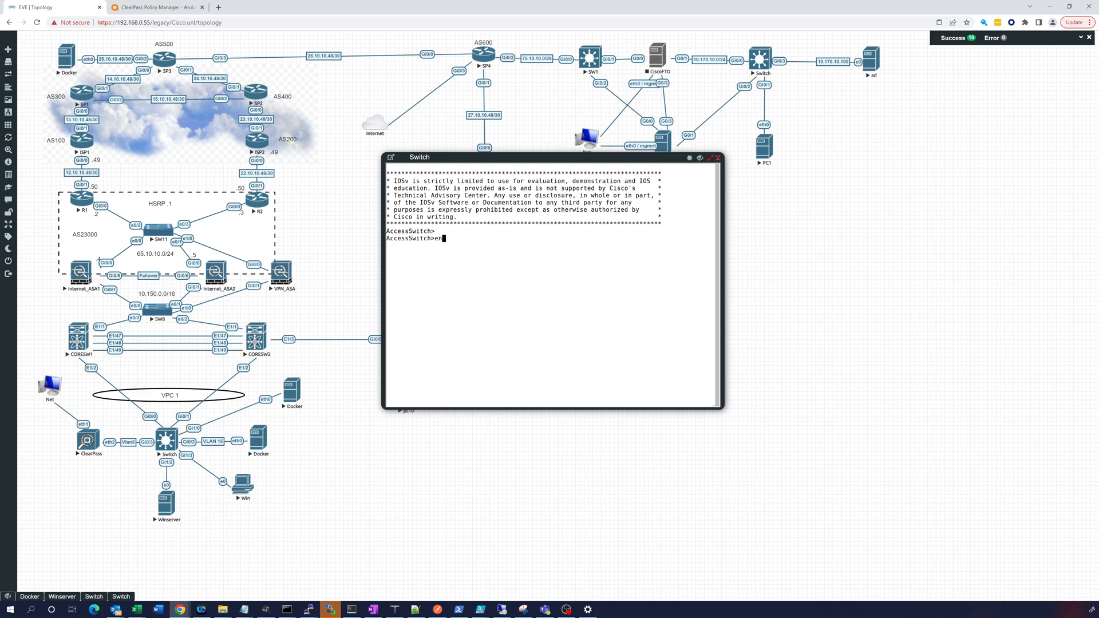
pyautogui.press('Backspace')
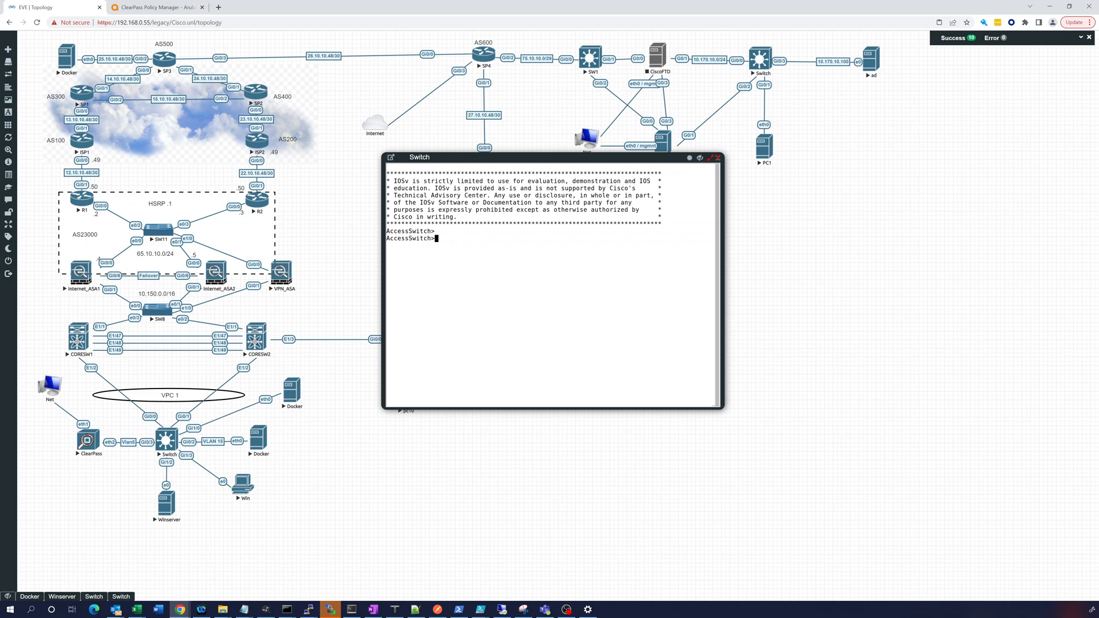
pyautogui.write('en')
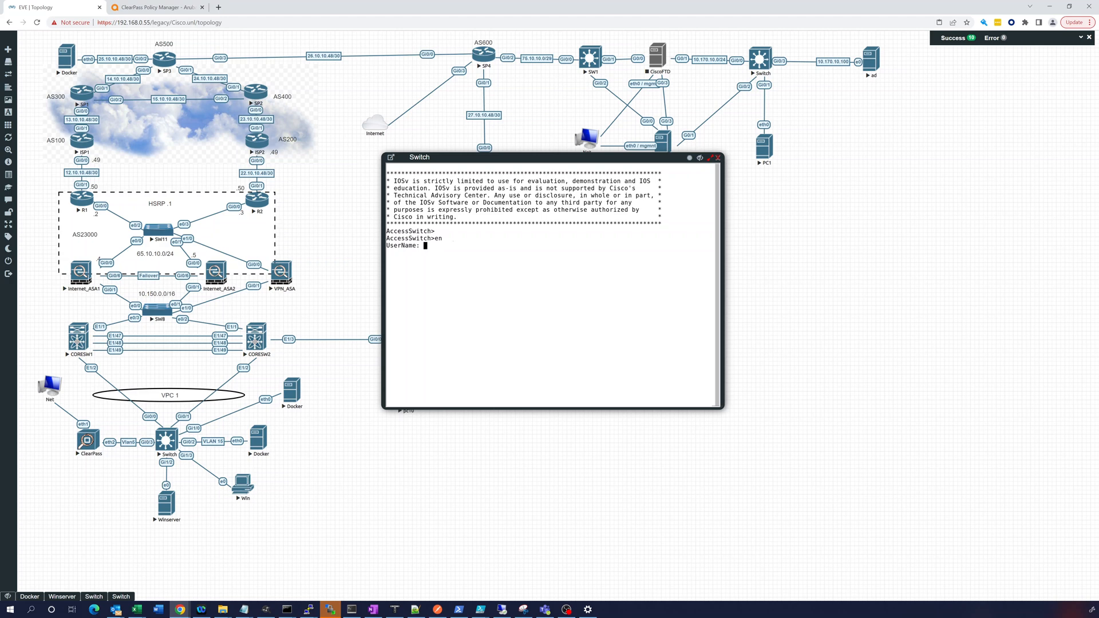
pyautogui.write('chrisr')
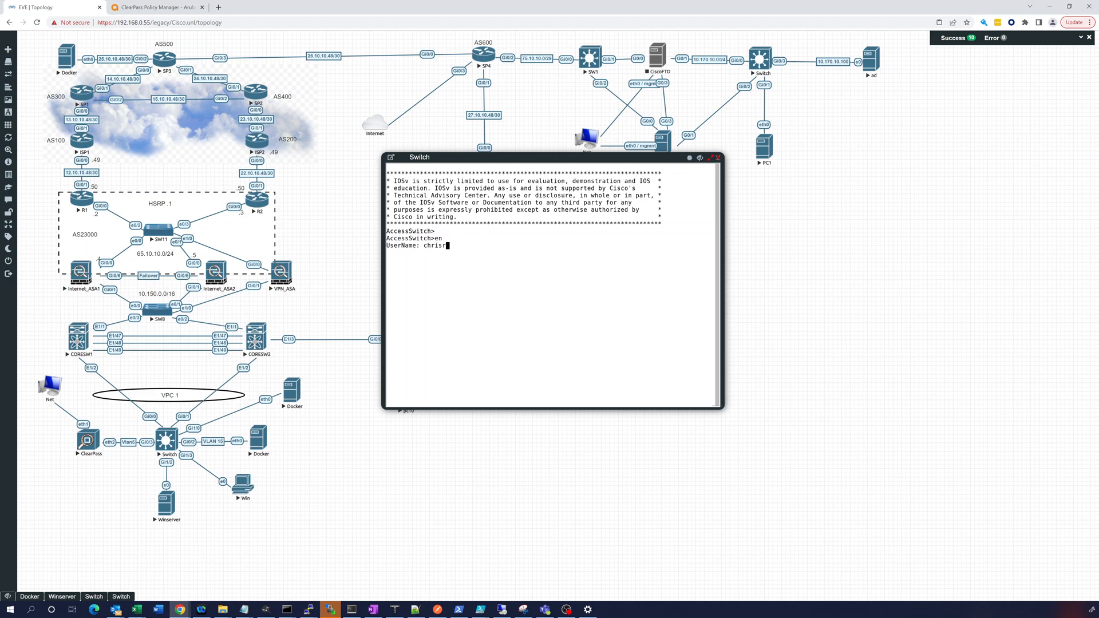
pyautogui.press('enter')
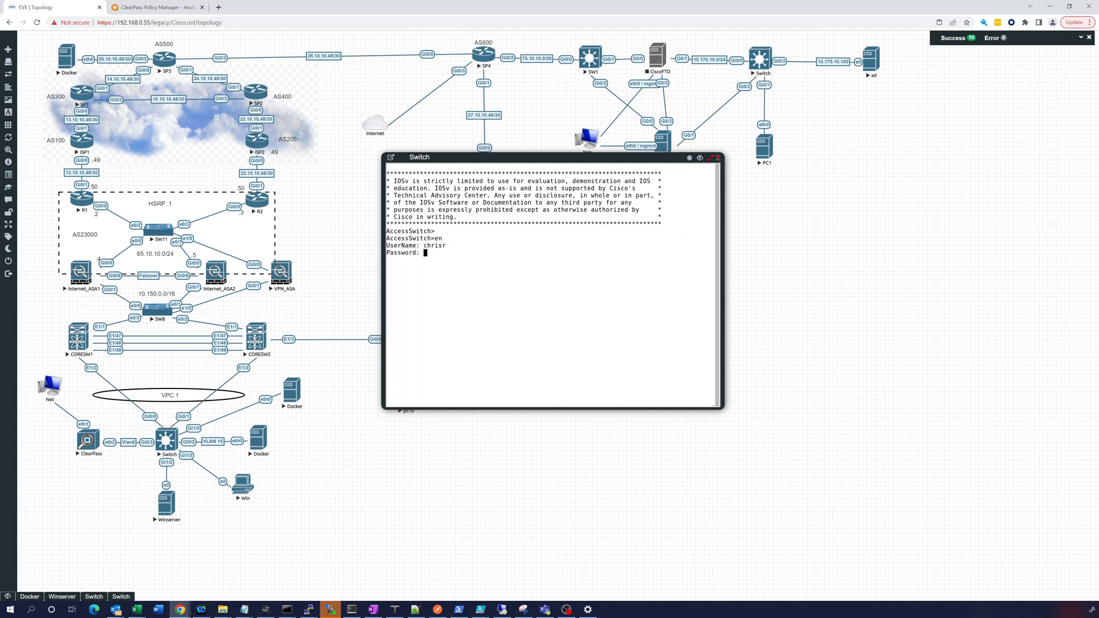
pyautogui.write('show')
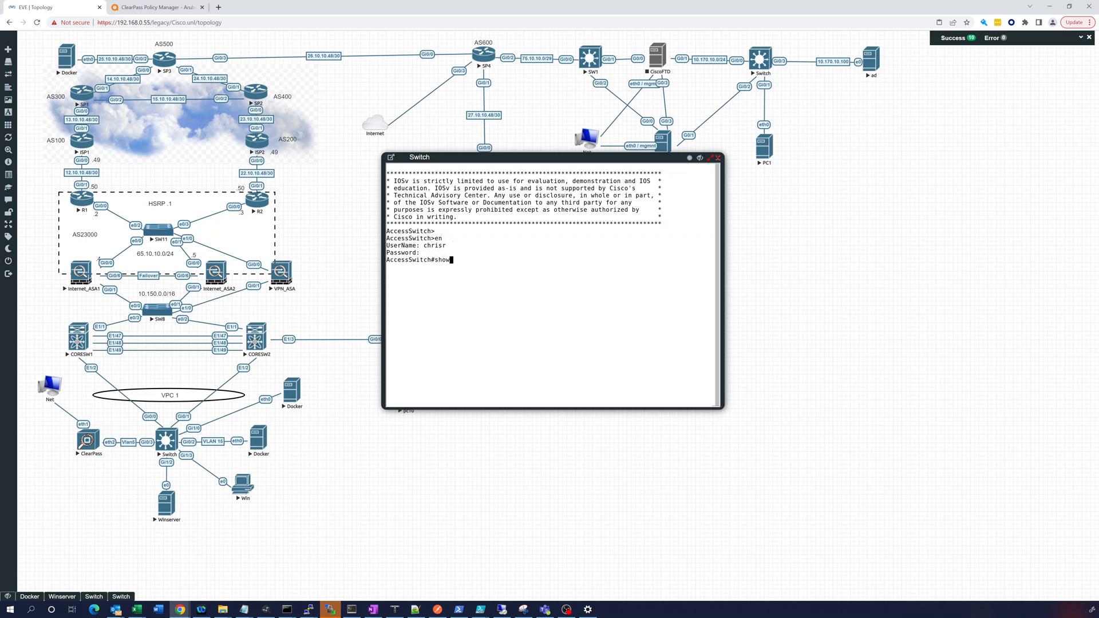
# Step: Run 'show run' and page through the switch's AAA, TACACS+ and RADIUS configuration to the end
pyautogui.write('run')
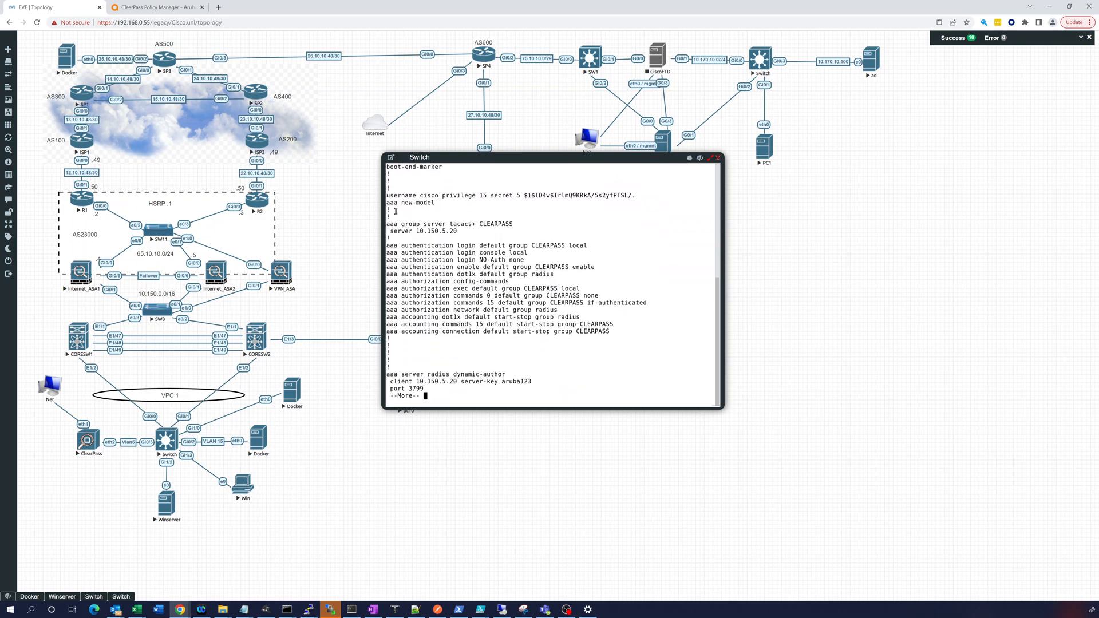
pyautogui.moveTo(414, 248)
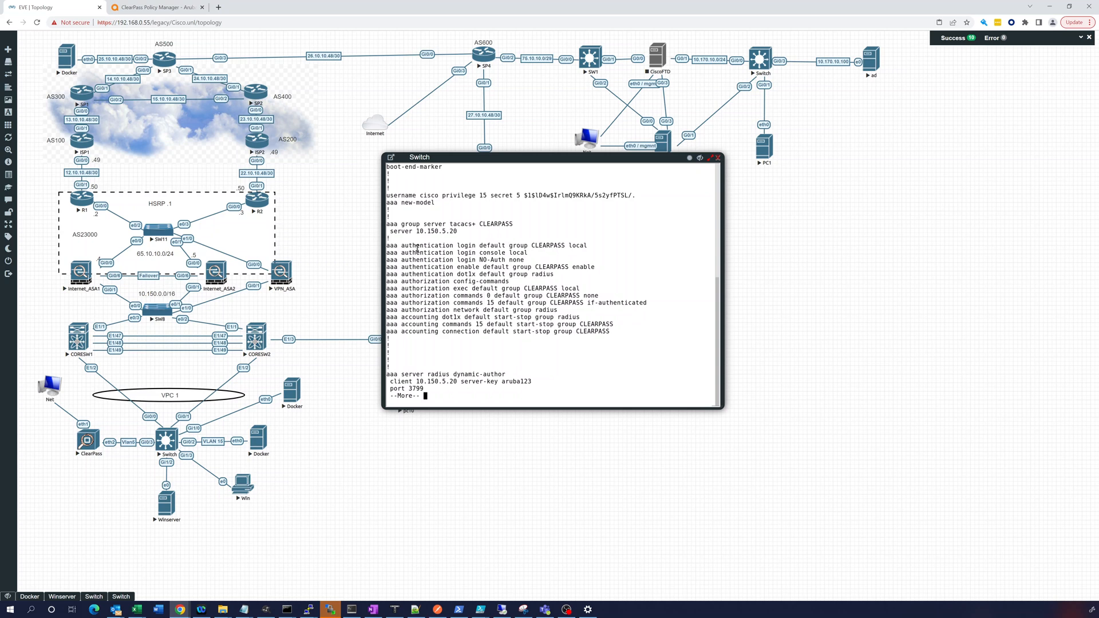
pyautogui.moveTo(552, 248)
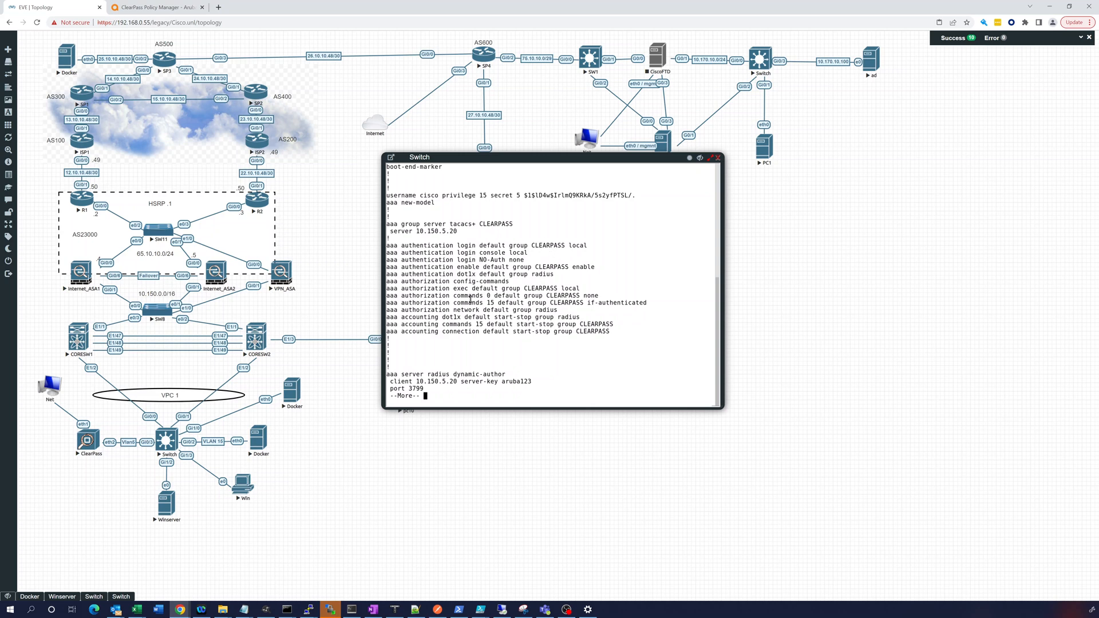
pyautogui.moveTo(537, 245)
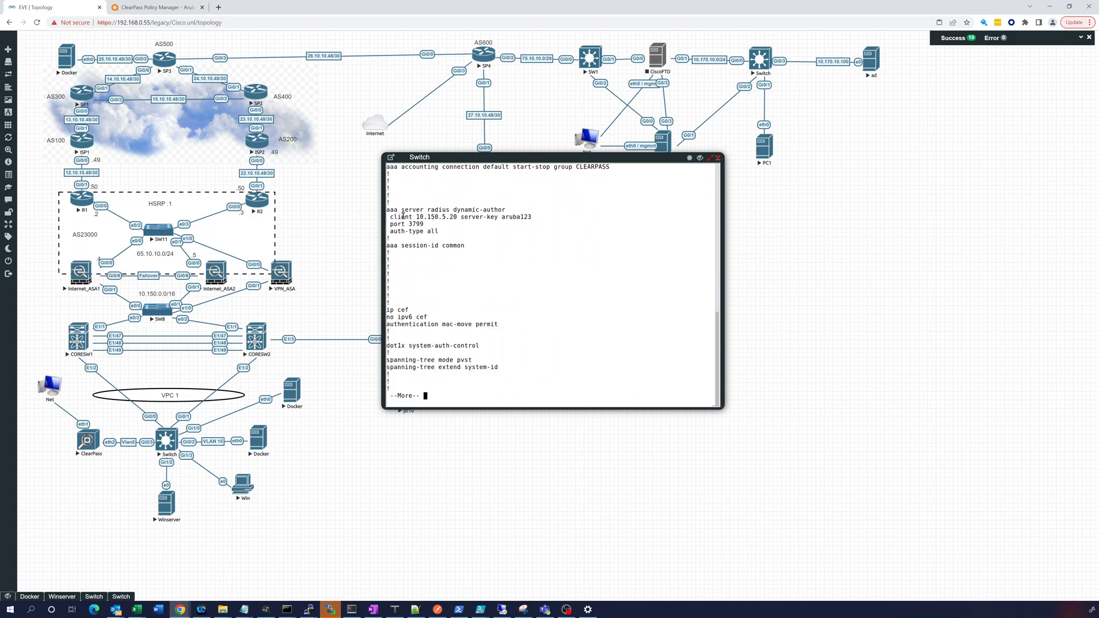
pyautogui.press('space')
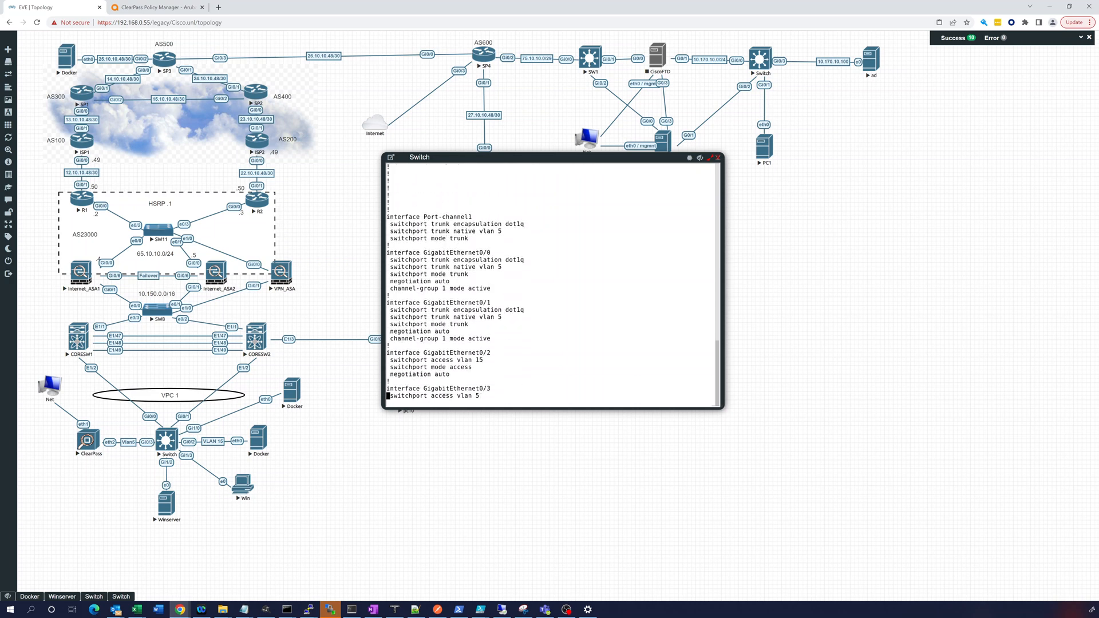
pyautogui.scroll(-3)
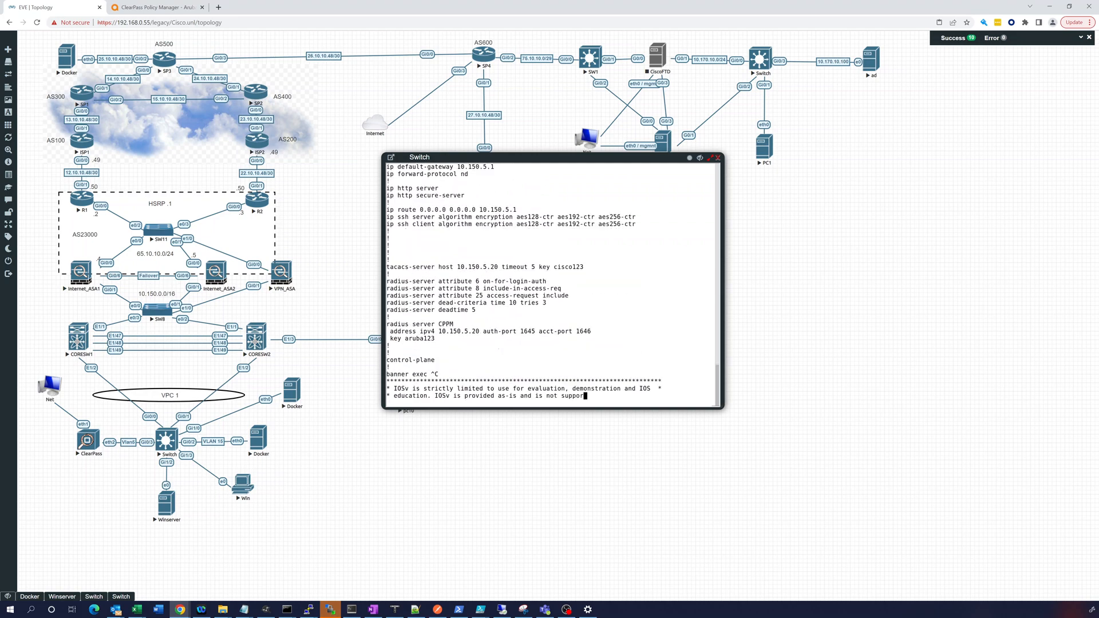
pyautogui.press('space')
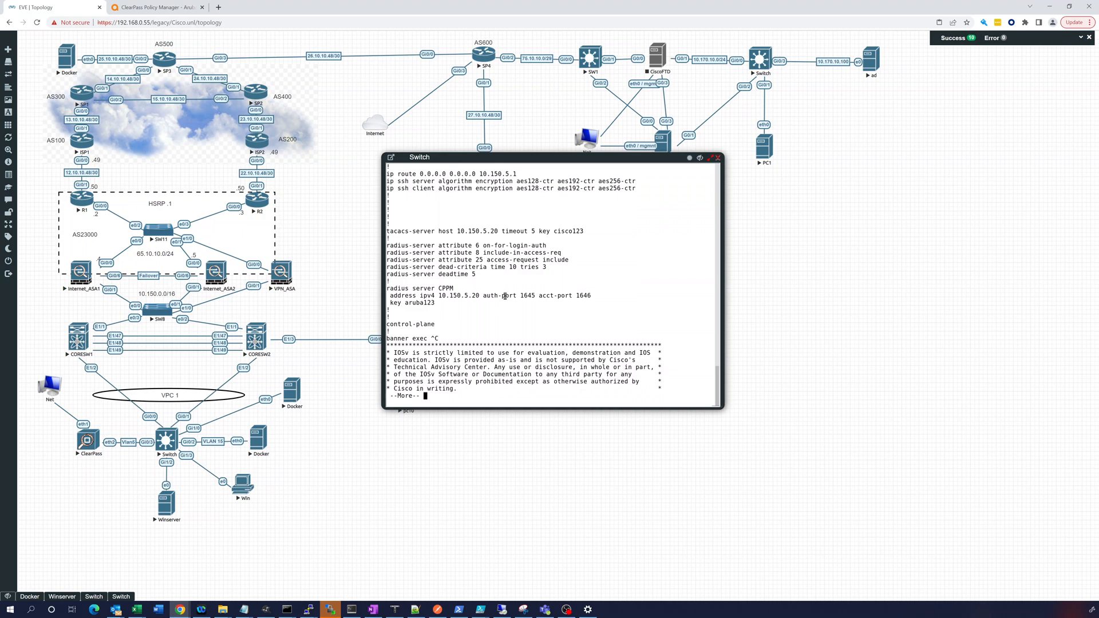
pyautogui.press('space')
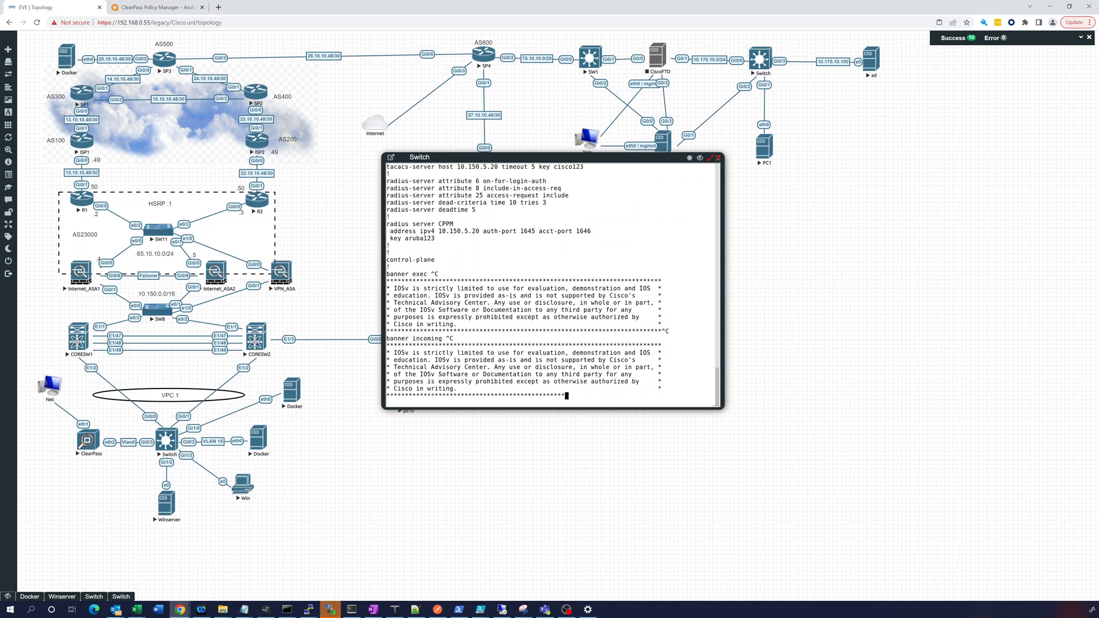
pyautogui.press('space')
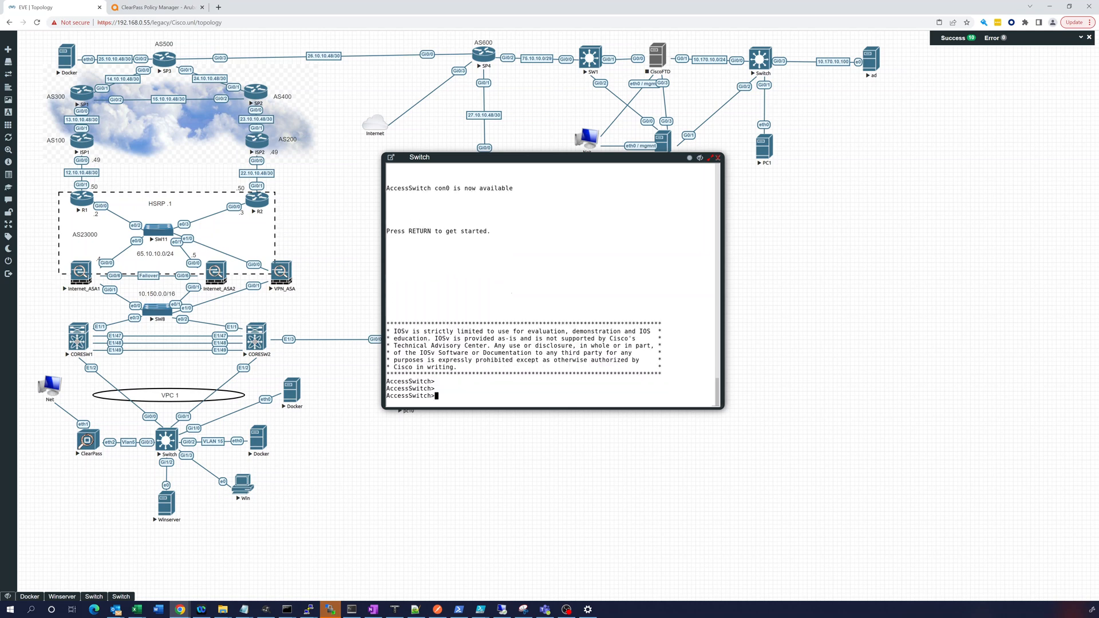
# Step: Enter enable mode and authenticate as the tacacs user to reach the # prompt
pyautogui.write('e')
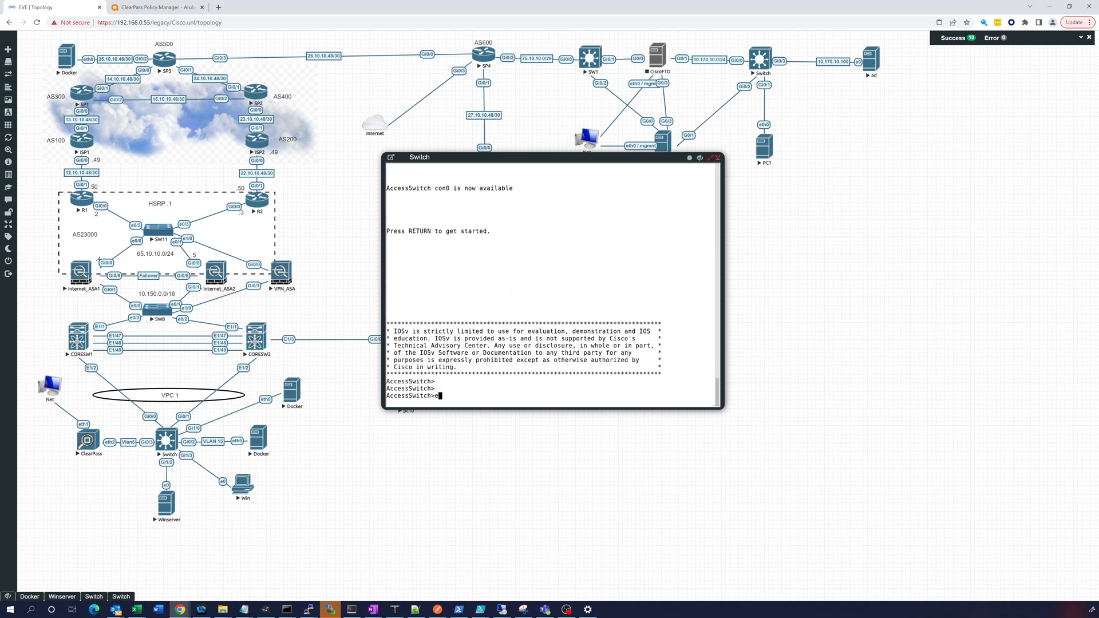
pyautogui.press('BackSpace')
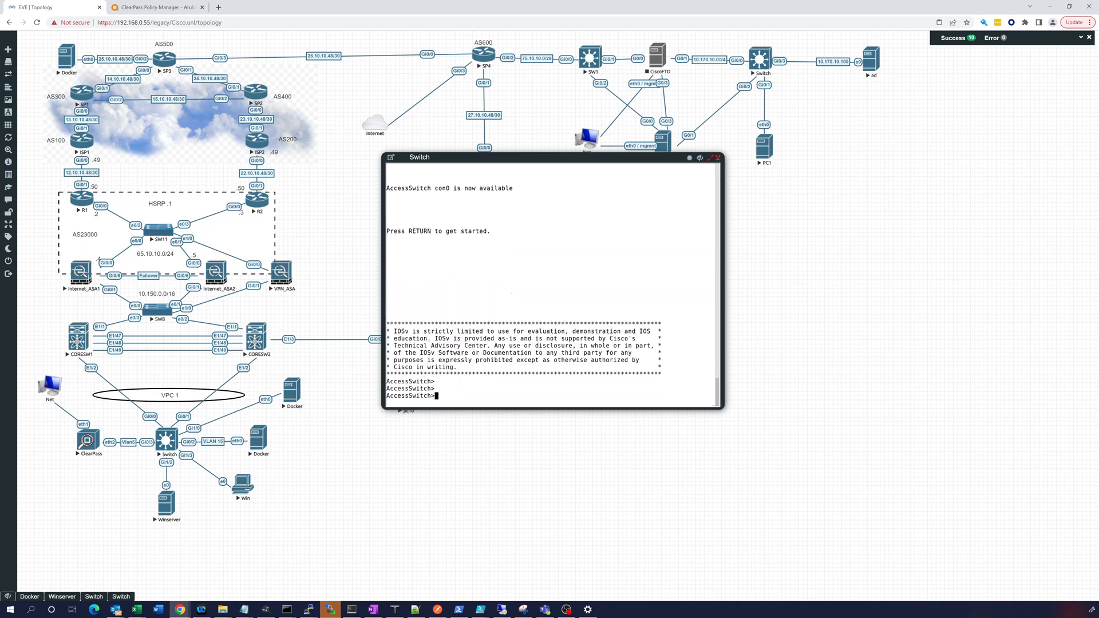
pyautogui.write('en')
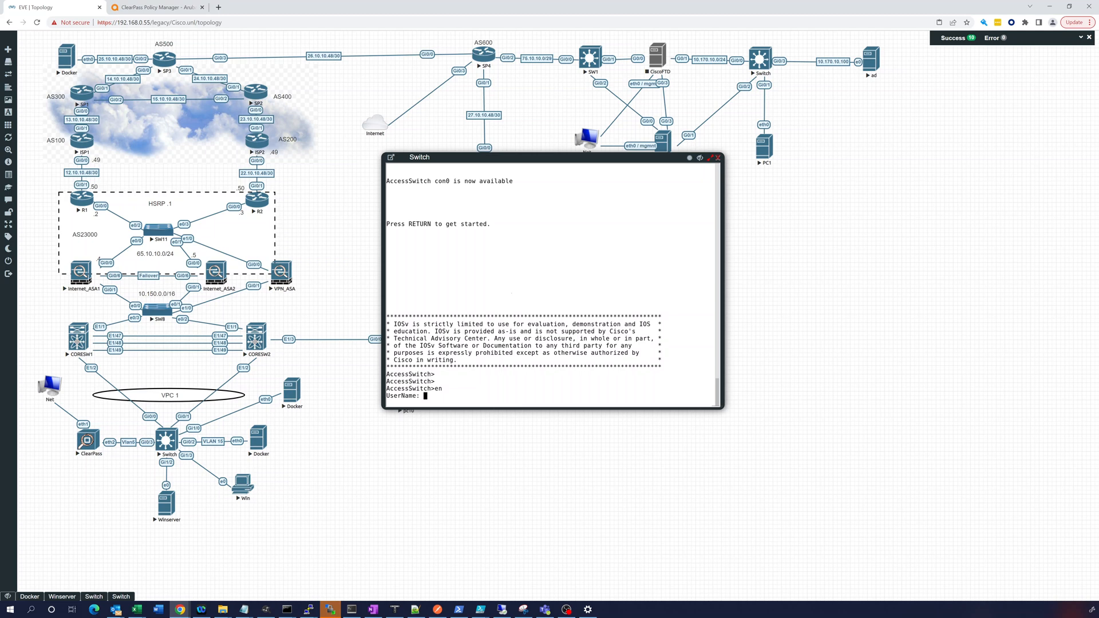
pyautogui.write('taca')
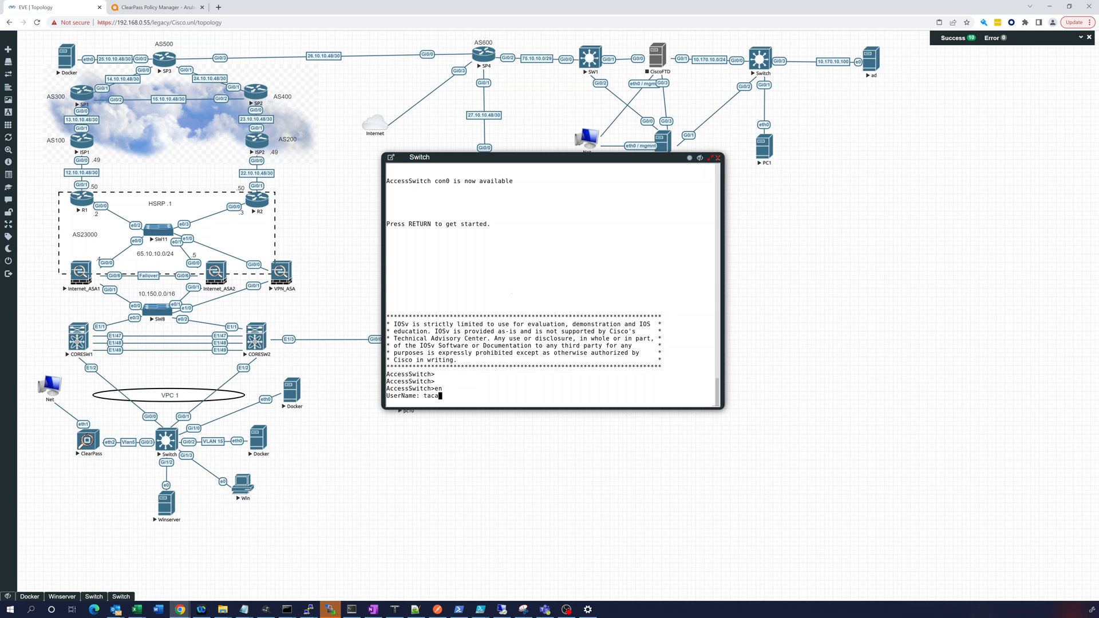
pyautogui.write('cs')
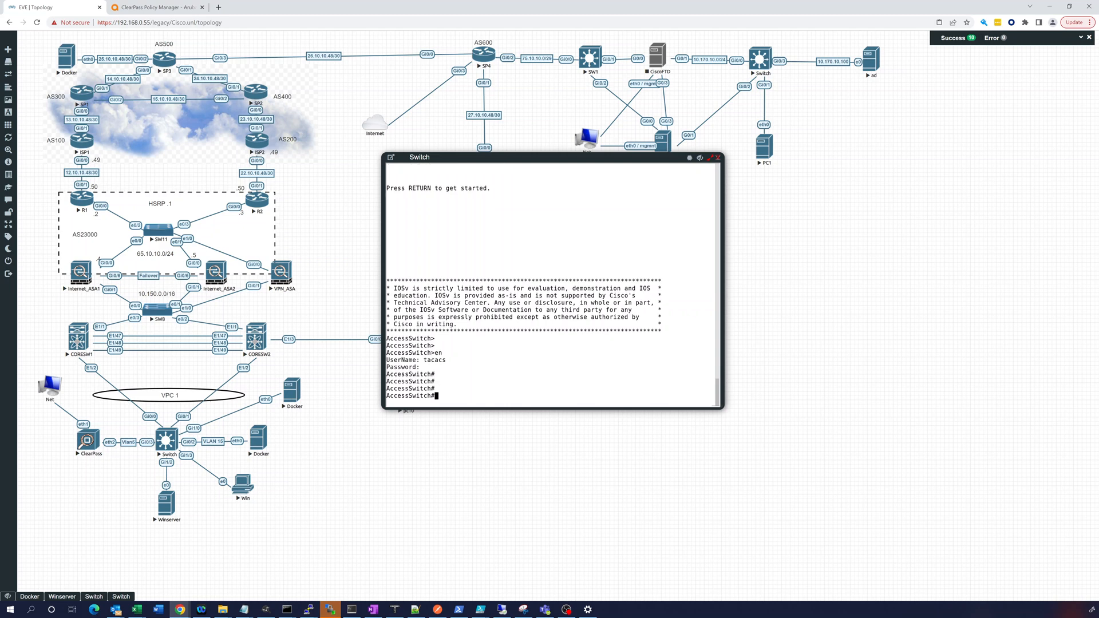
# Step: Repeat the enable login as tacacs, submitting the password for a second attempt
pyautogui.write('en')
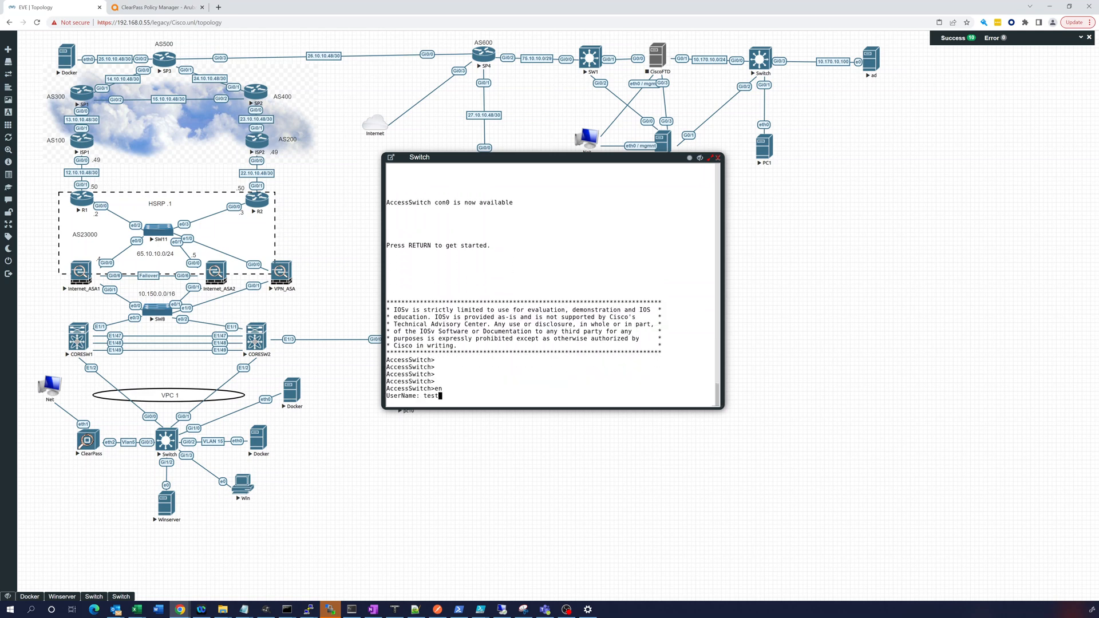
pyautogui.write('tacac')
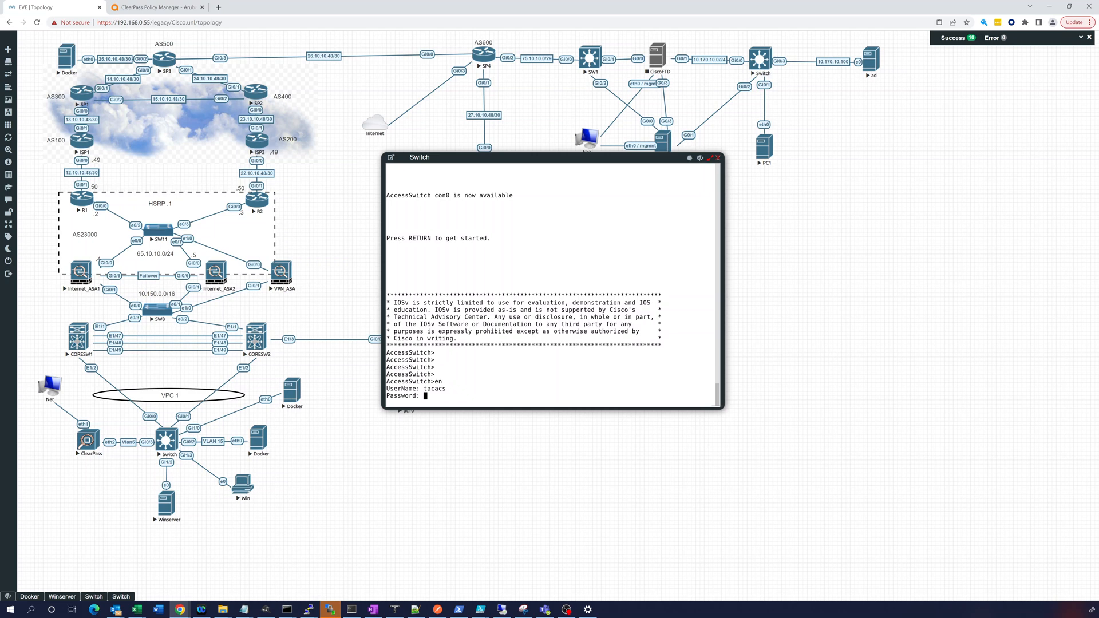
pyautogui.press('Return')
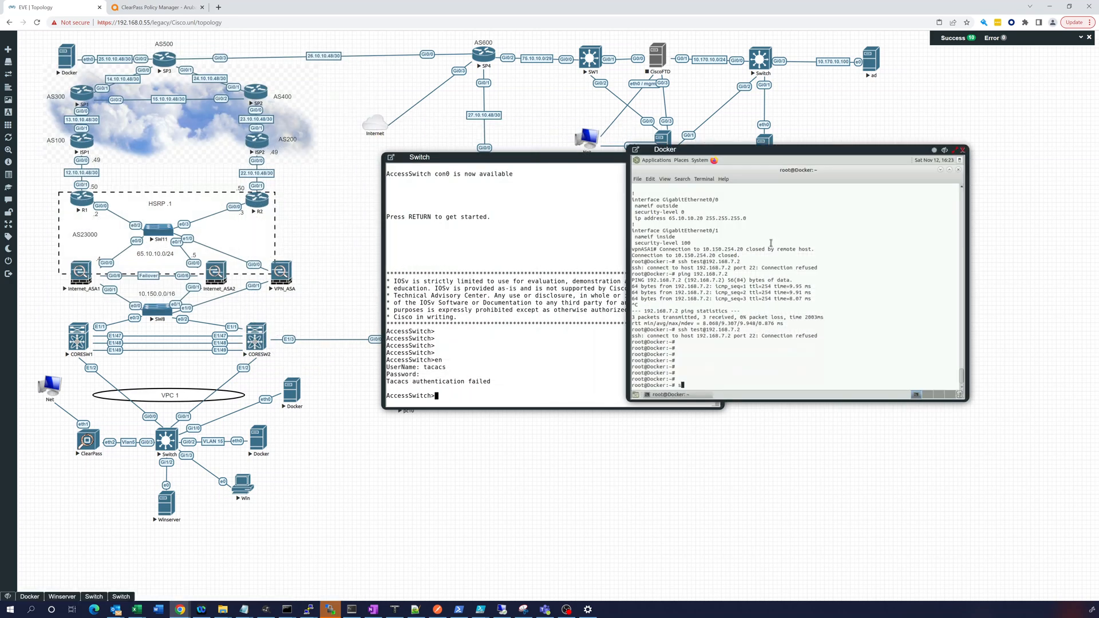
# Step: SSH from the Docker host to 10.150.5.10 as chrisr, see authorization fail, then retype the ssh command
pyautogui.write('sss')
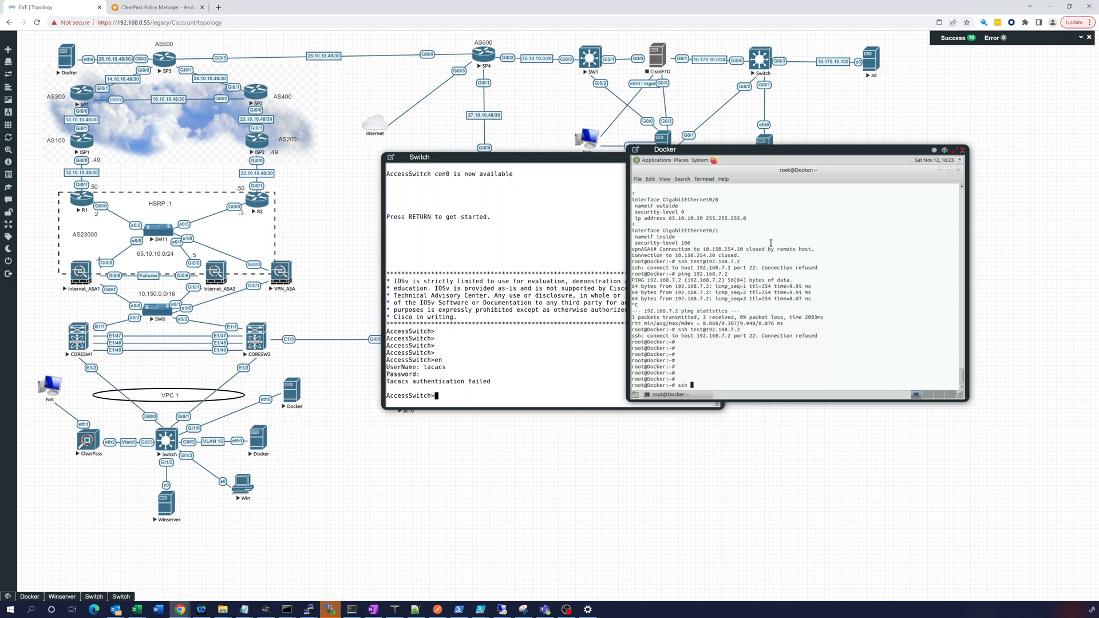
pyautogui.write('chrisre')
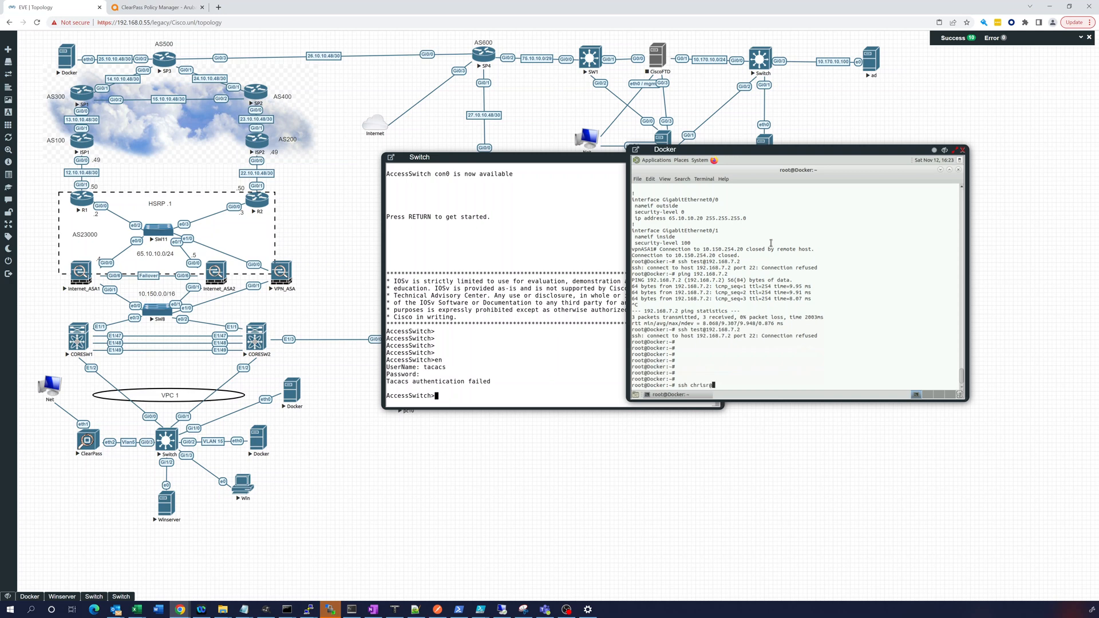
pyautogui.write('@10.150.5.10')
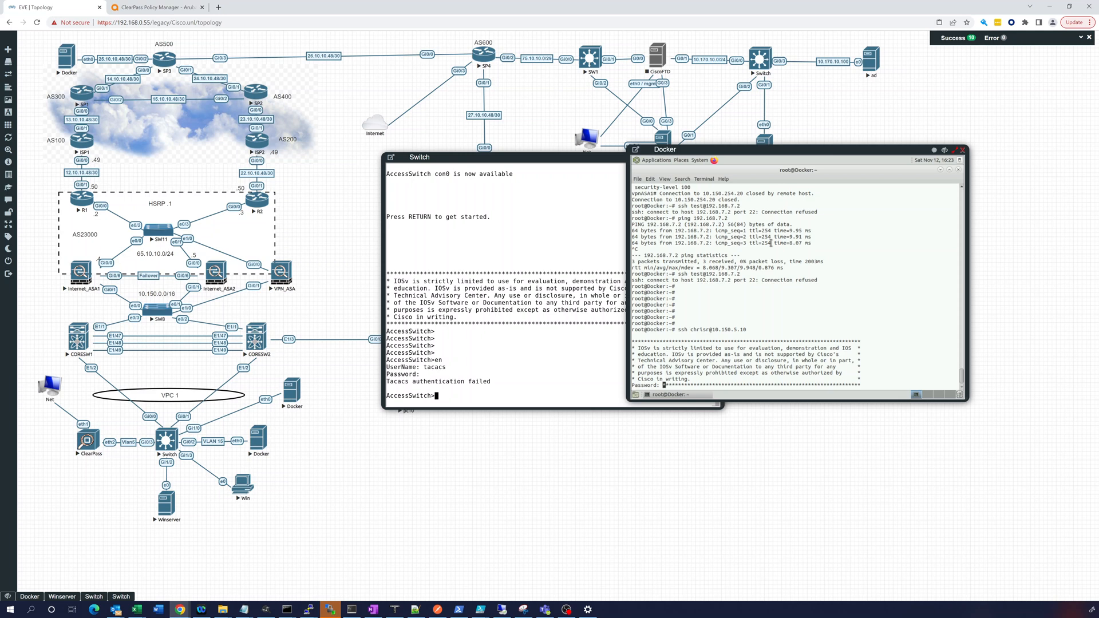
pyautogui.moveTo(467, 266)
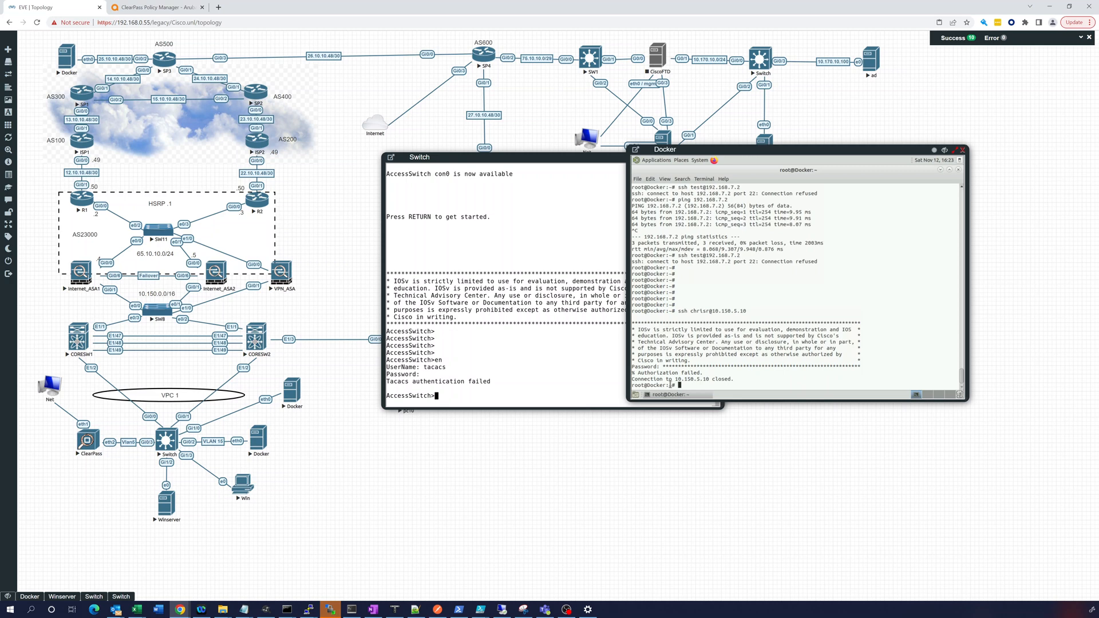
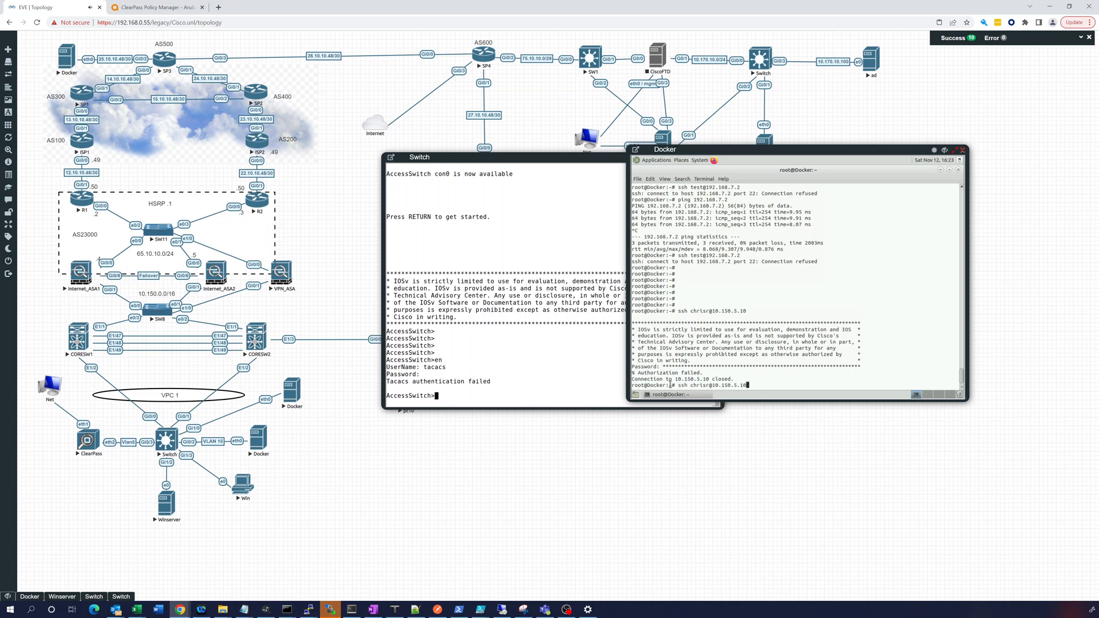
pyautogui.scroll(-3)
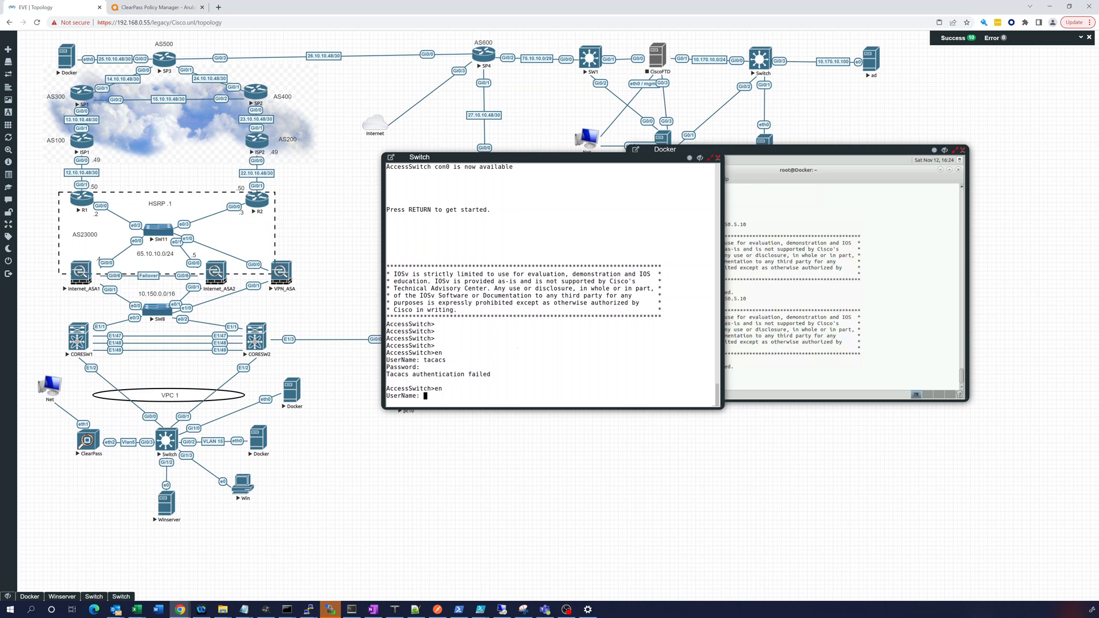
# Step: Log in as chrisr to privileged mode and run 'show ip int br' listing Vlan5 at 10.150.5.10
pyautogui.write('chrisr')
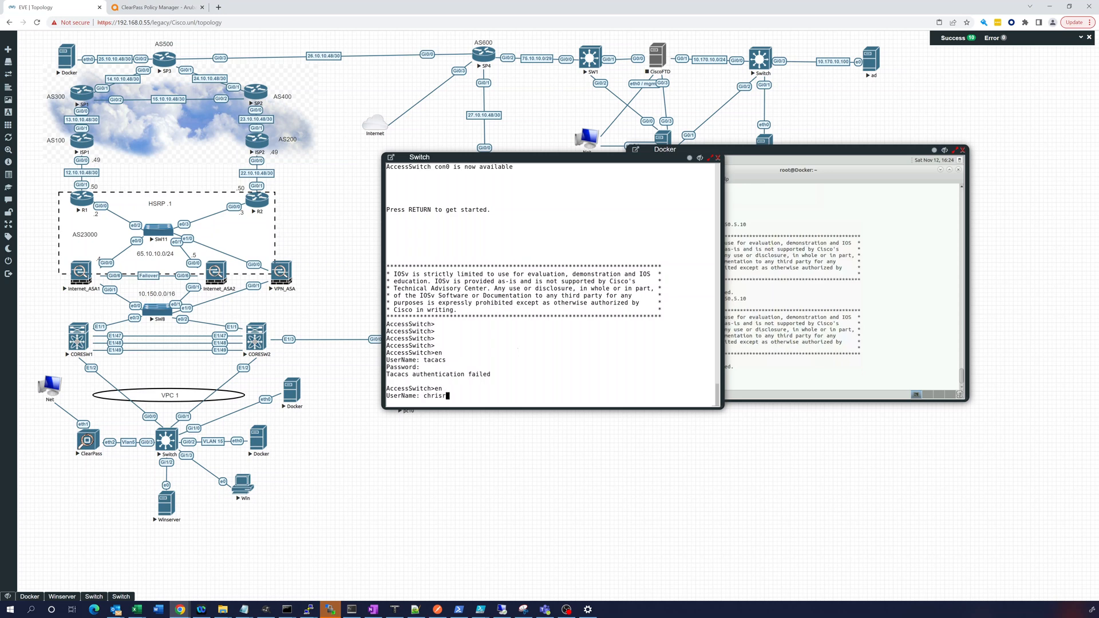
pyautogui.press('enter')
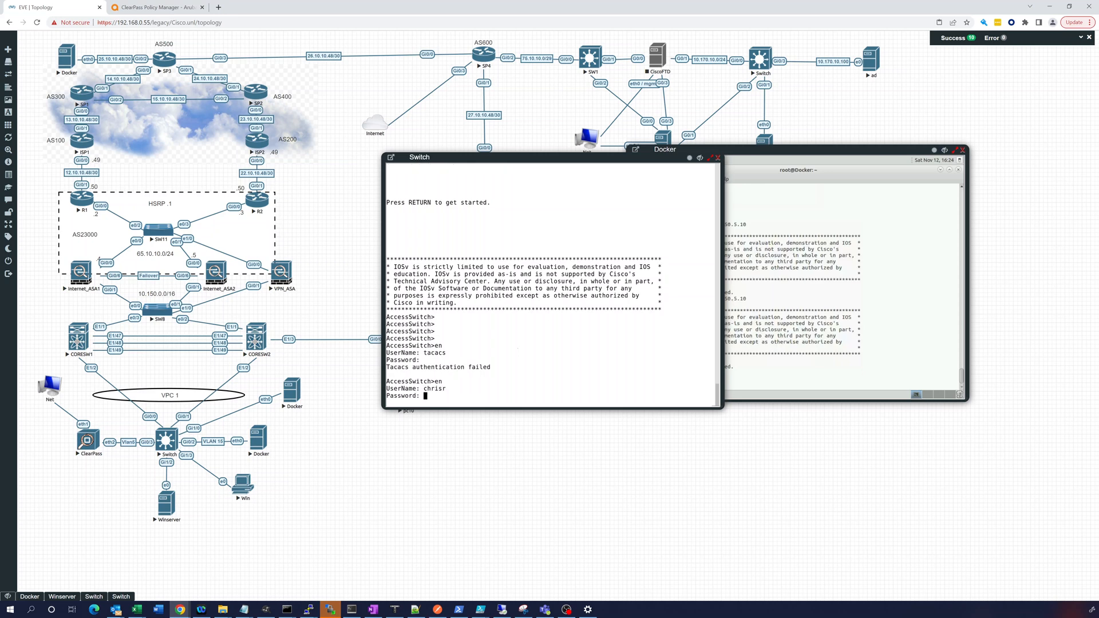
pyautogui.press('enter')
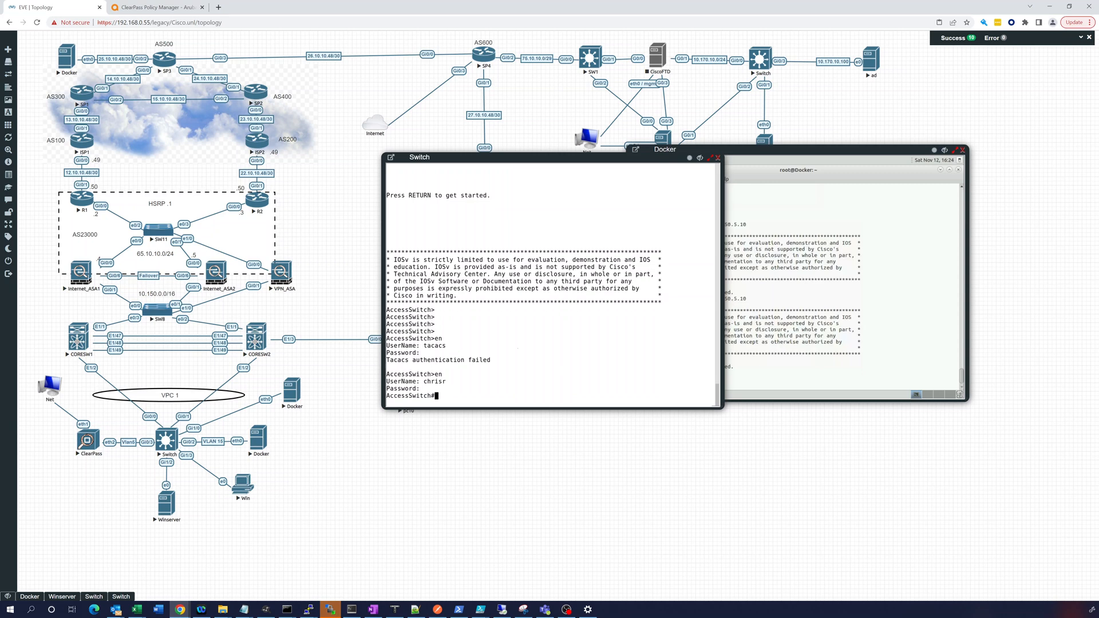
pyautogui.write('show ip int br')
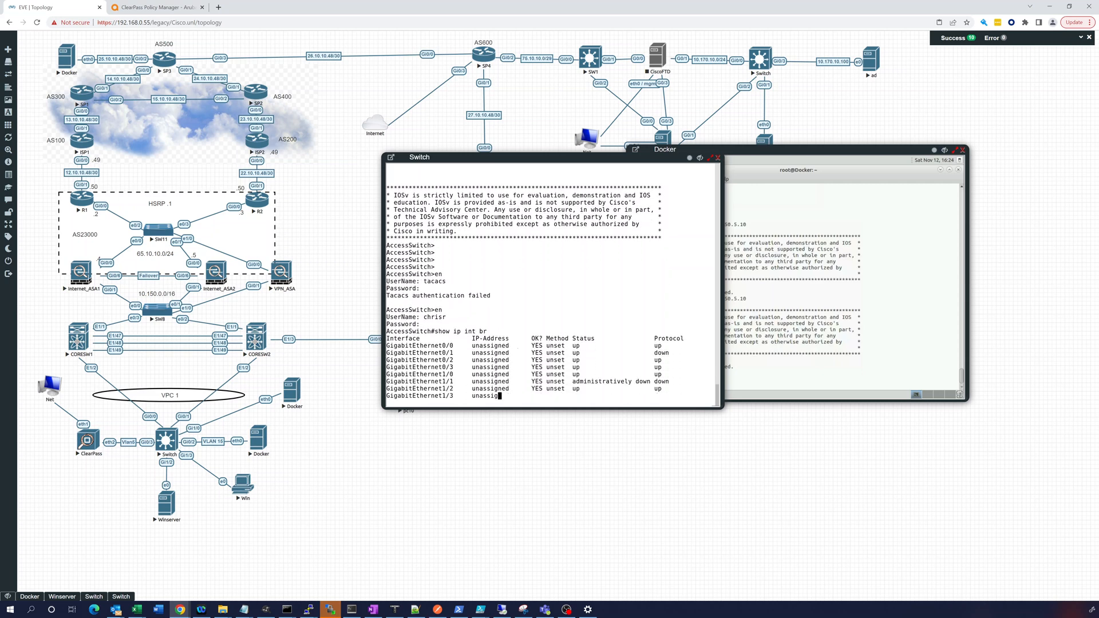
pyautogui.press('Return')
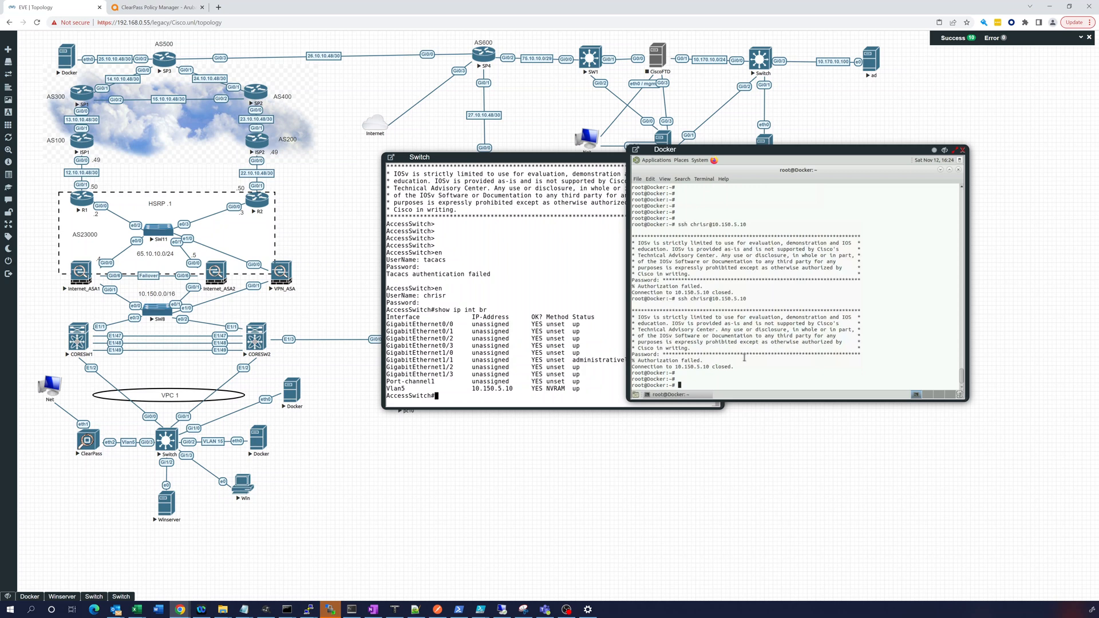
# Step: SSH to 10.150.5.10 as tacacs from the Docker host, which fails authorization, then bring up ClearPass
pyautogui.write('ssh')
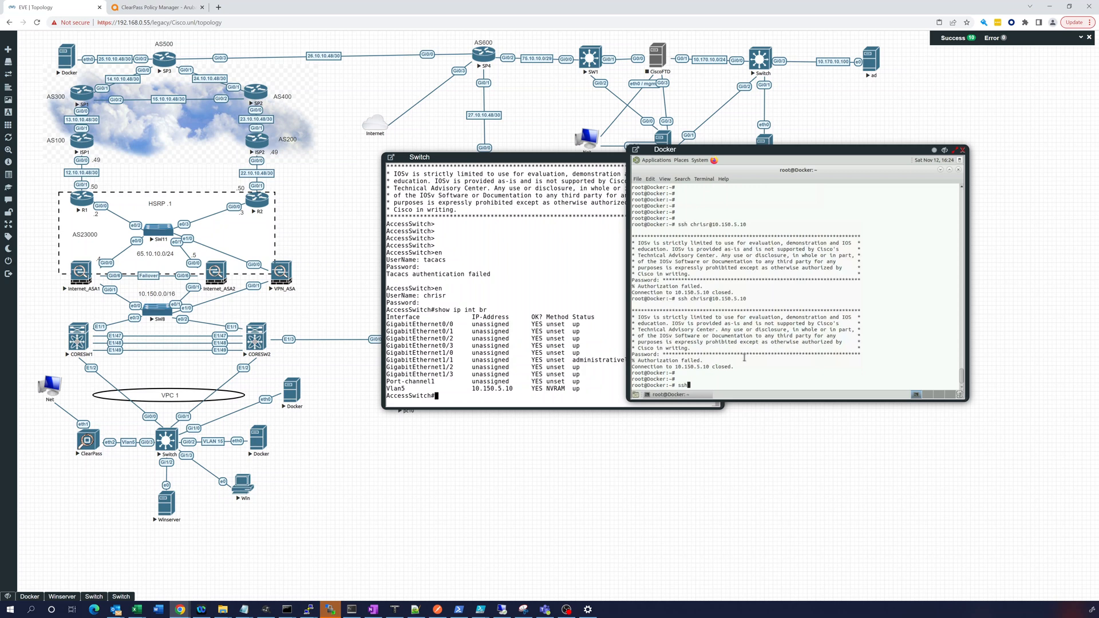
pyautogui.write('ch')
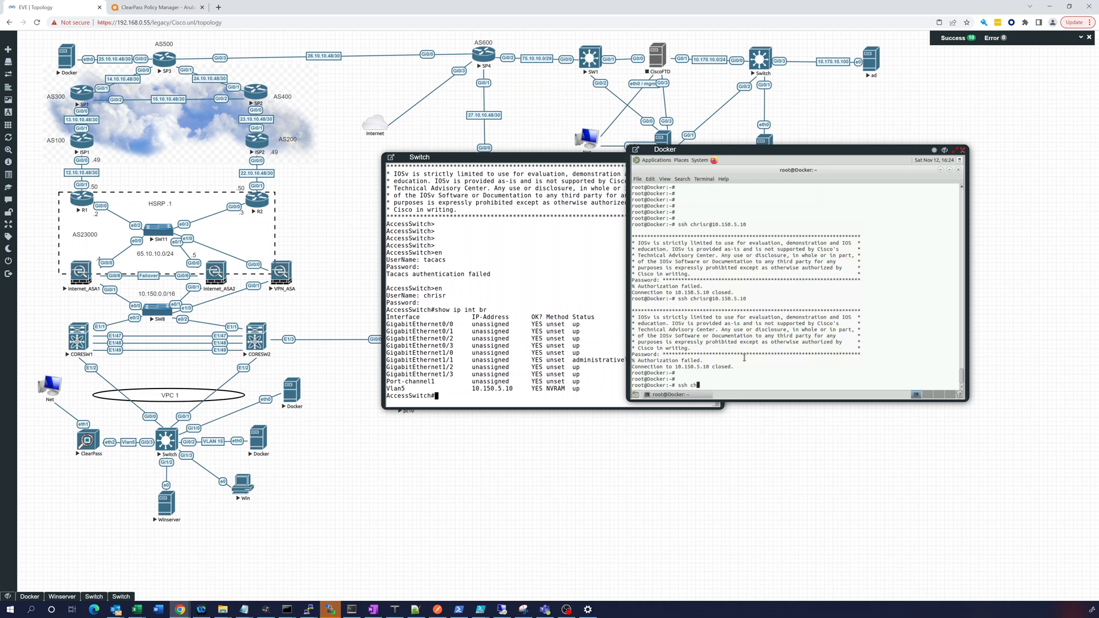
pyautogui.write('tacacs')
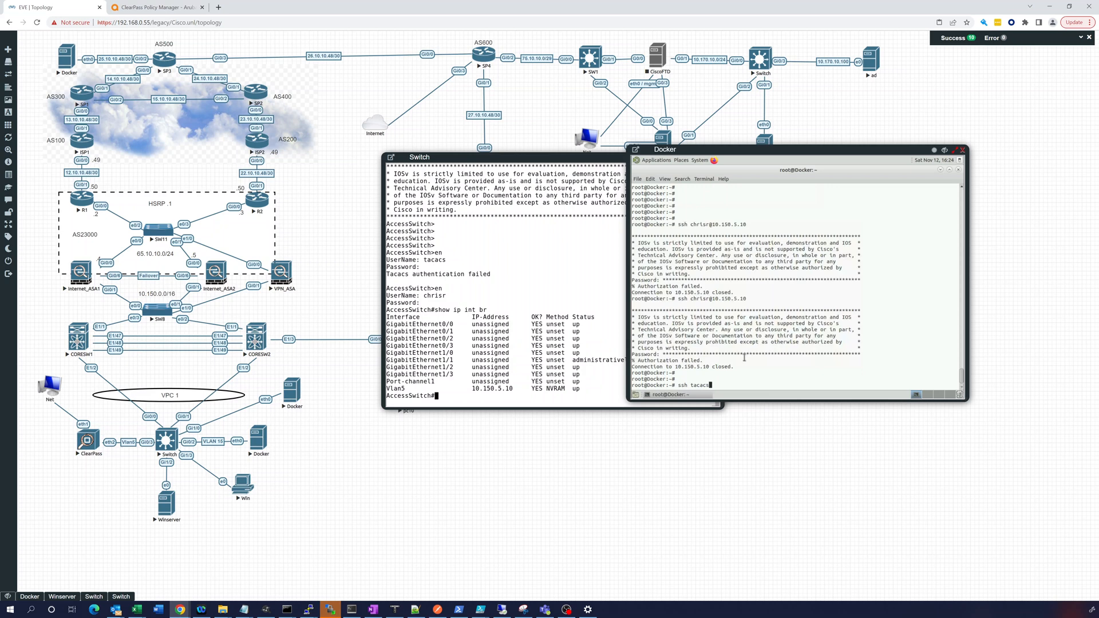
pyautogui.write('@10')
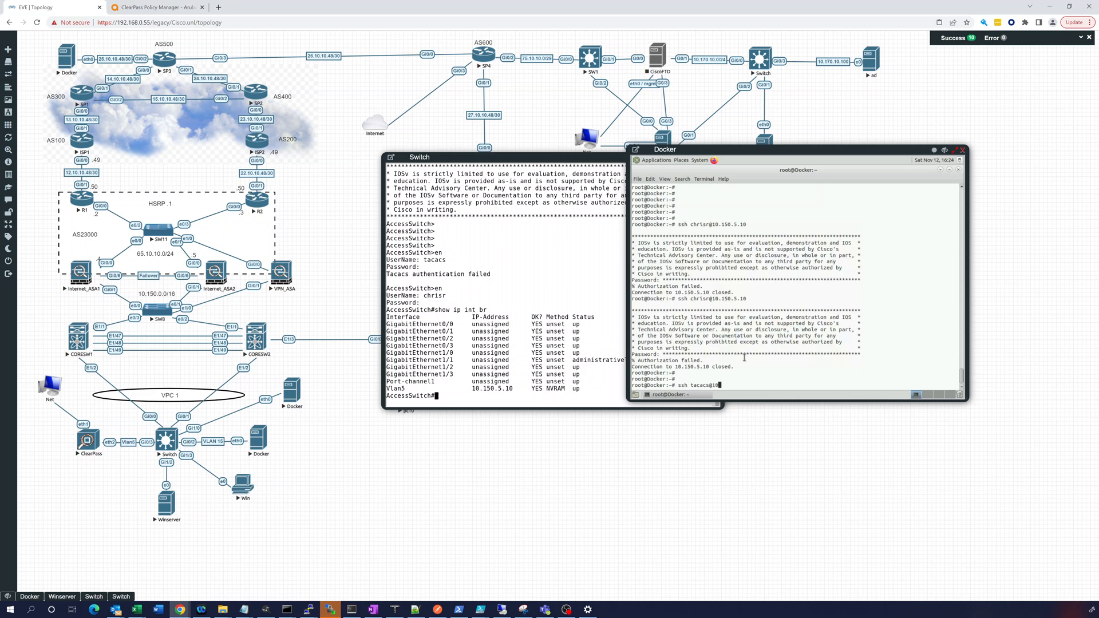
pyautogui.write('.150.5.10')
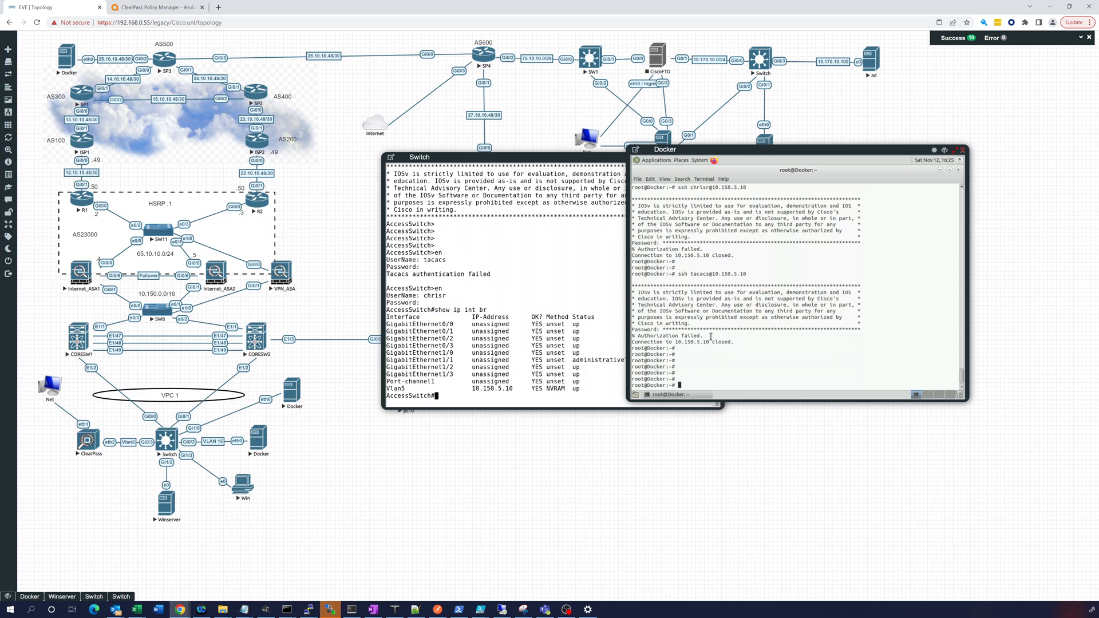
pyautogui.moveTo(512, 403)
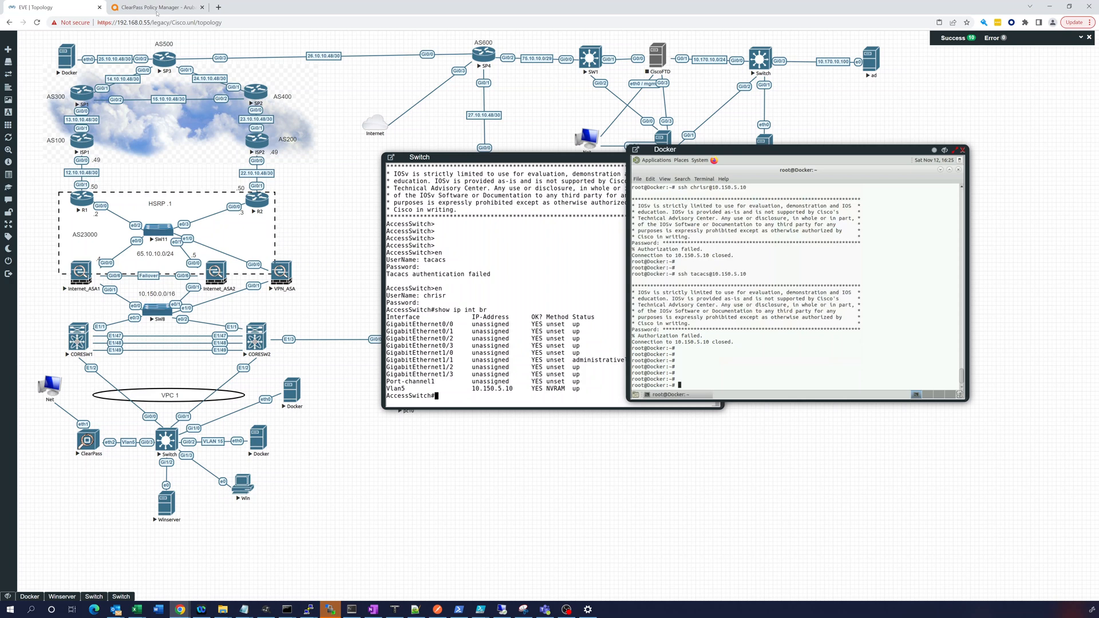
pyautogui.click(155, 6)
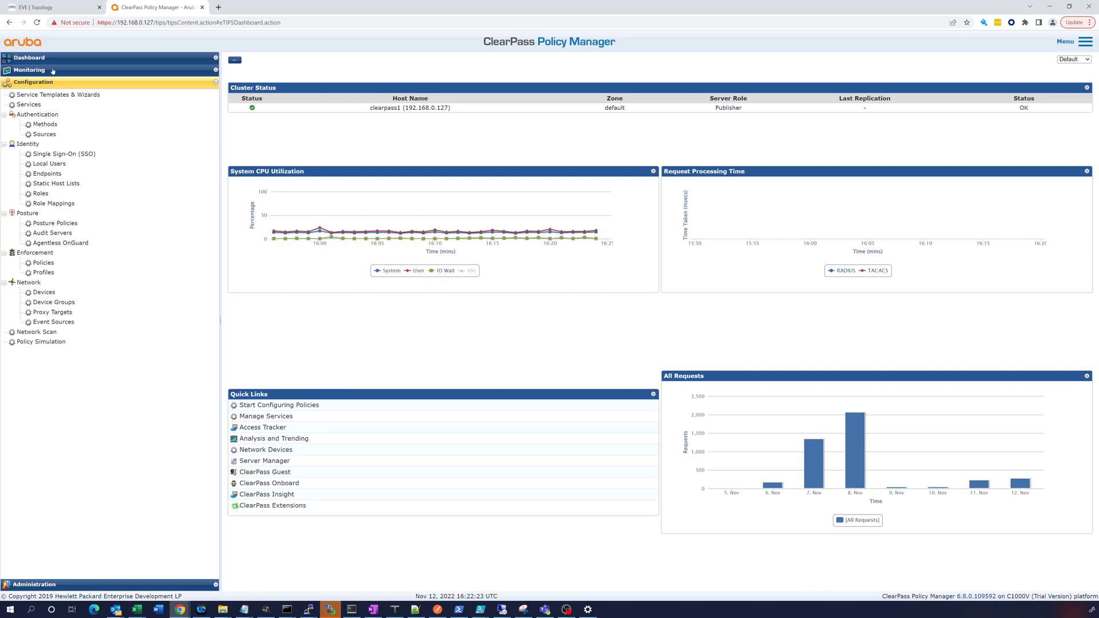
# Step: In Monitoring > Access Tracker, open the accepted TACACS session and expand its computed and authorization attributes
pyautogui.click(30, 70)
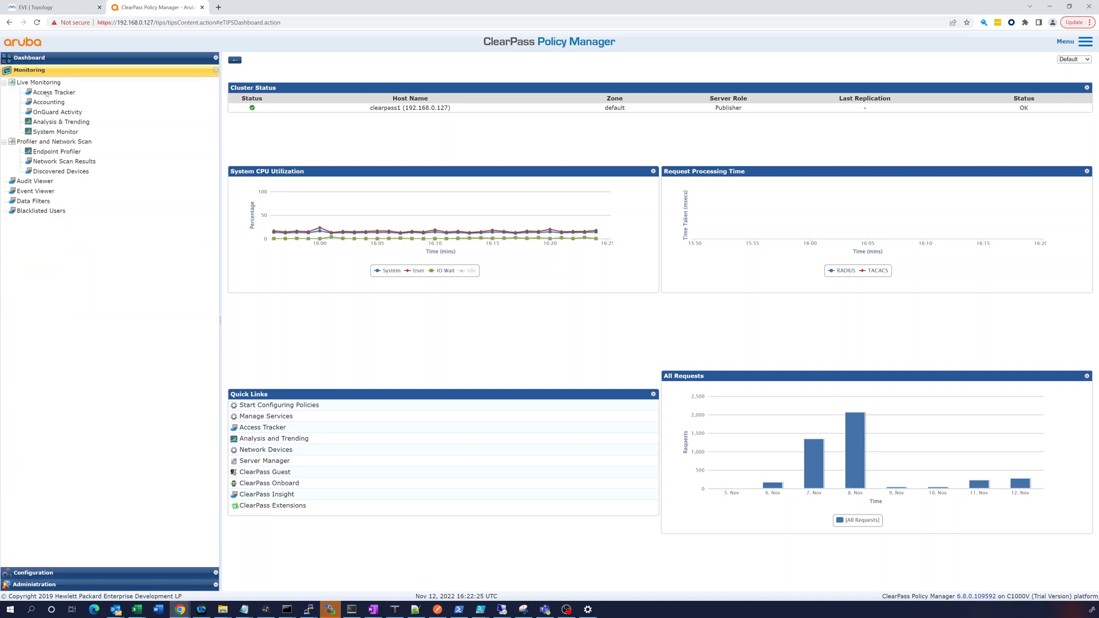
pyautogui.click(54, 92)
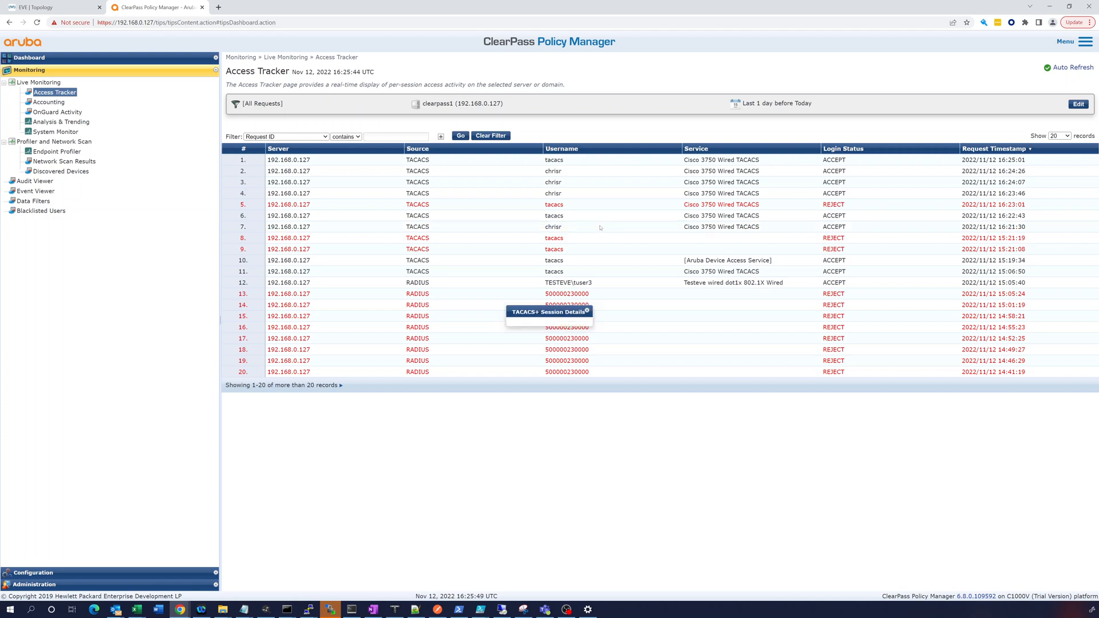
pyautogui.click(553, 227)
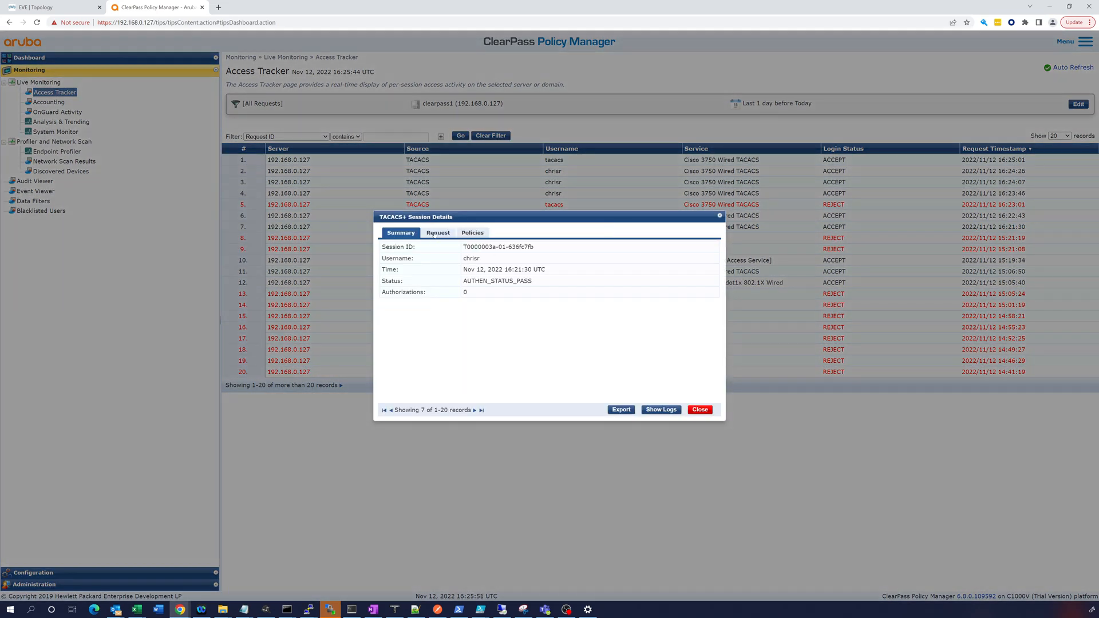
pyautogui.click(437, 232)
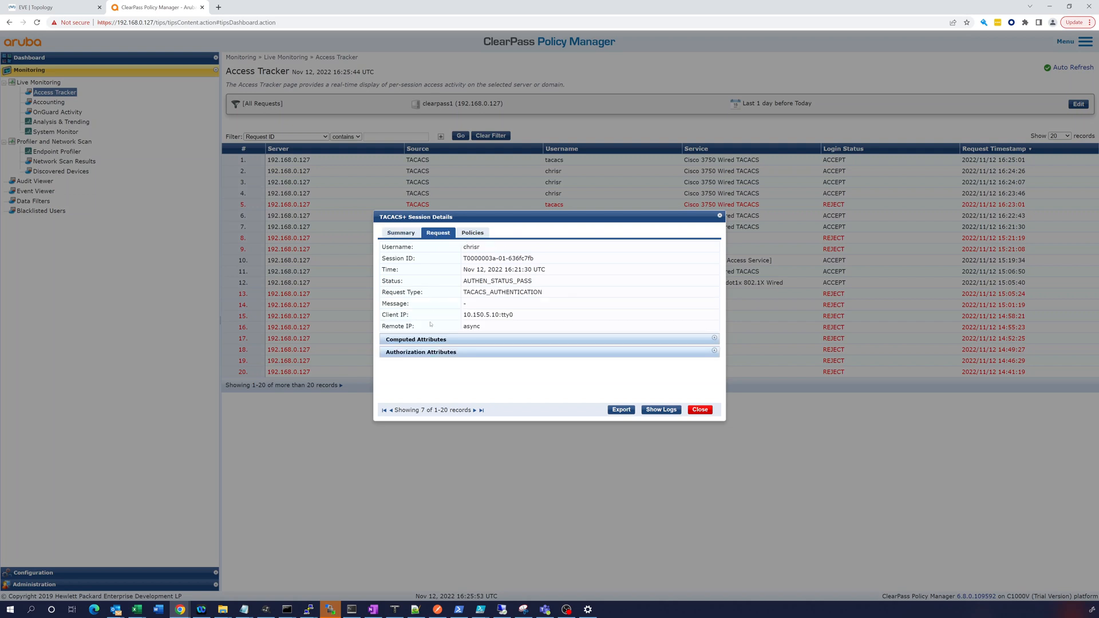
pyautogui.click(415, 339)
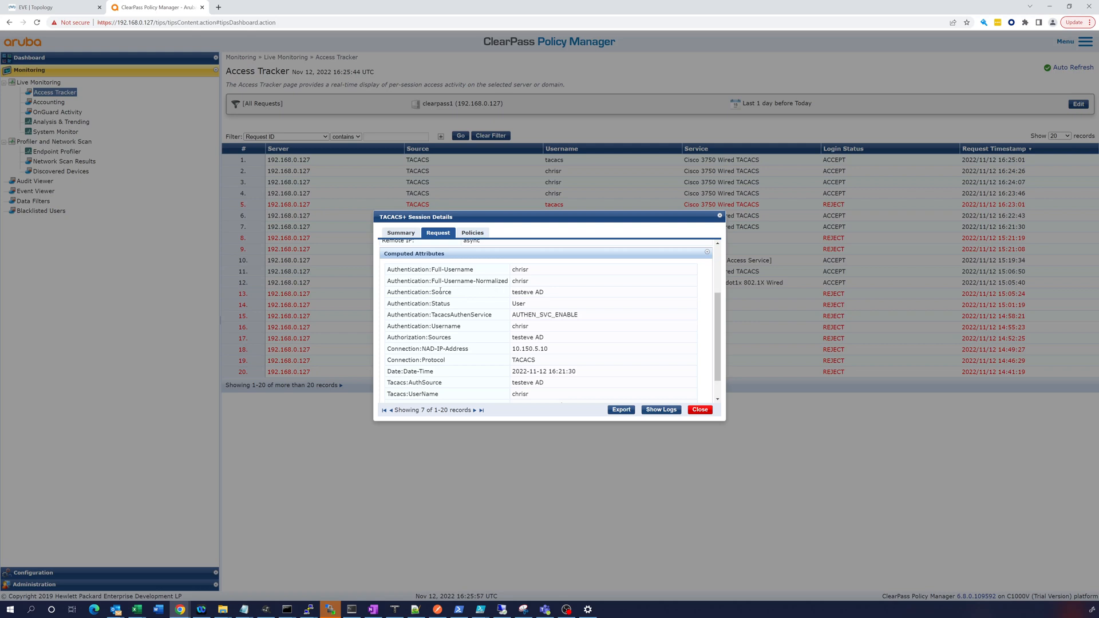
pyautogui.moveTo(491, 323)
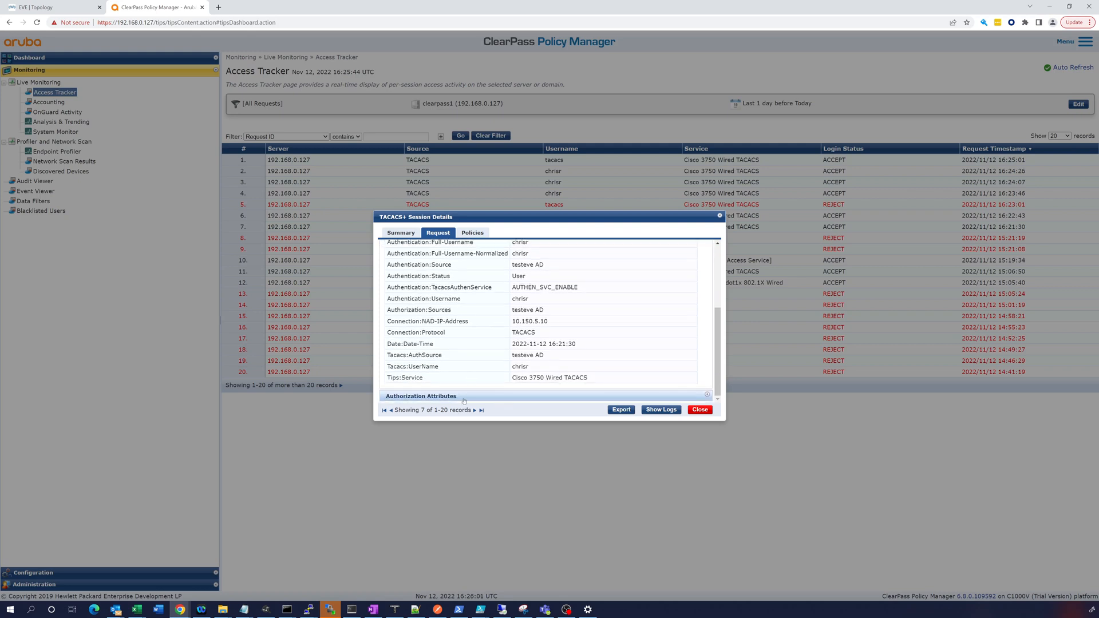
pyautogui.click(420, 401)
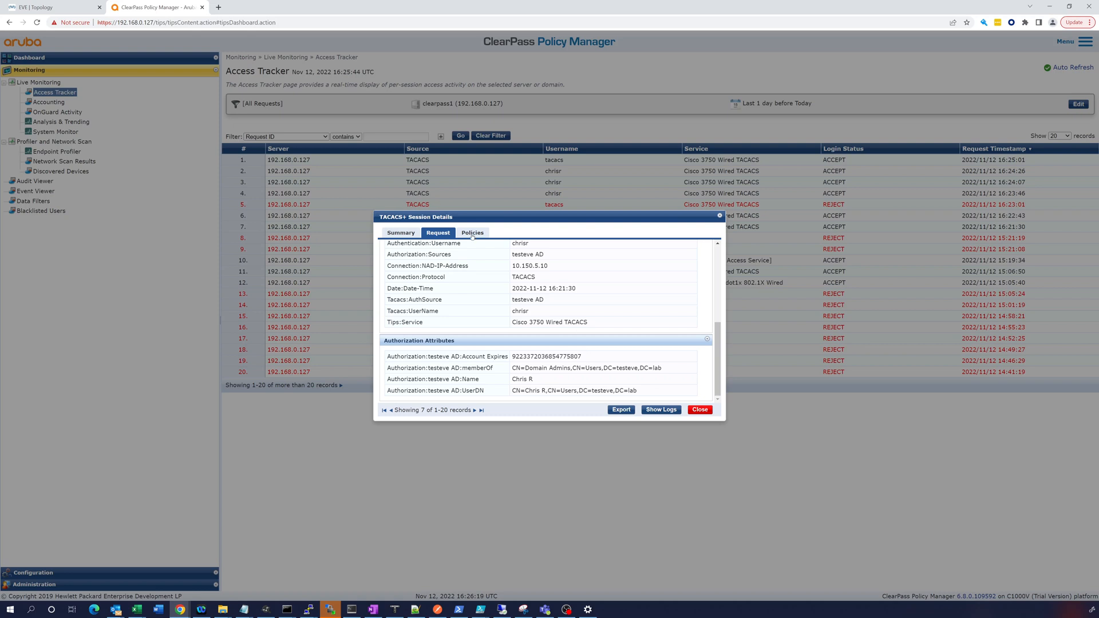
# Step: On the Policies view, select the applied profile name 'TACACS Cisco Priv 15' and close the session details
pyautogui.click(471, 232)
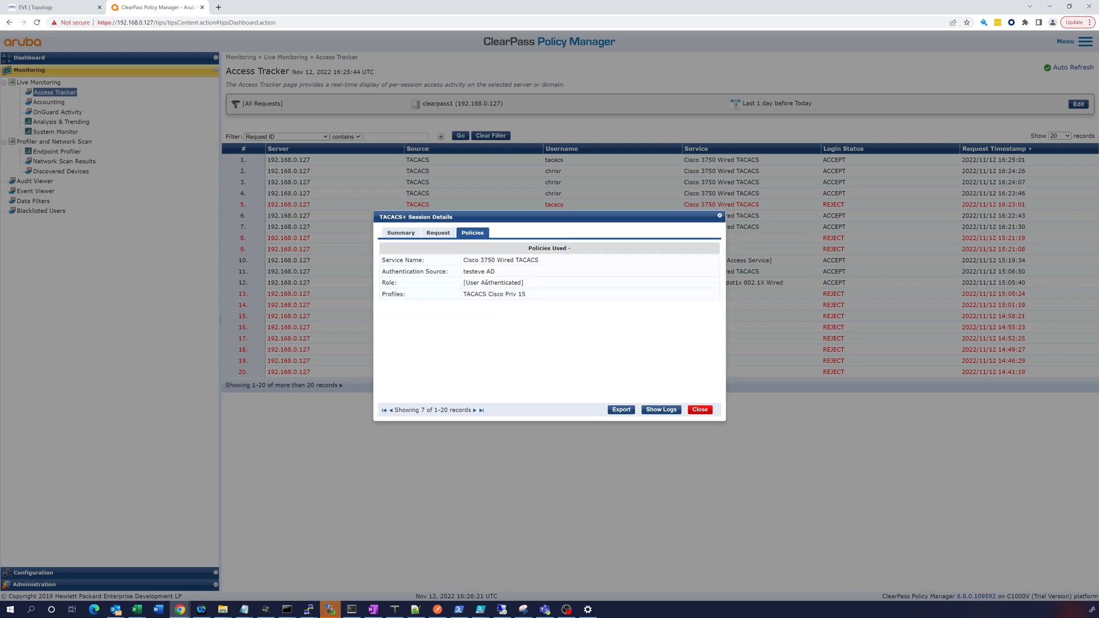
pyautogui.doubleClick(493, 294)
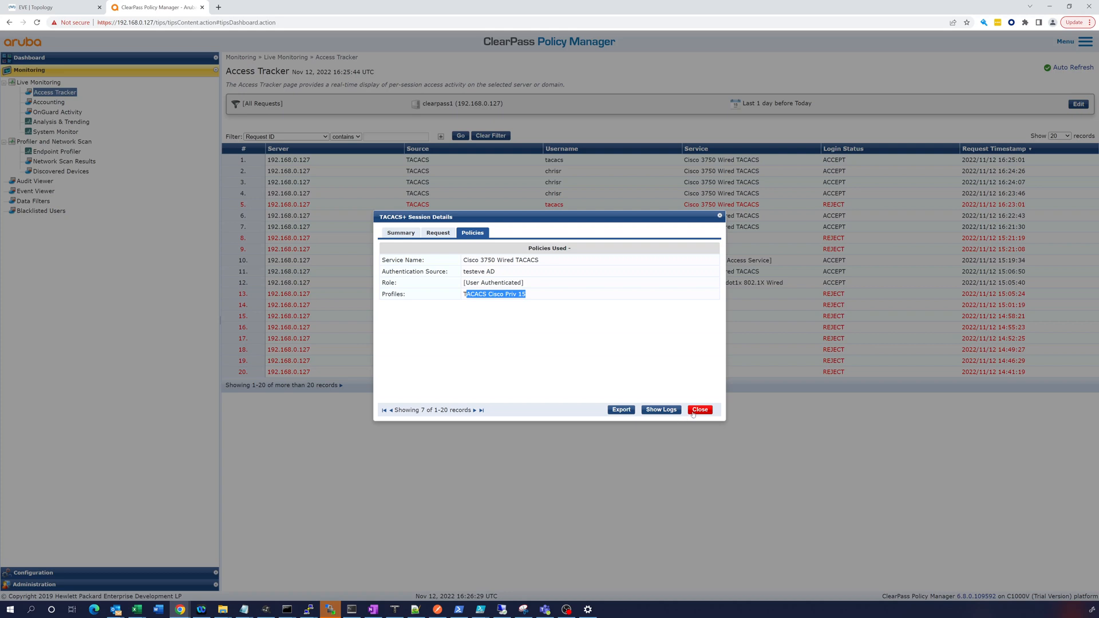
pyautogui.click(699, 409)
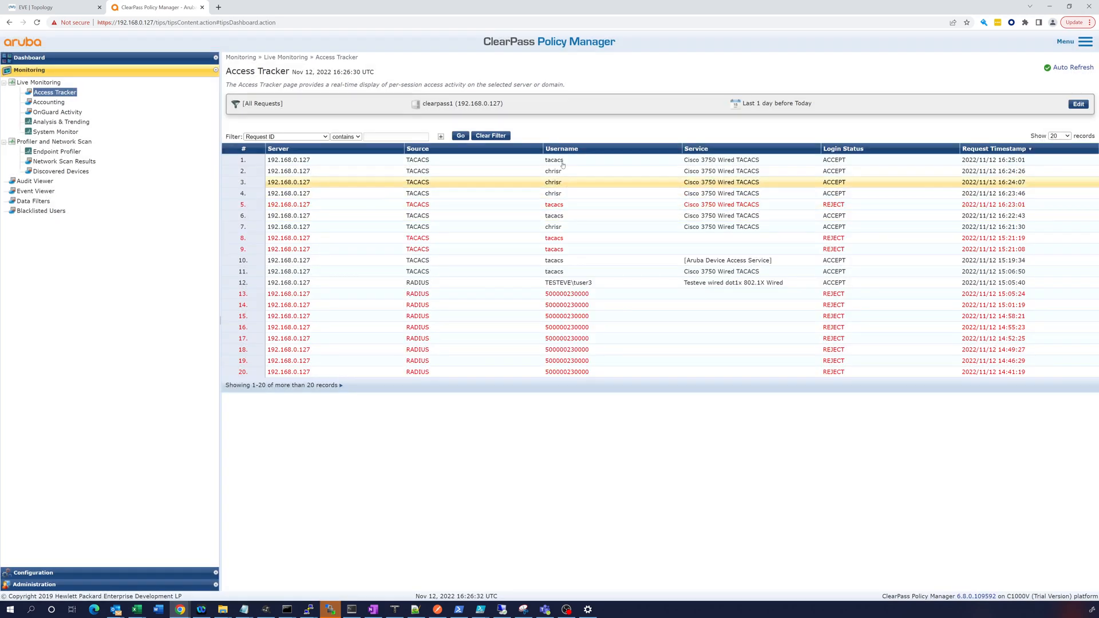
# Step: Review request data and computed attributes of the newest TACACS sessions, then open the rejected tacacs record
pyautogui.click(553, 182)
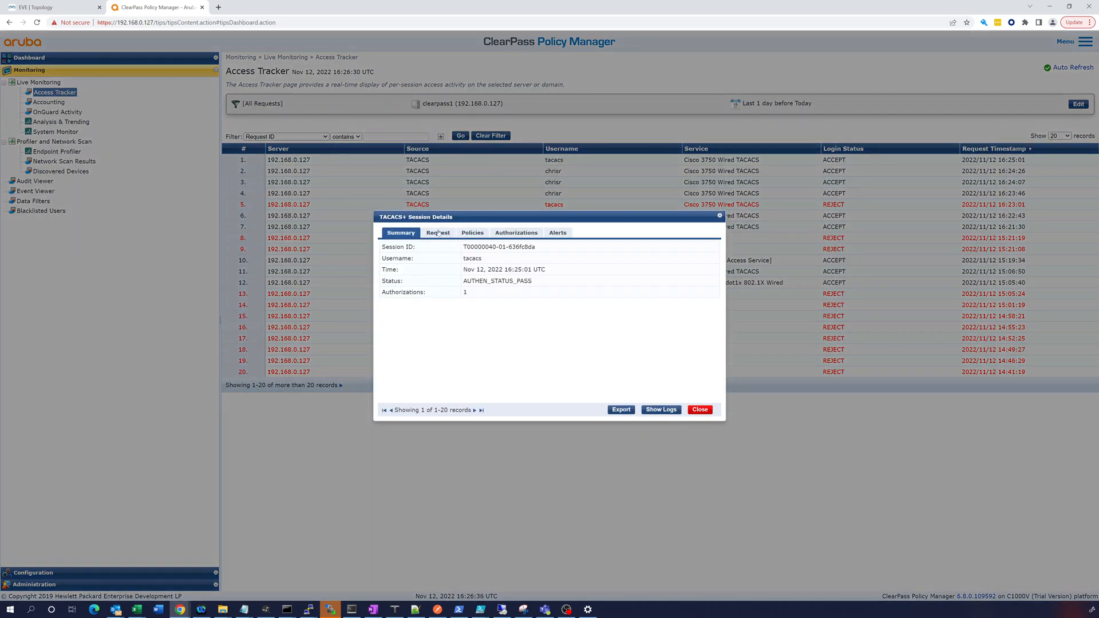
pyautogui.click(437, 232)
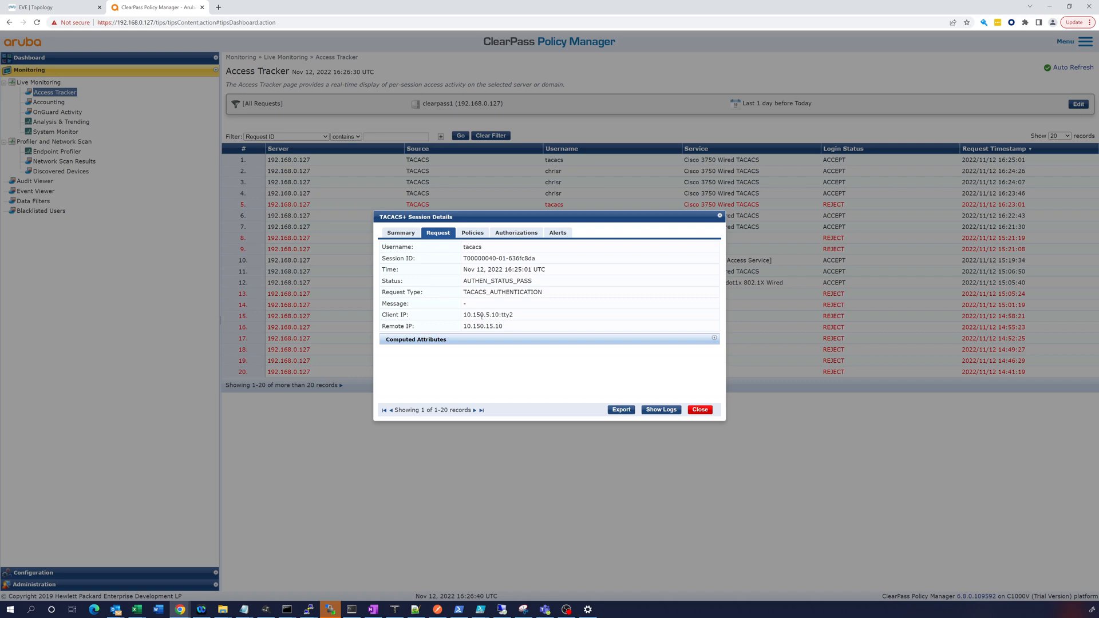
pyautogui.click(698, 410)
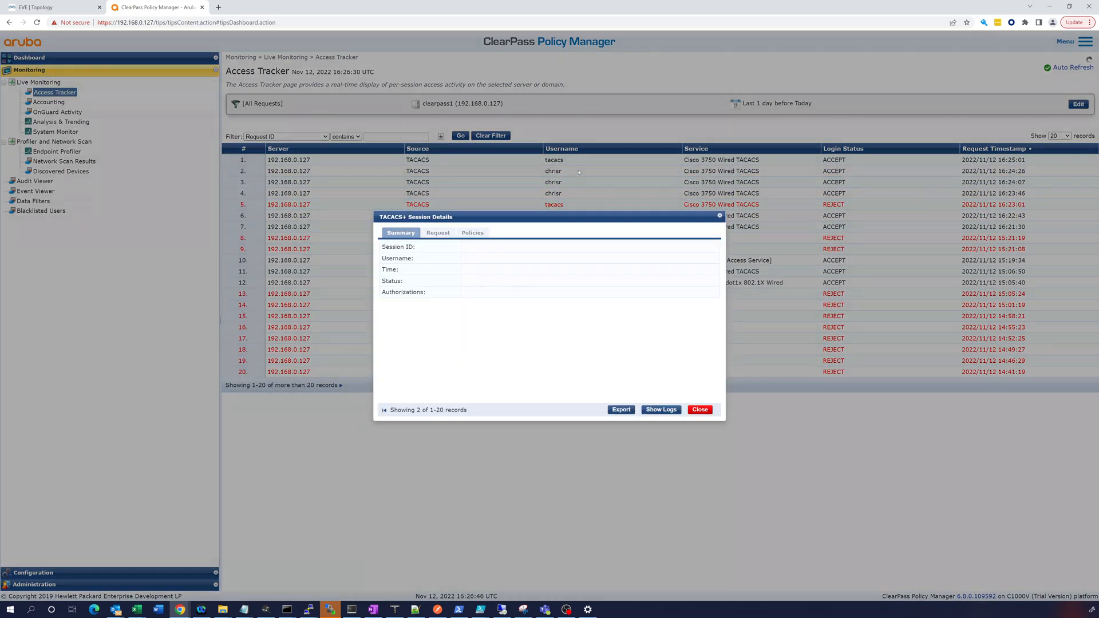
pyautogui.click(437, 232)
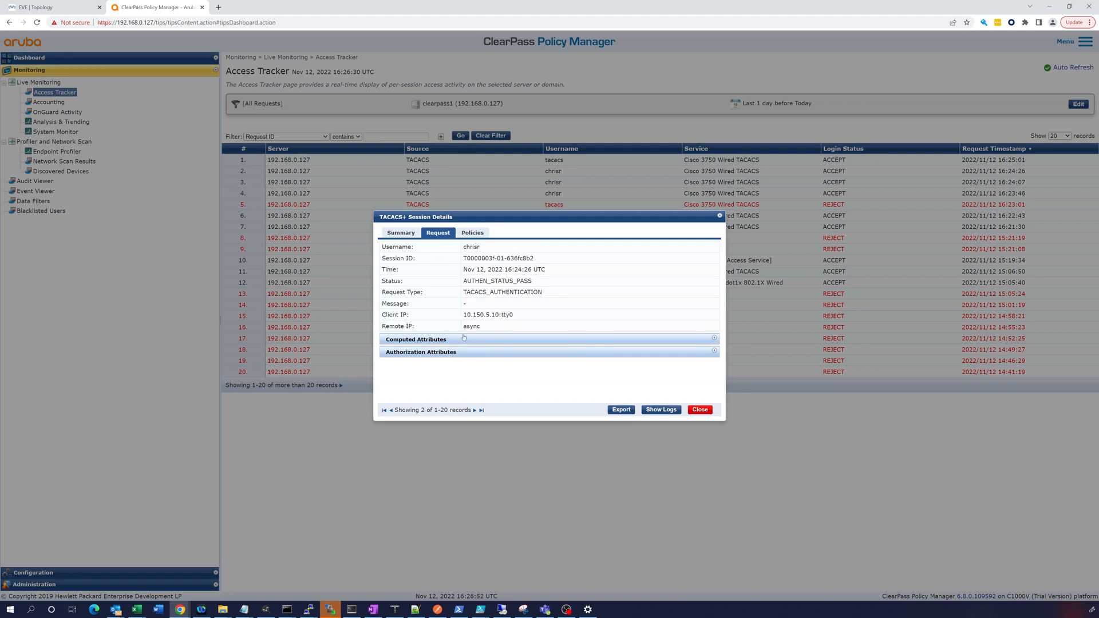
pyautogui.click(416, 338)
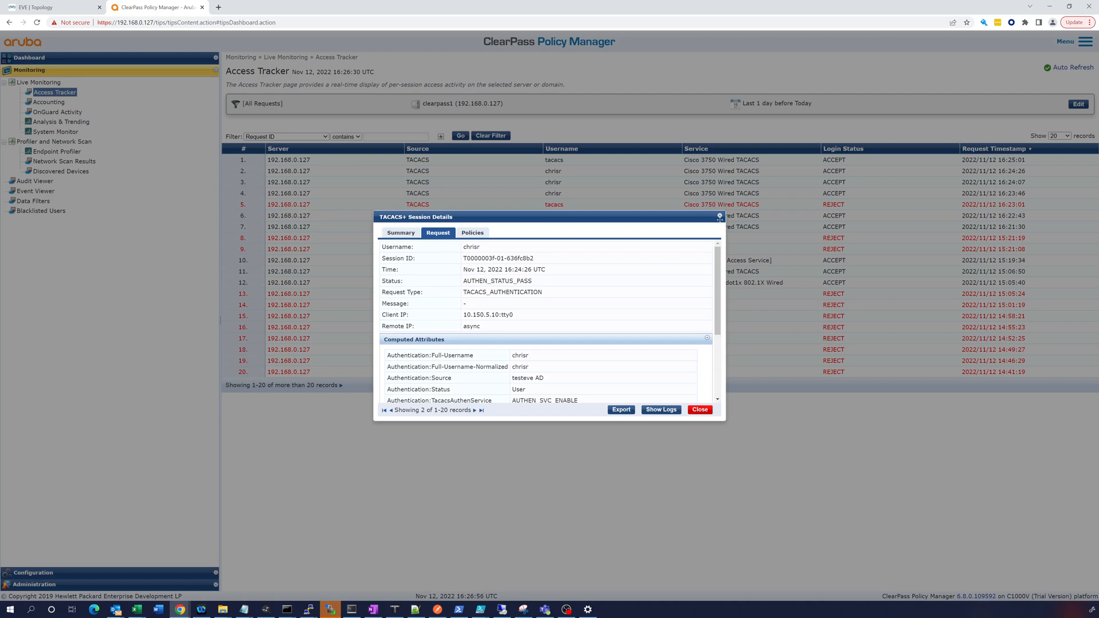
pyautogui.click(698, 409)
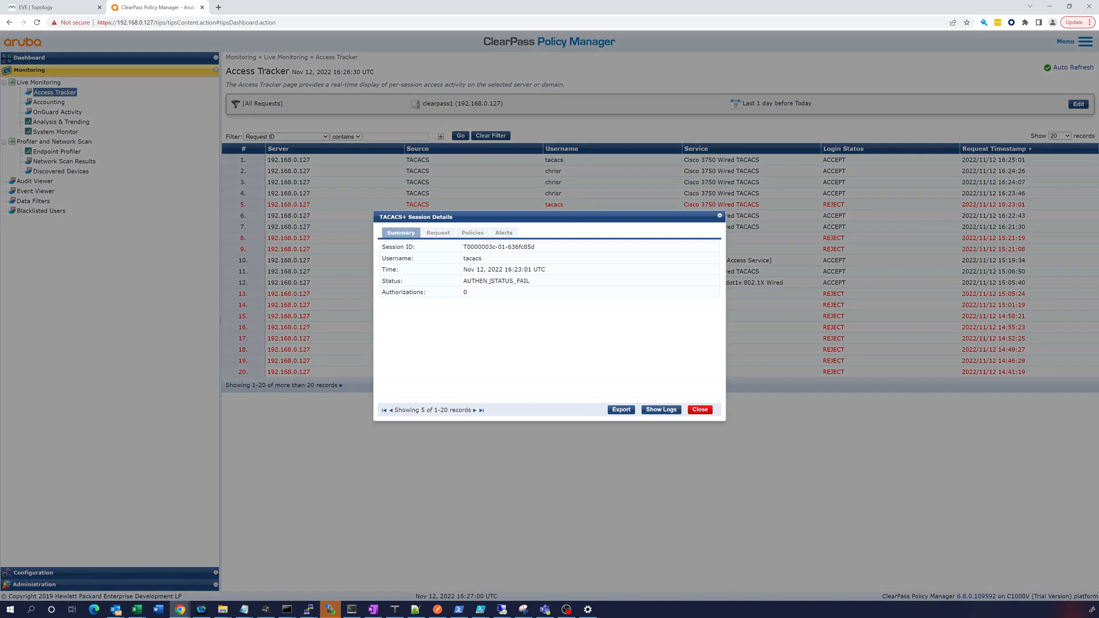
# Step: View the rejected session's Alerts showing a password mismatch, highlight the message, and close the details
pyautogui.click(436, 233)
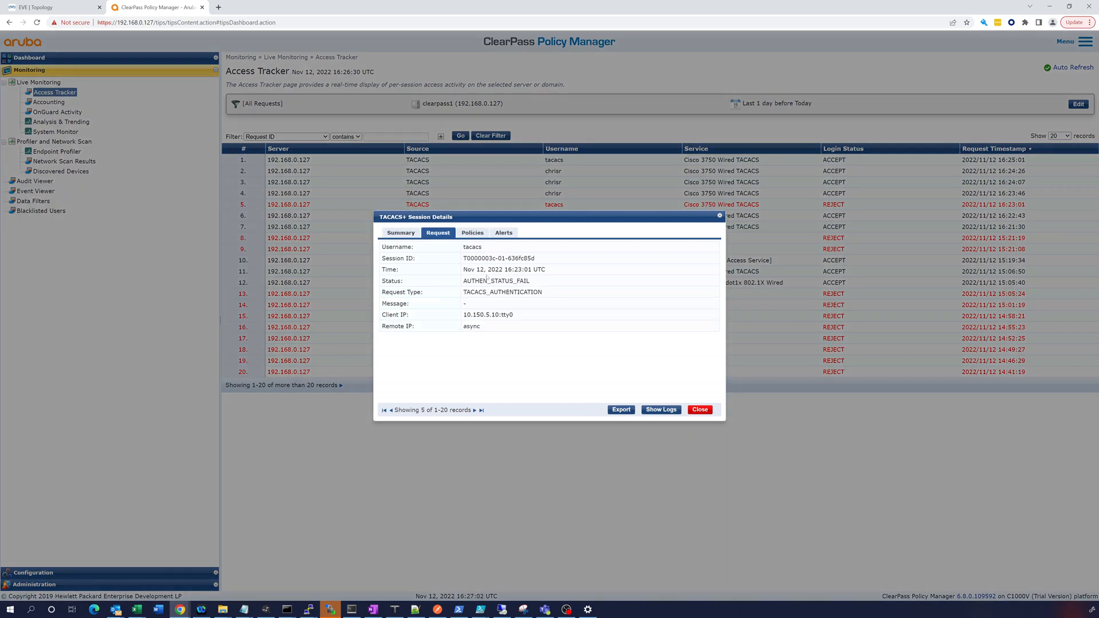
pyautogui.click(503, 232)
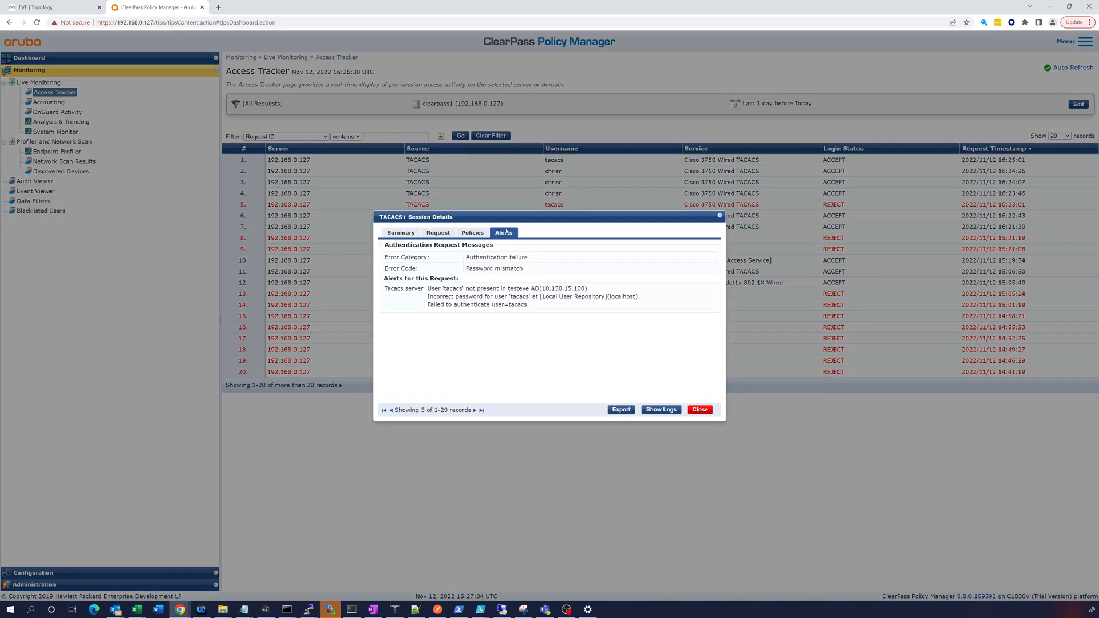
pyautogui.moveTo(446, 288); pyautogui.dragTo(545, 288)
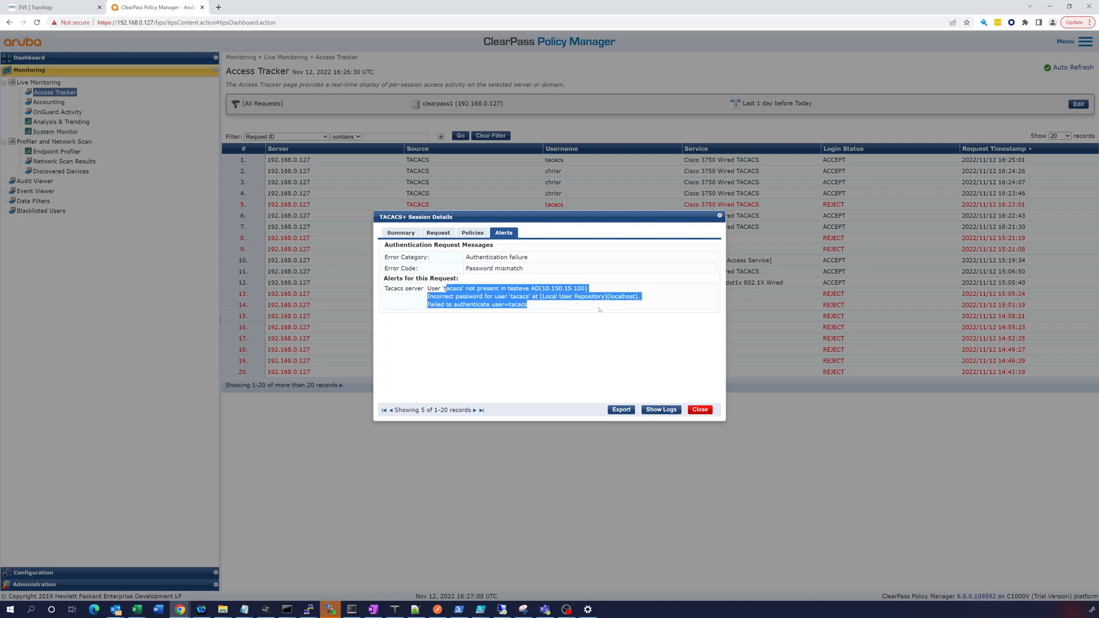
pyautogui.click(599, 310)
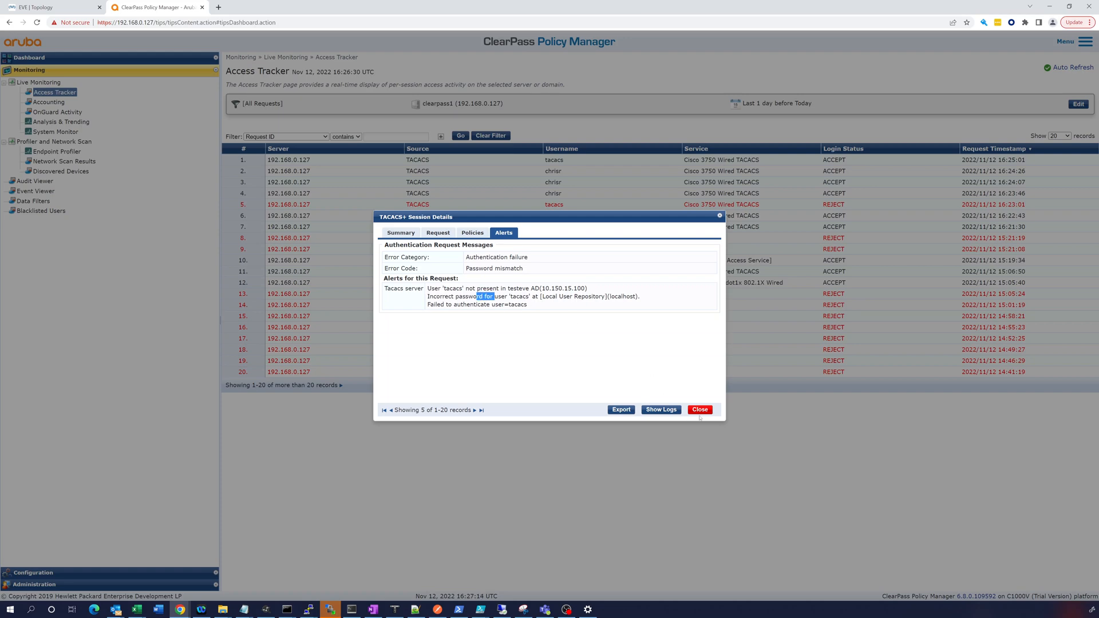
pyautogui.click(698, 410)
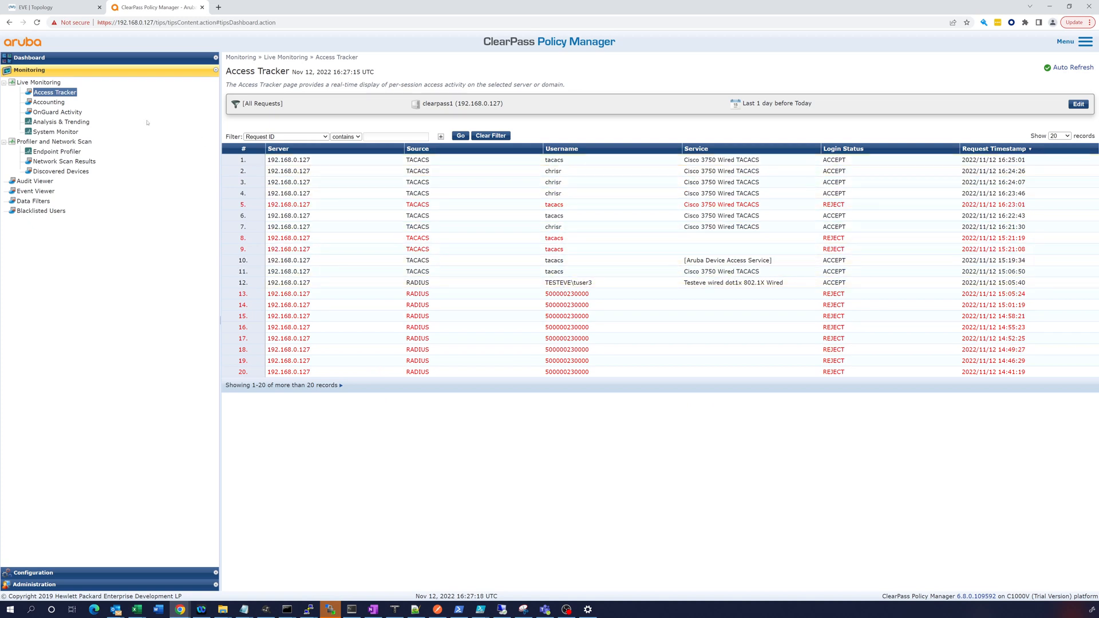
pyautogui.moveTo(79, 61)
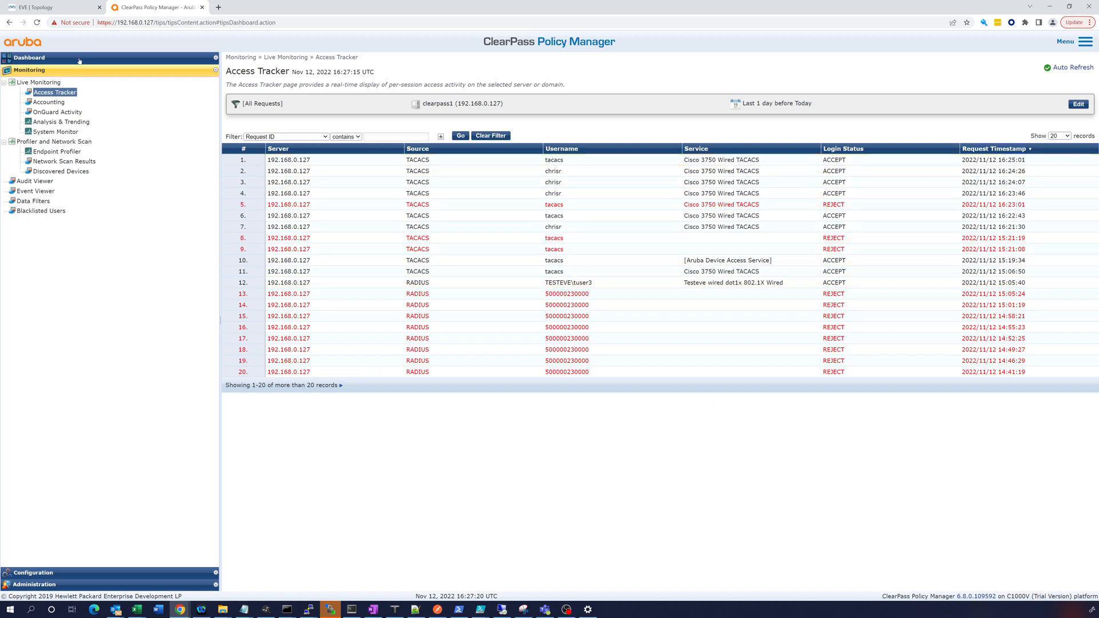
pyautogui.moveTo(68, 62)
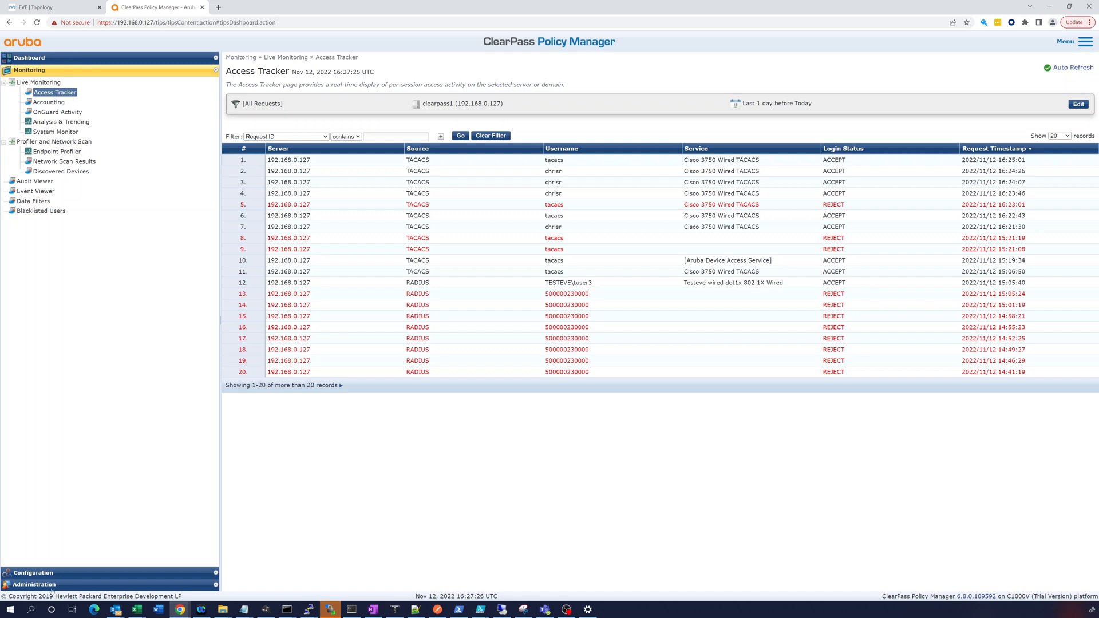
# Step: Navigate through Configuration and authentication sources to the Services list
pyautogui.click(34, 83)
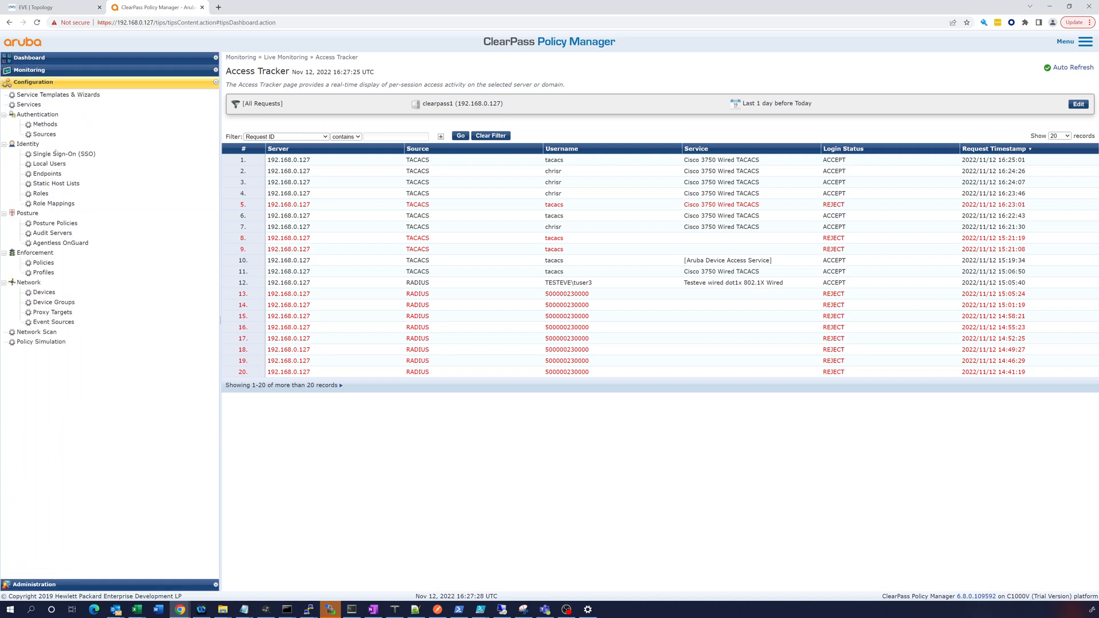
pyautogui.click(44, 134)
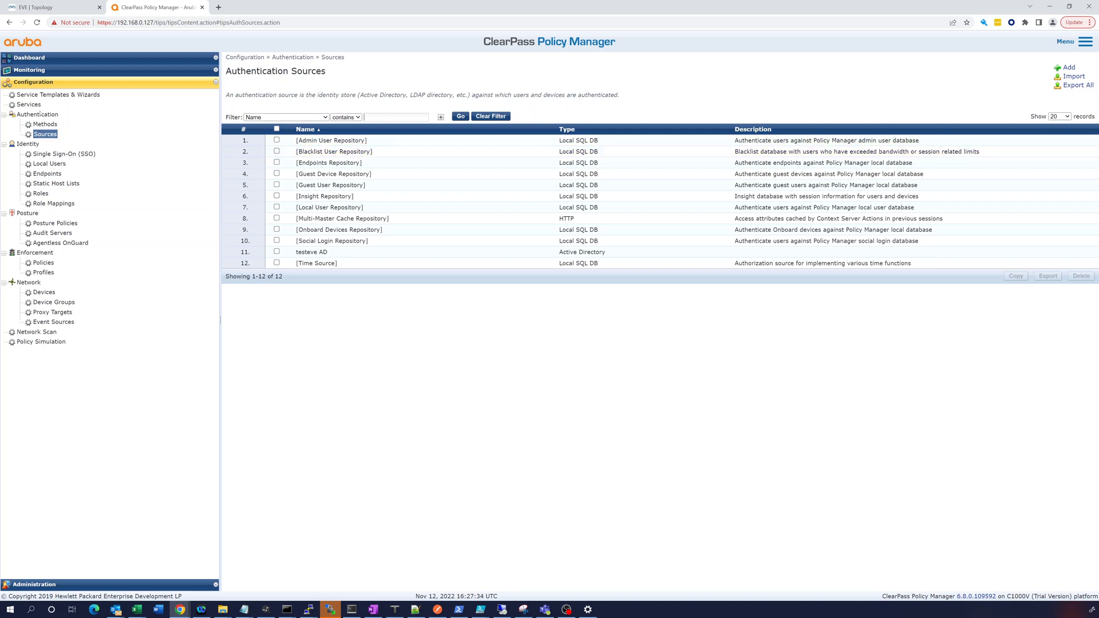
pyautogui.click(30, 104)
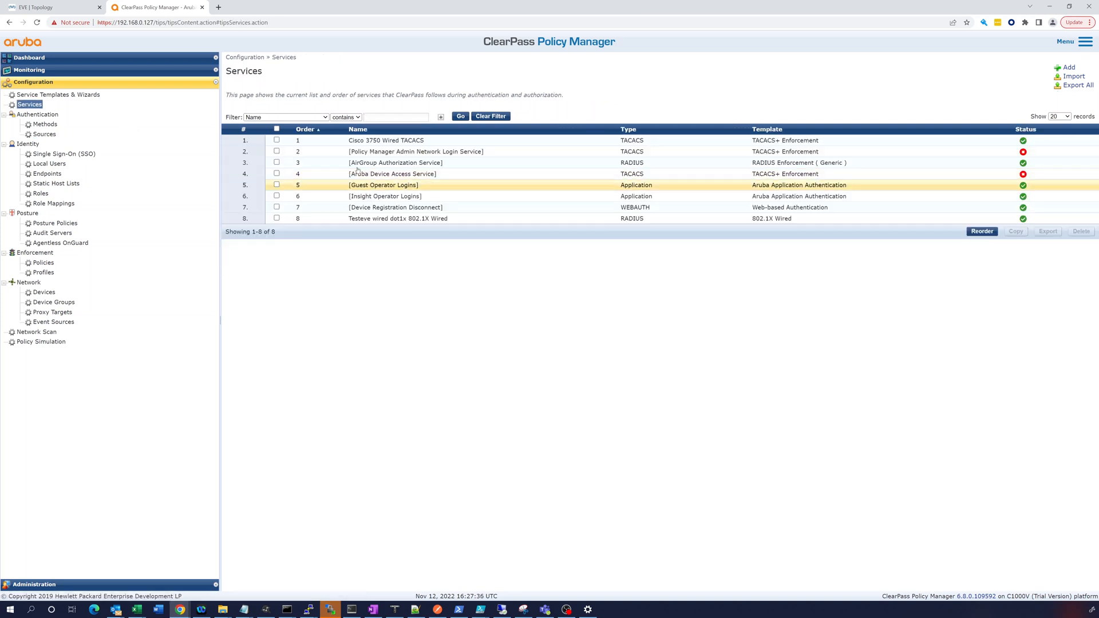
# Step: Open the Cisco 3750 Wired TACACS service and view its service rule settings
pyautogui.click(385, 139)
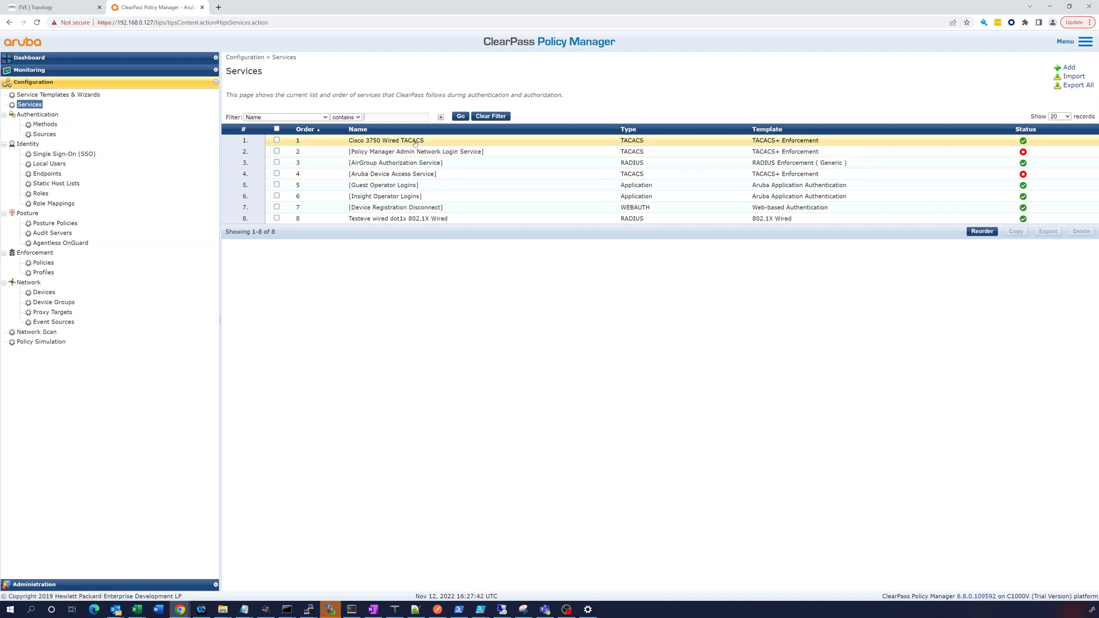
pyautogui.click(386, 140)
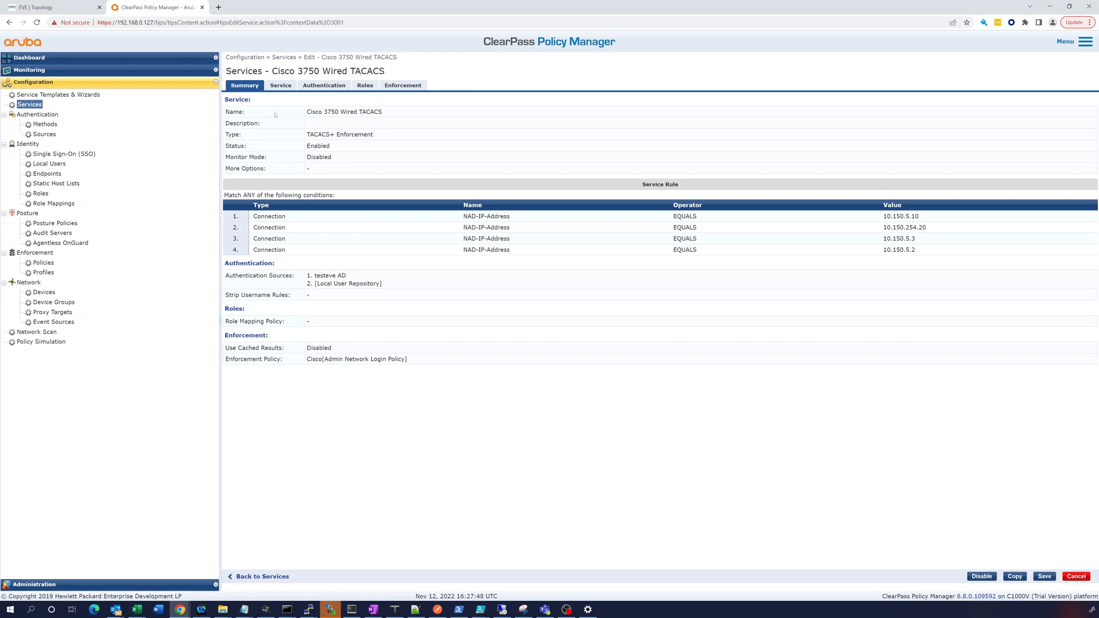
pyautogui.moveTo(299, 355)
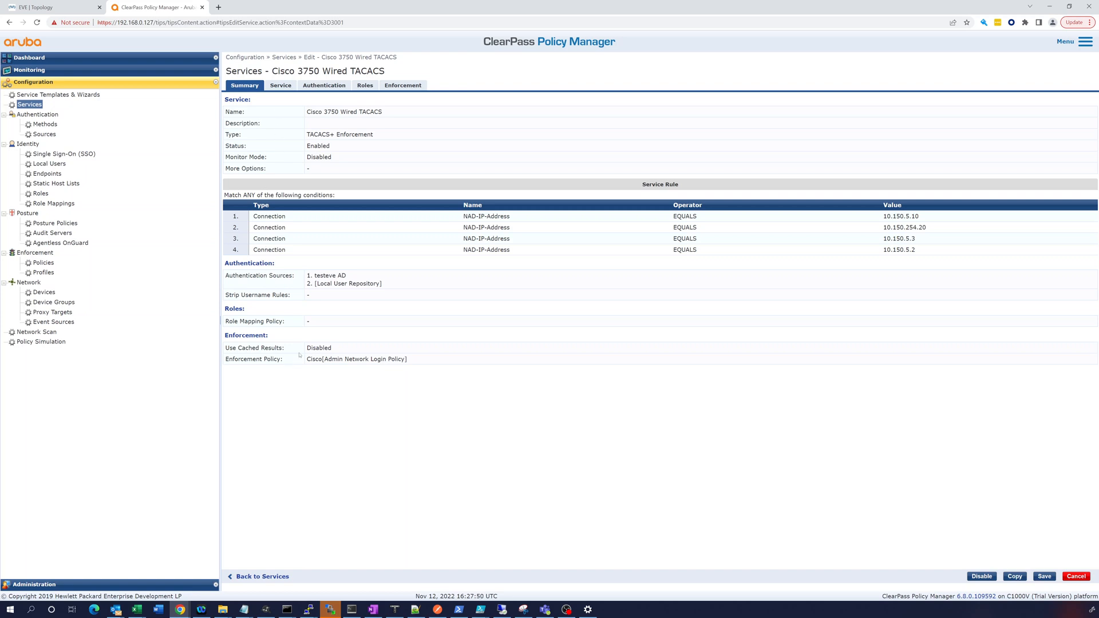
pyautogui.moveTo(267, 192)
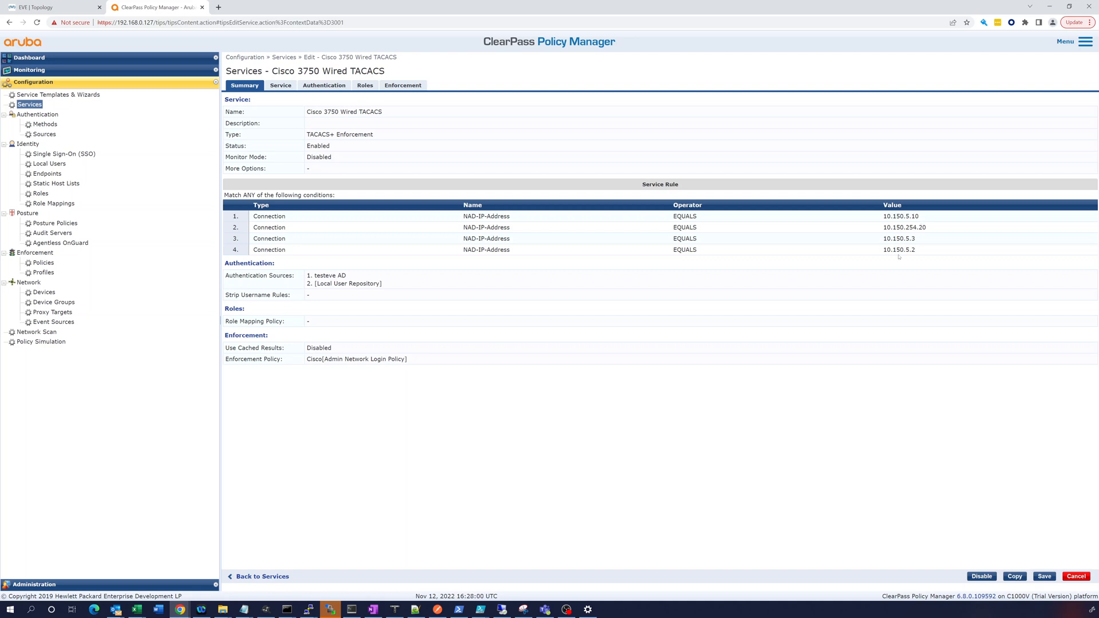
pyautogui.moveTo(568, 224)
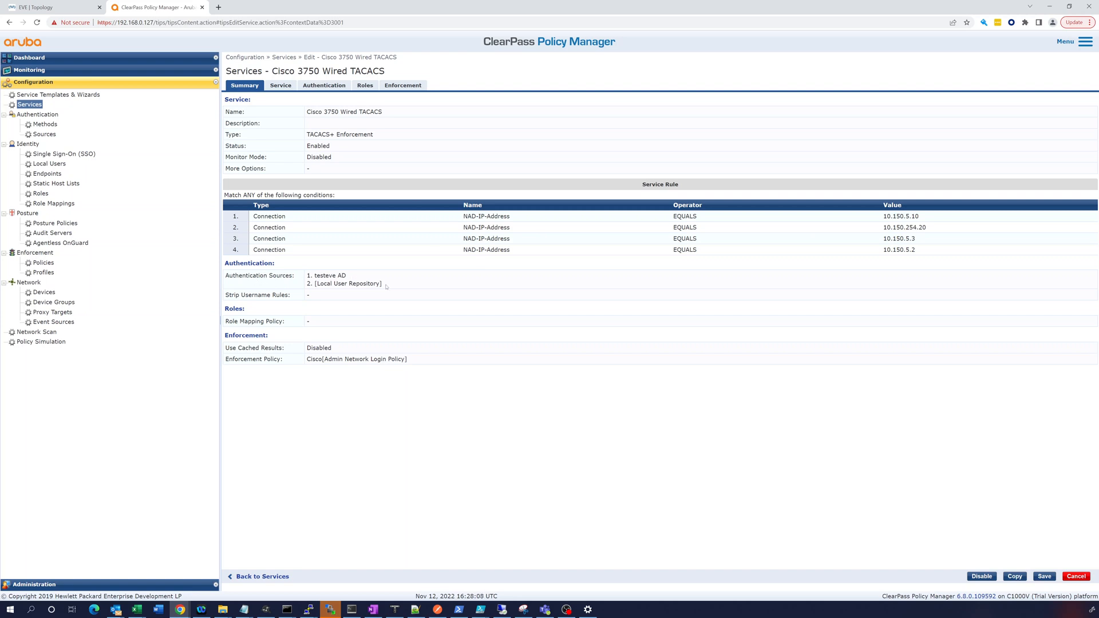
pyautogui.moveTo(385, 287)
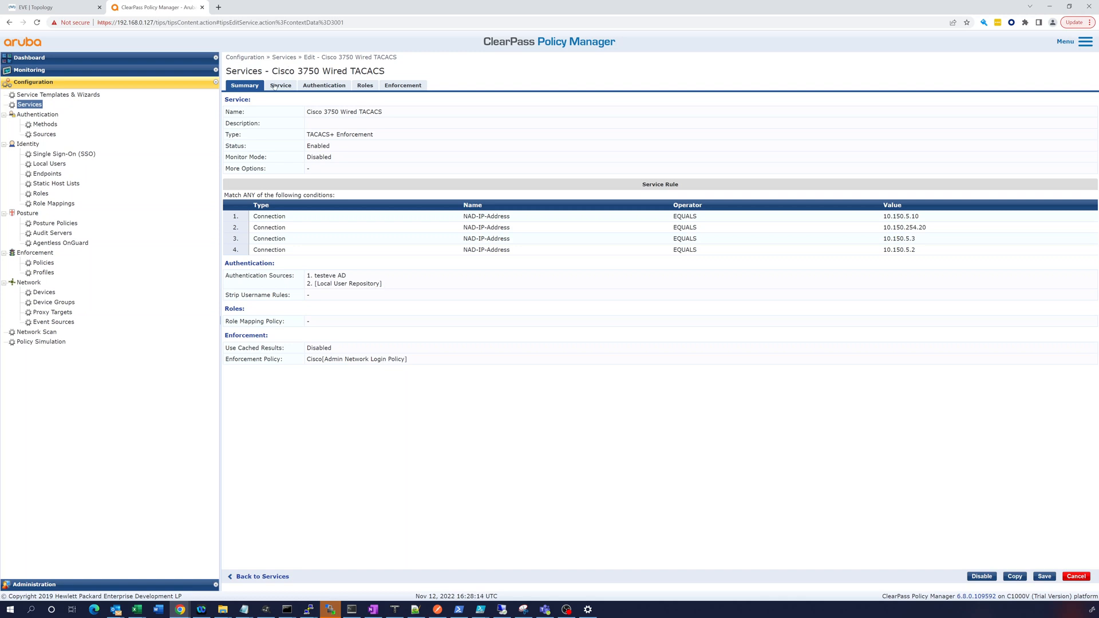
pyautogui.click(280, 84)
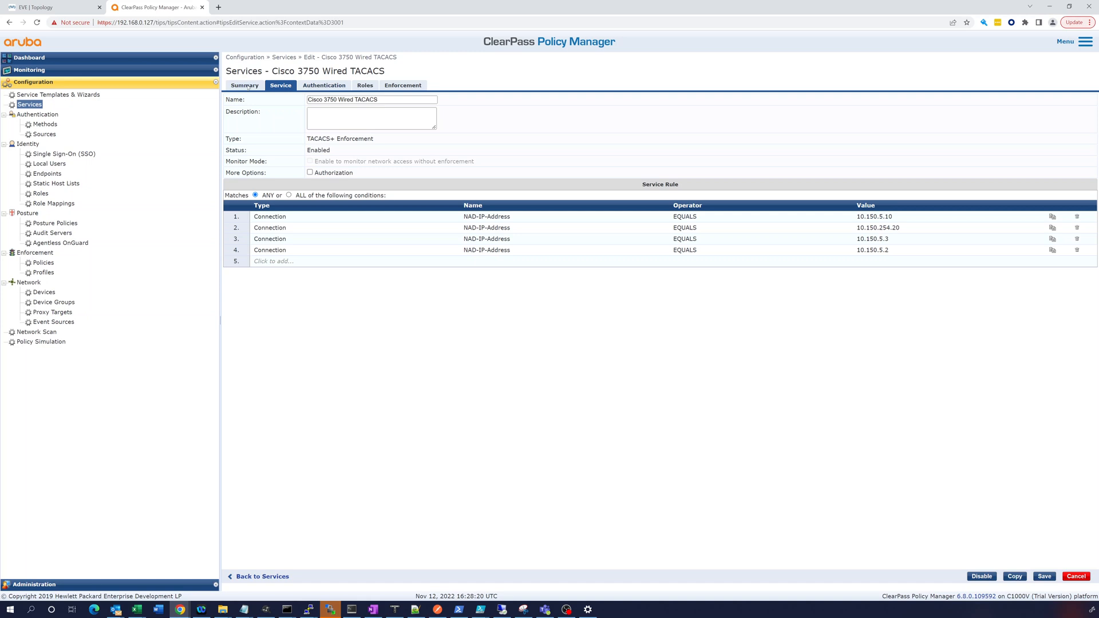
# Step: Review the service's summary, rules, authentication sources, role mapping and enforcement policy with Priv 15 profiles
pyautogui.click(245, 84)
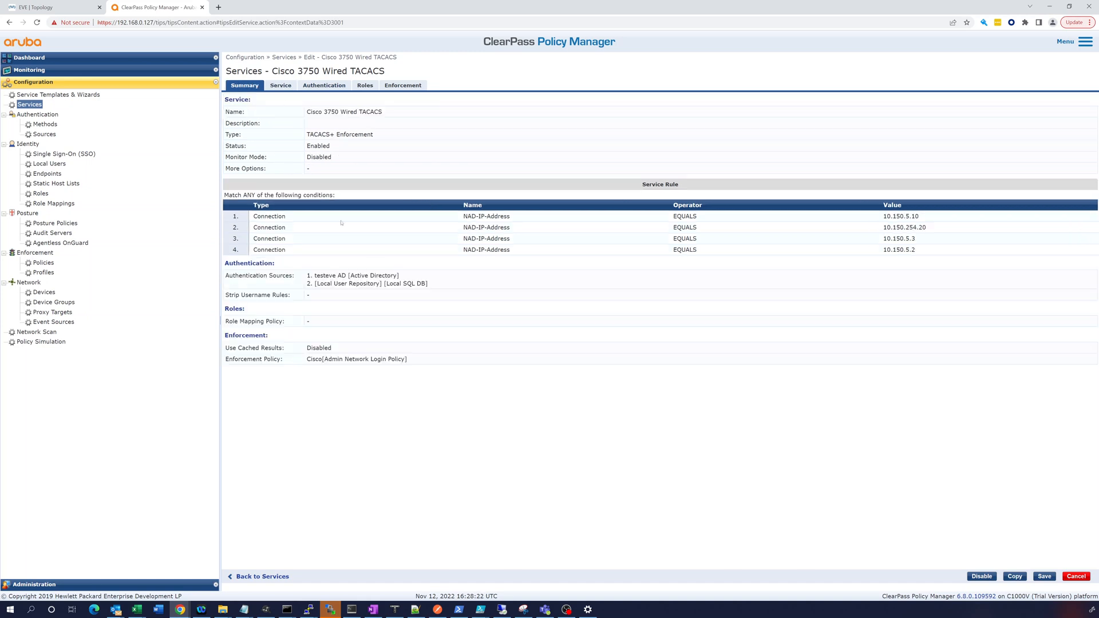
pyautogui.click(280, 84)
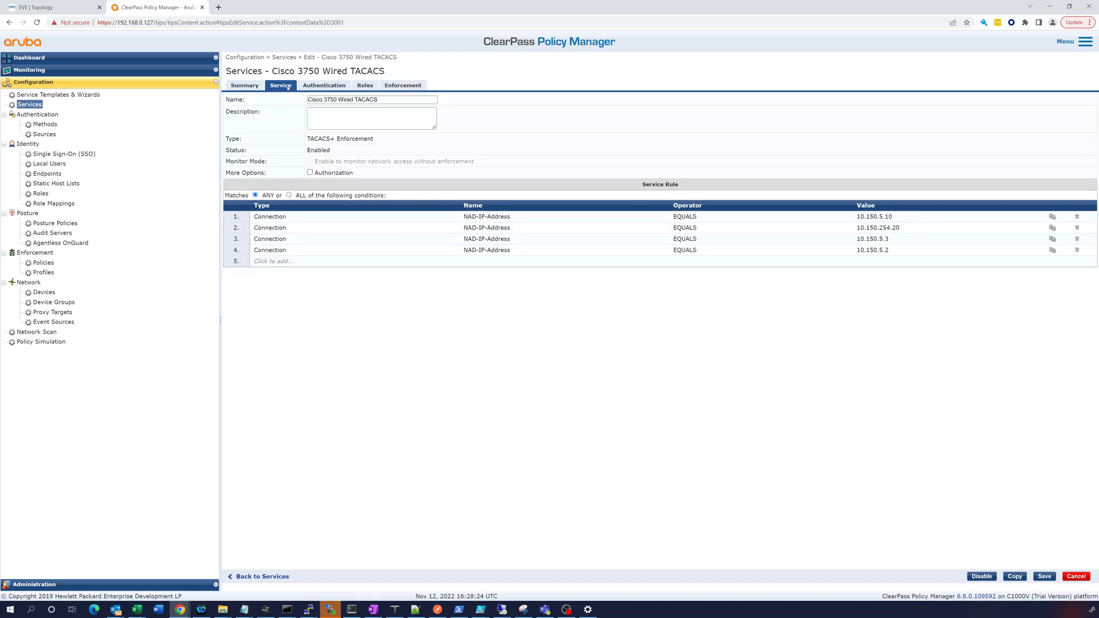
pyautogui.moveTo(294, 205)
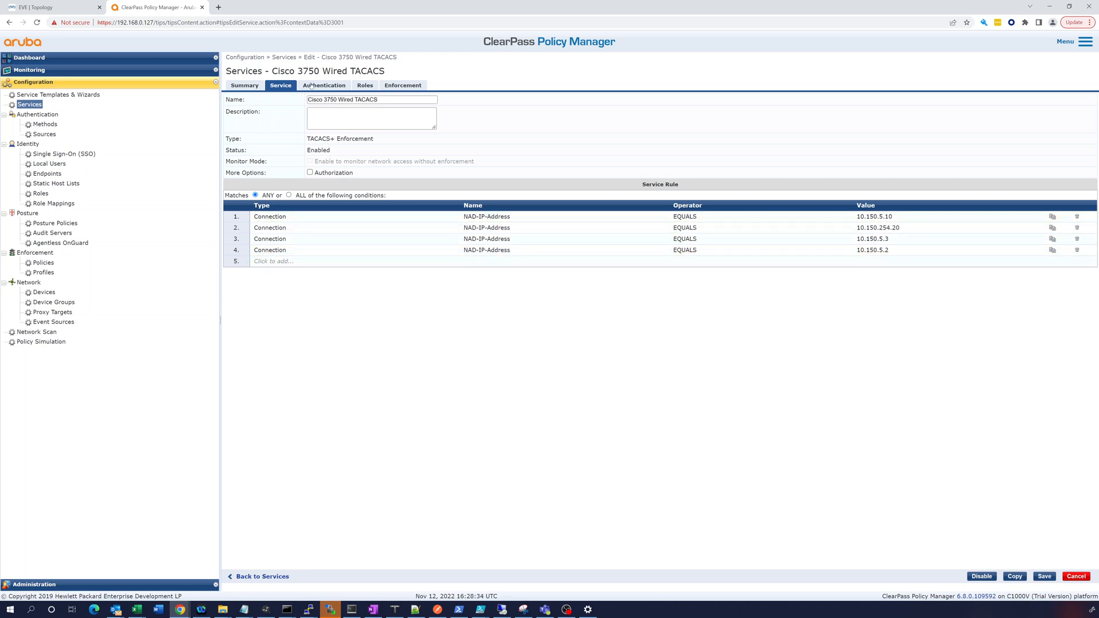
pyautogui.moveTo(356, 147)
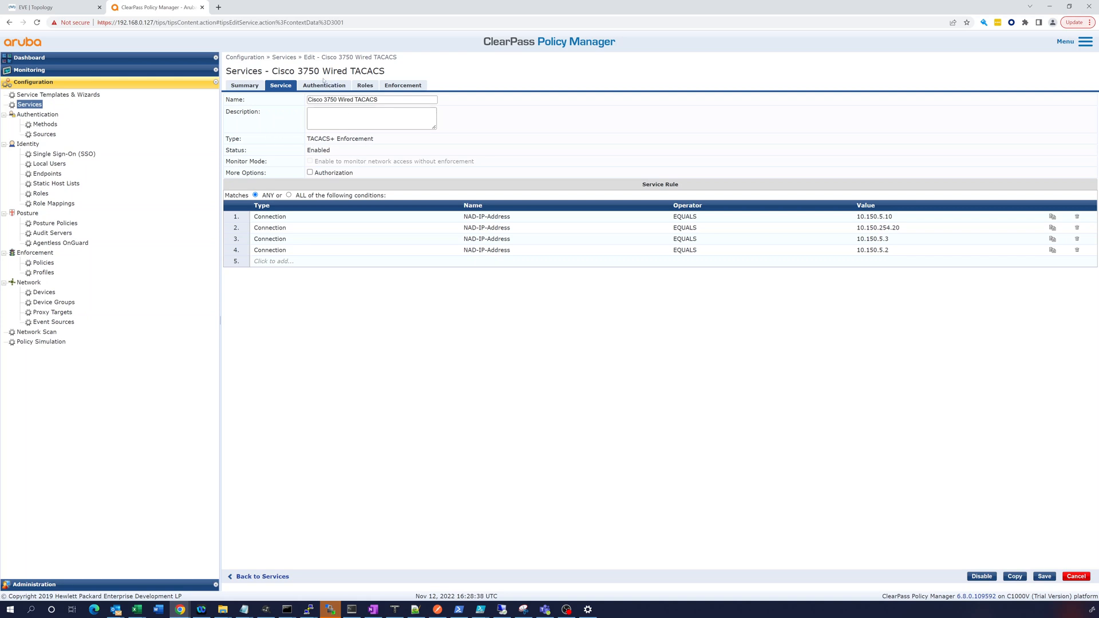
pyautogui.click(324, 84)
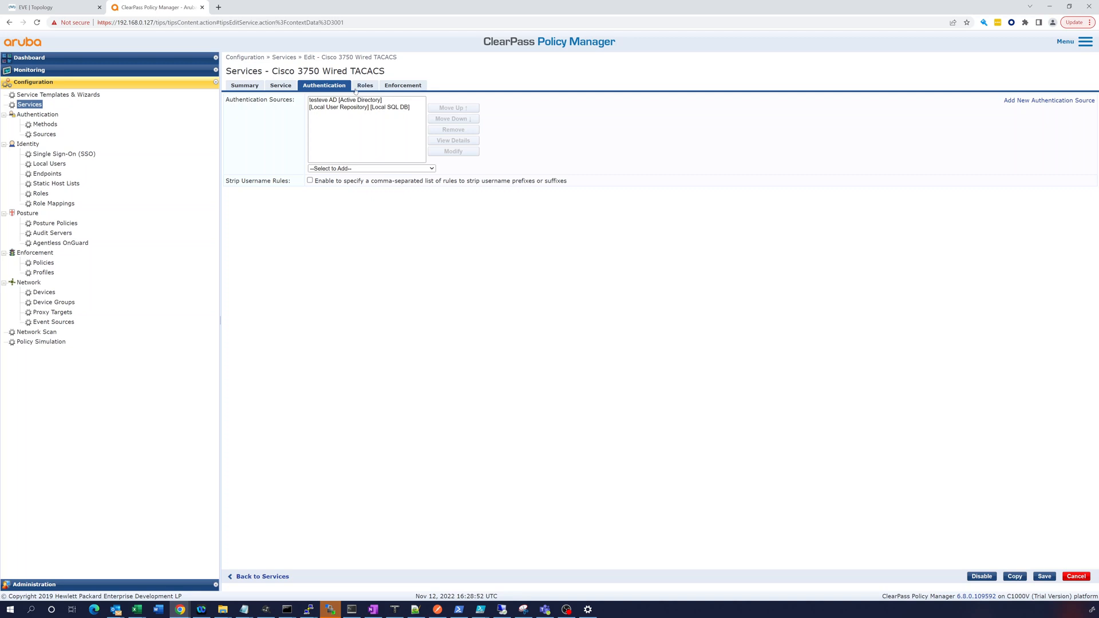
pyautogui.click(364, 84)
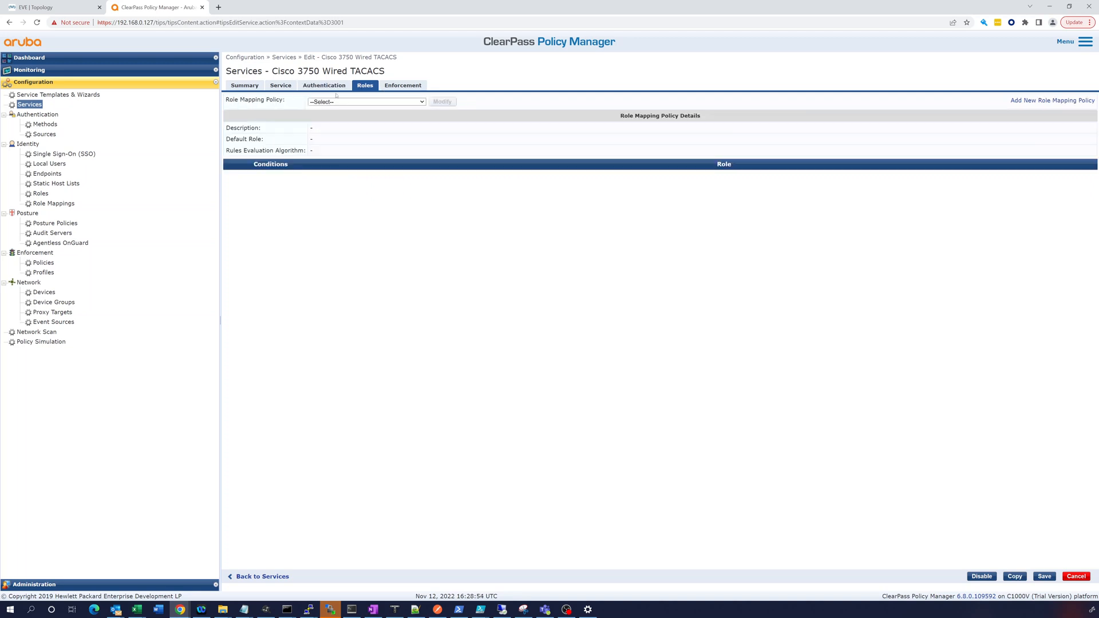
pyautogui.moveTo(400, 79)
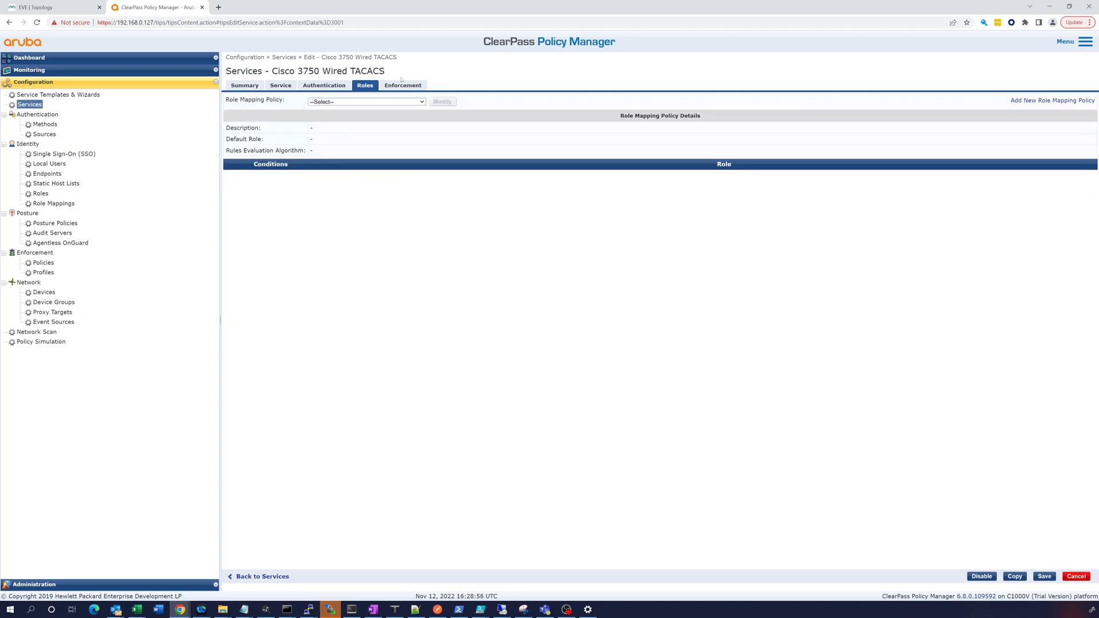
pyautogui.click(402, 85)
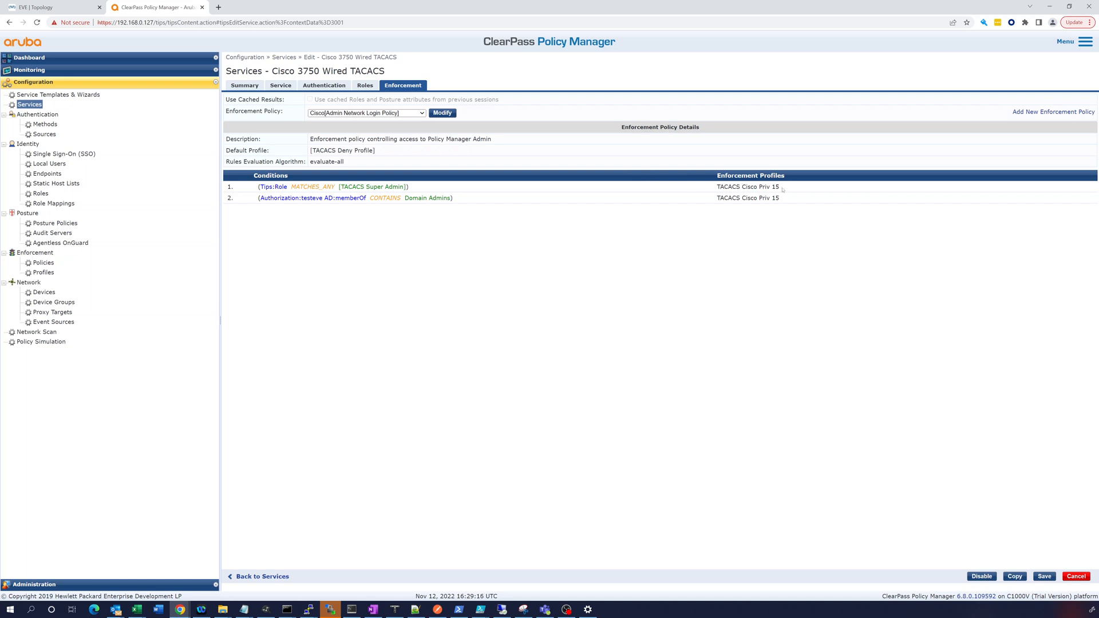
pyautogui.moveTo(161, 212)
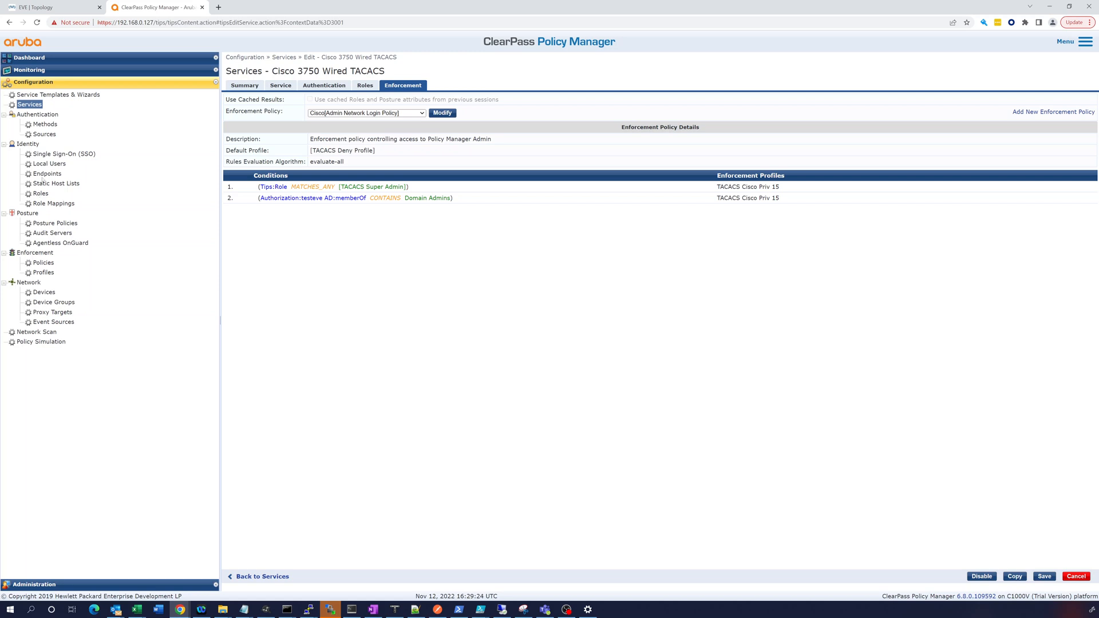
# Step: Review the local user 'tacacs' holding the TACACS Super Admin role, then close without saving
pyautogui.click(49, 164)
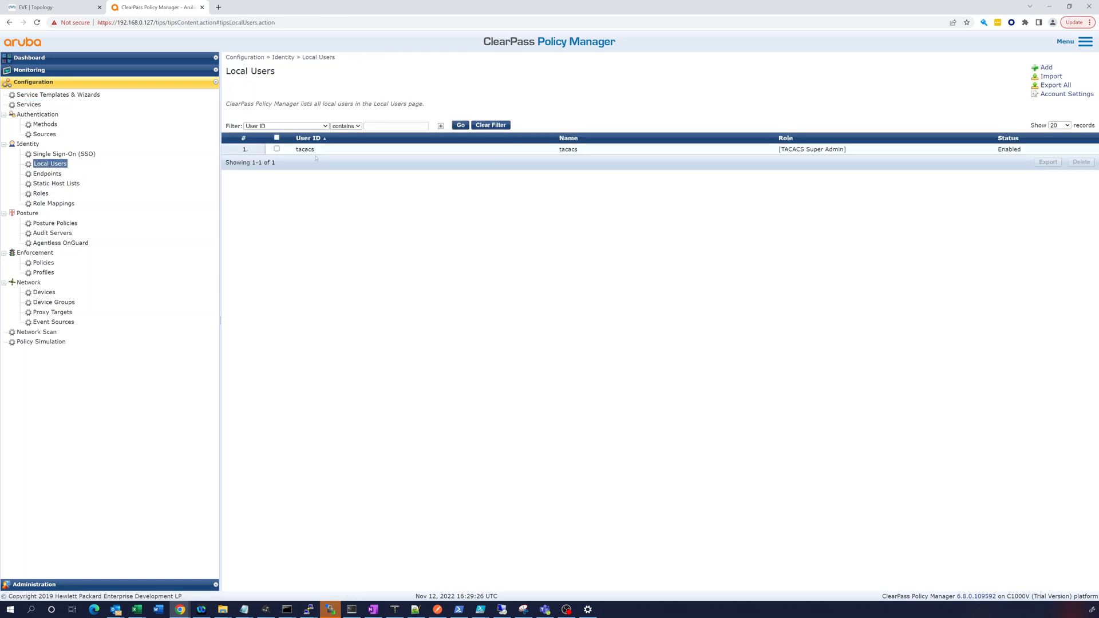
pyautogui.click(304, 148)
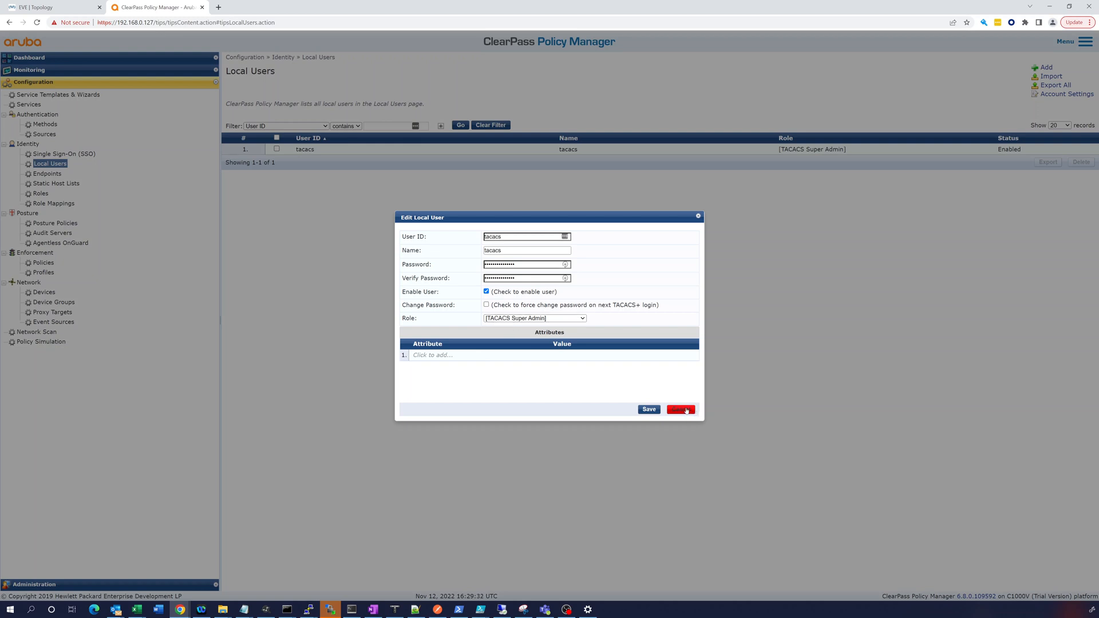
pyautogui.click(679, 410)
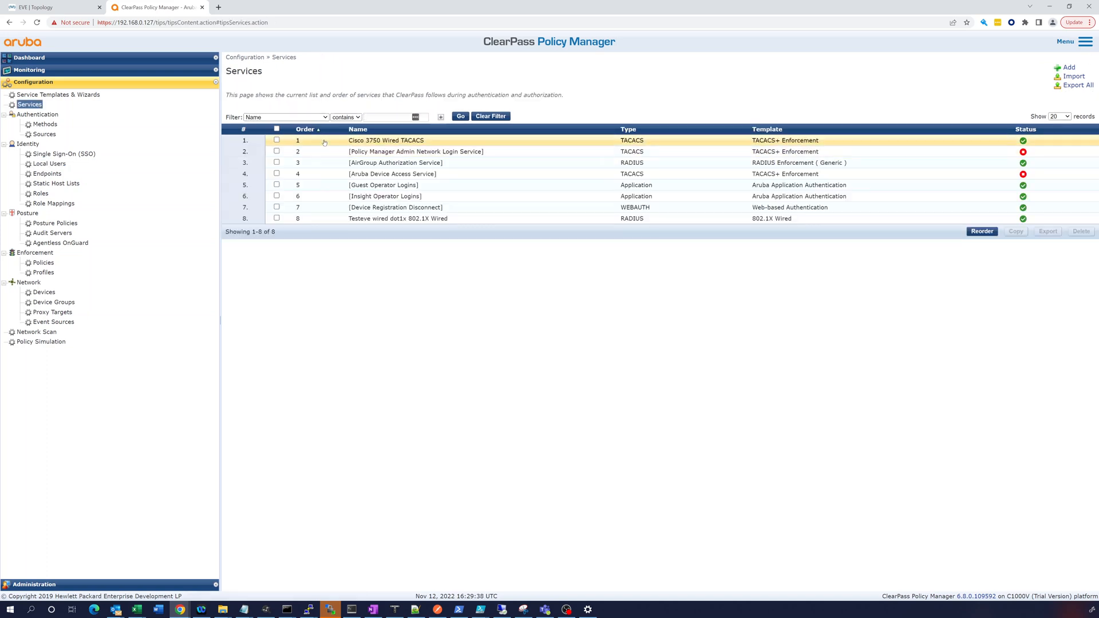
# Step: Reopen the Cisco 3750 Wired TACACS service and view its enforcement policy's two Priv 15 rules
pyautogui.click(386, 140)
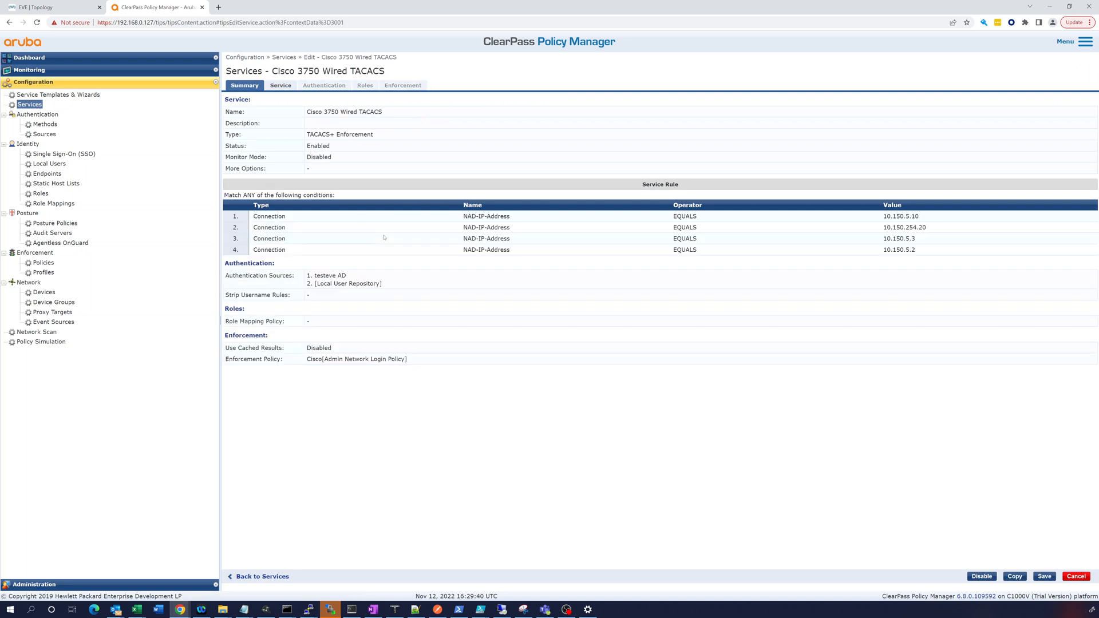
pyautogui.click(401, 85)
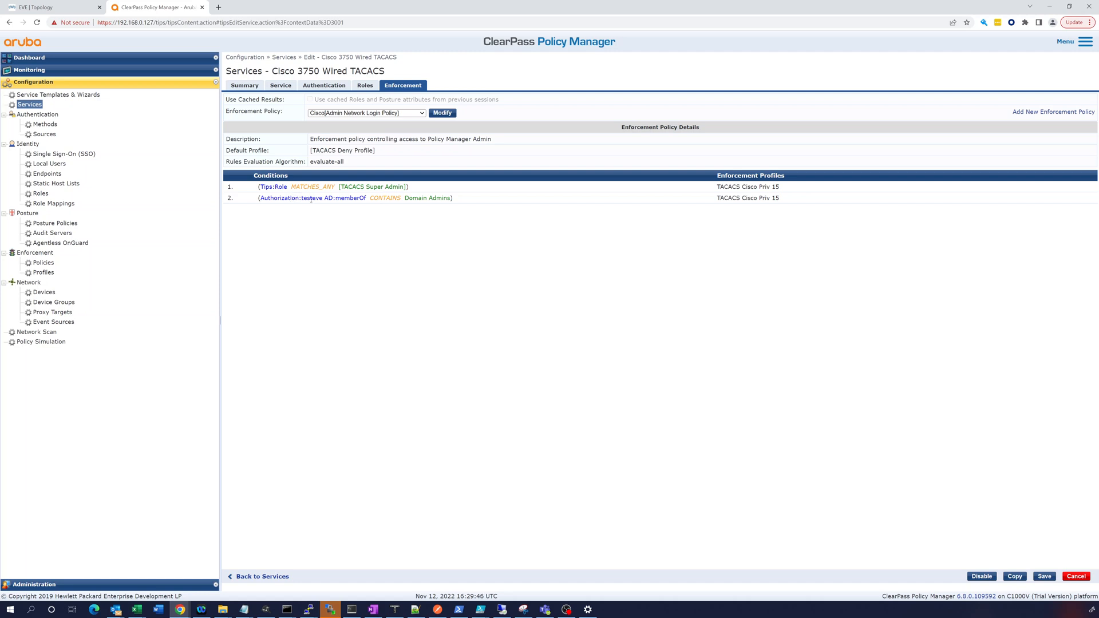
pyautogui.moveTo(432, 193)
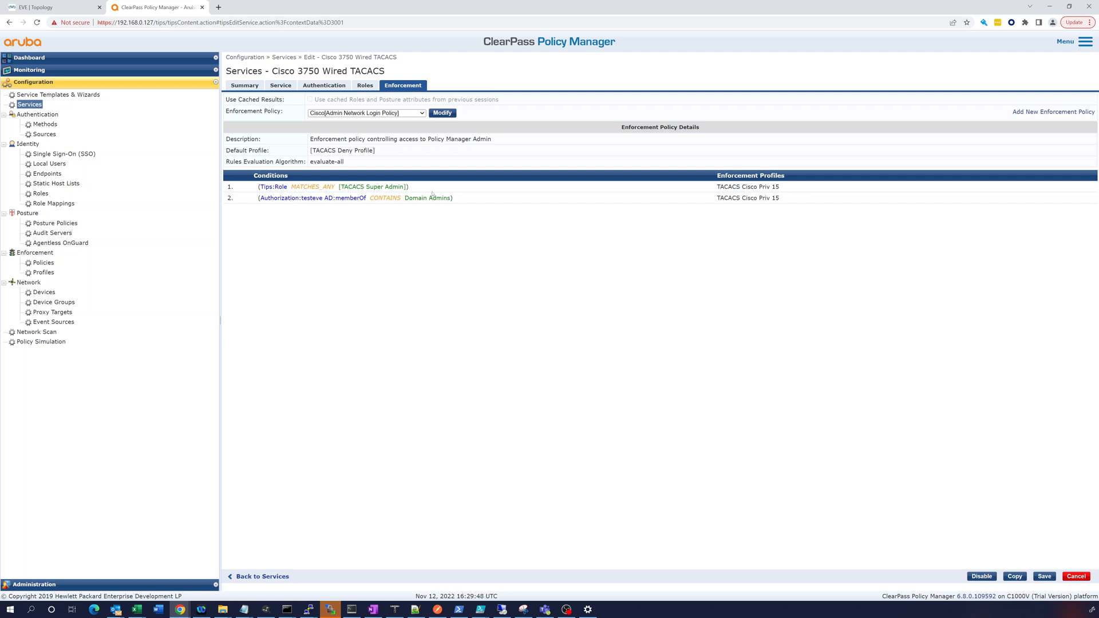
pyautogui.moveTo(437, 201)
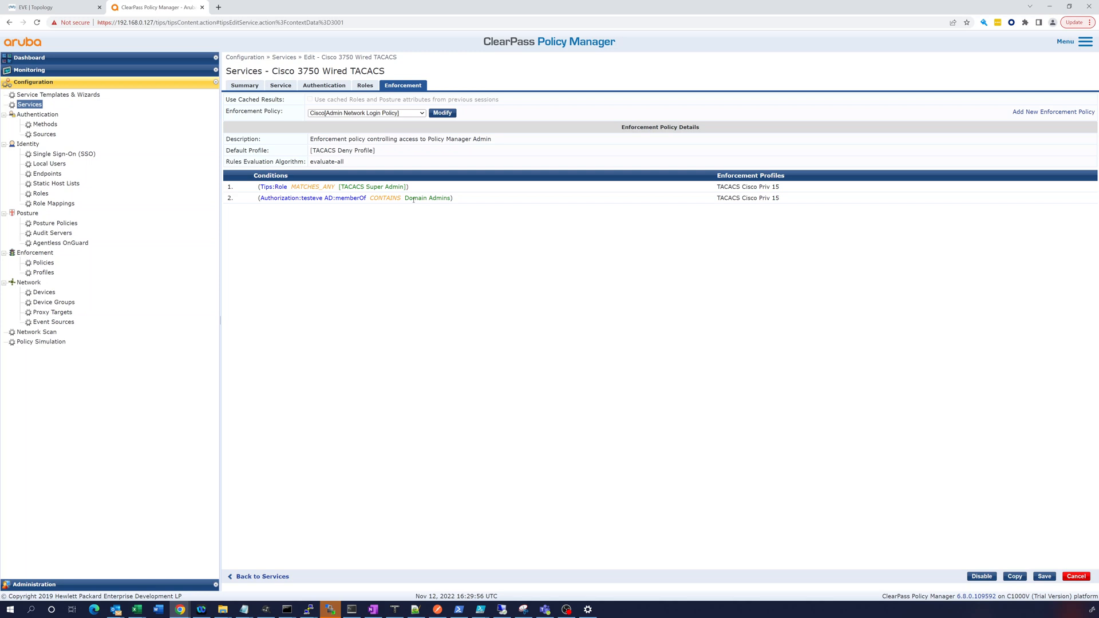
pyautogui.moveTo(317, 196)
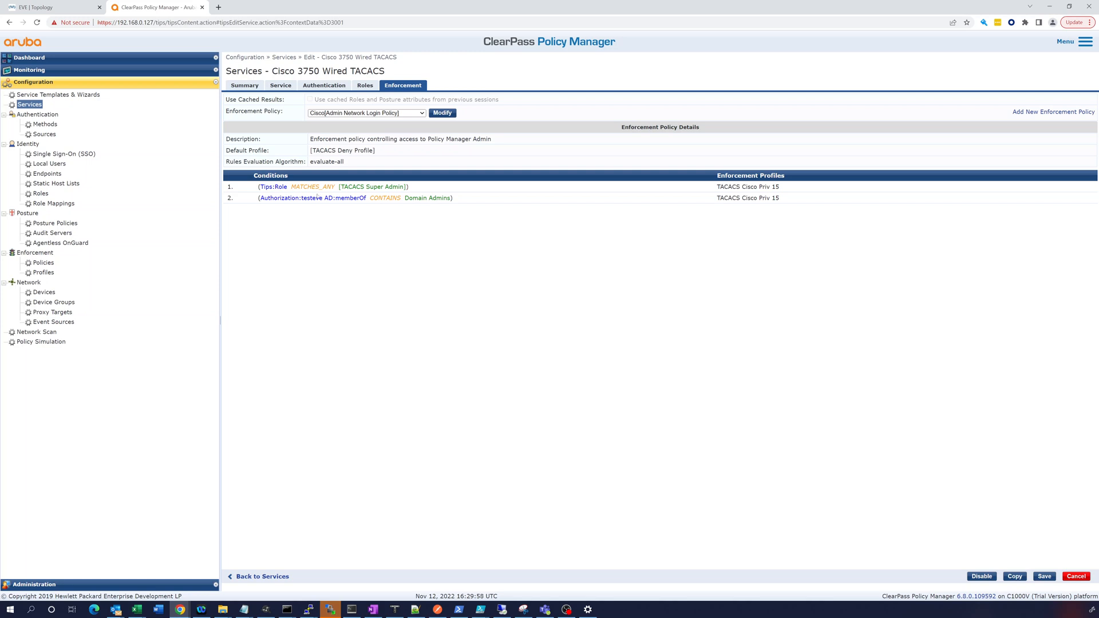
pyautogui.moveTo(348, 132)
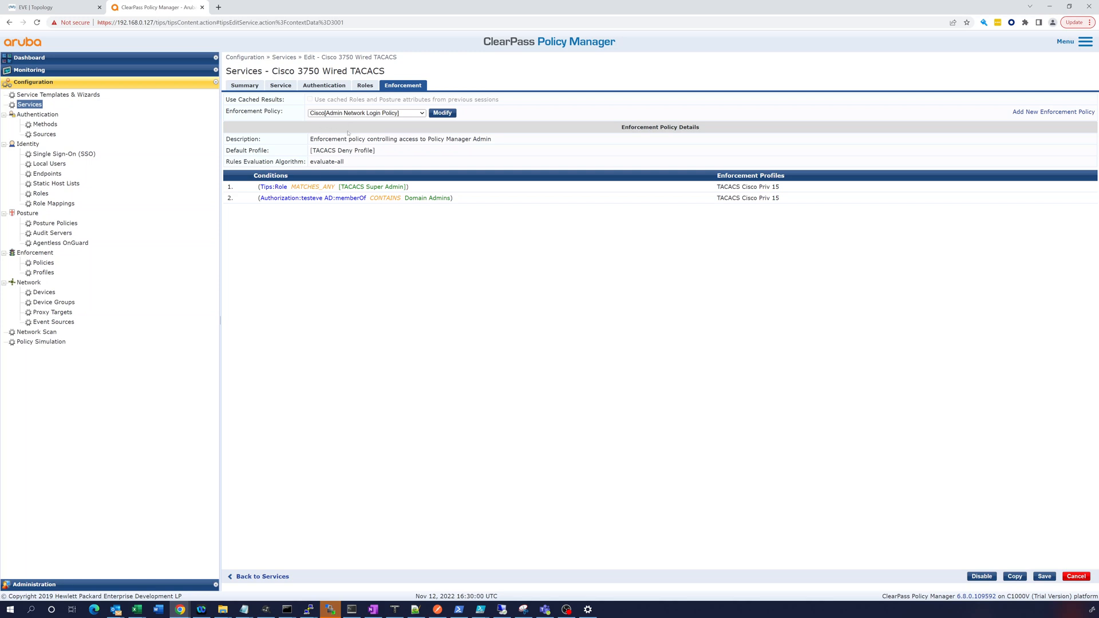
pyautogui.moveTo(560, 175)
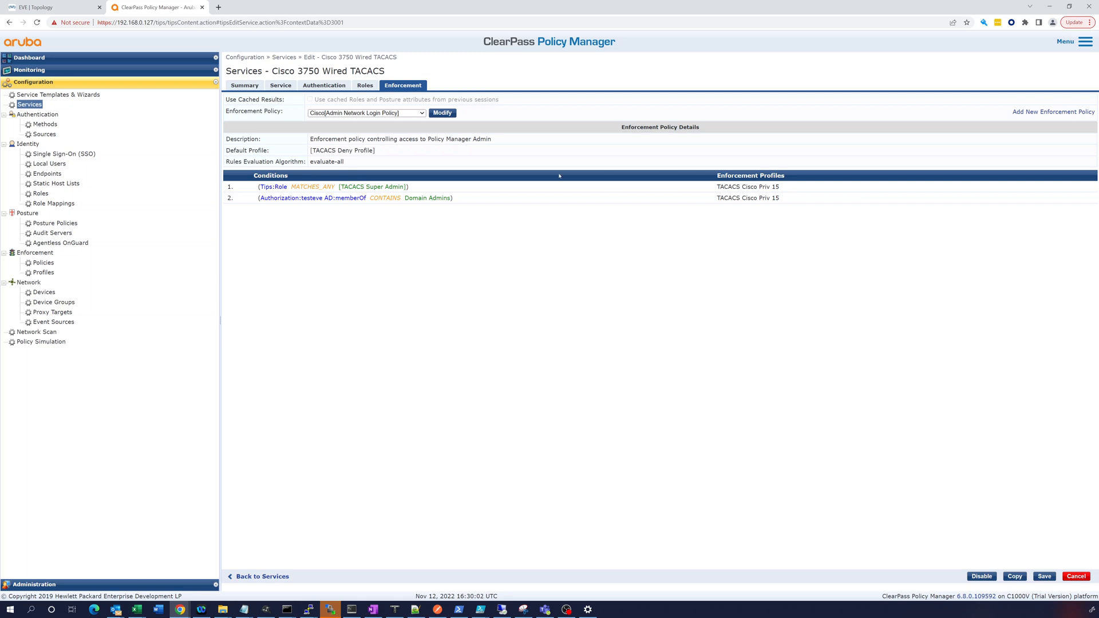
pyautogui.moveTo(319, 154)
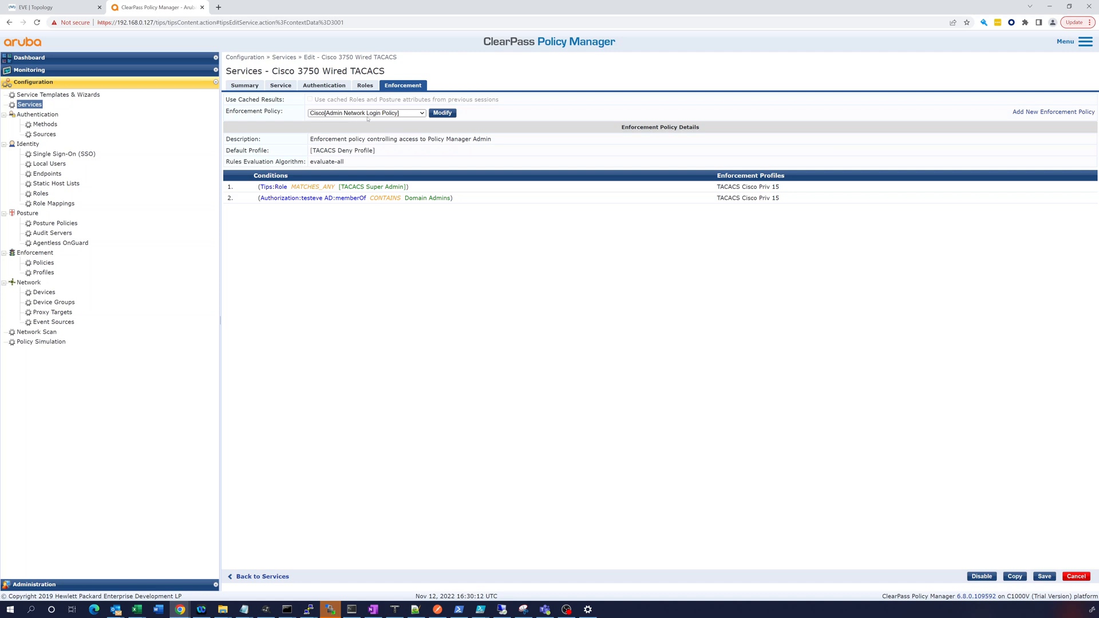
pyautogui.moveTo(76, 249)
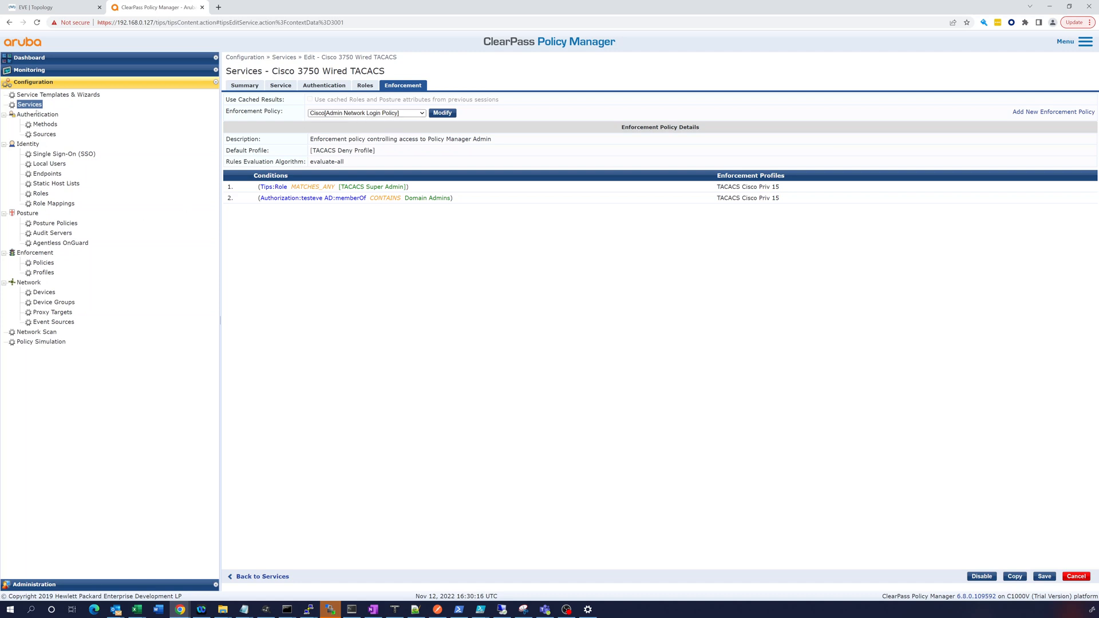
pyautogui.moveTo(170, 151)
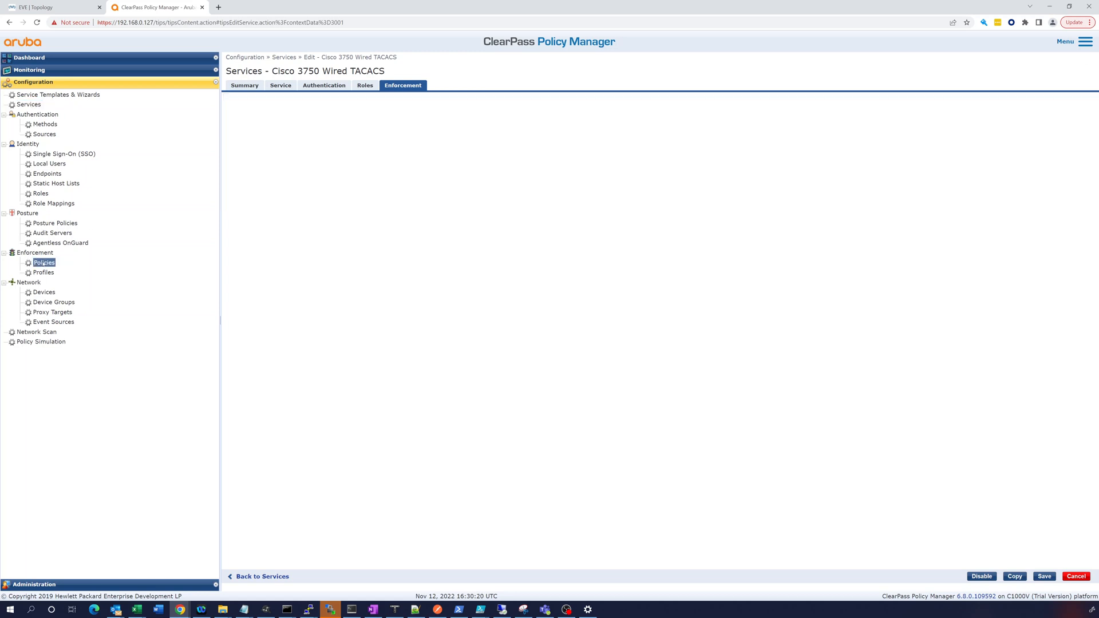
# Step: Open Cisco[Admin Network Login Policy] from the enforcement policies list
pyautogui.click(44, 262)
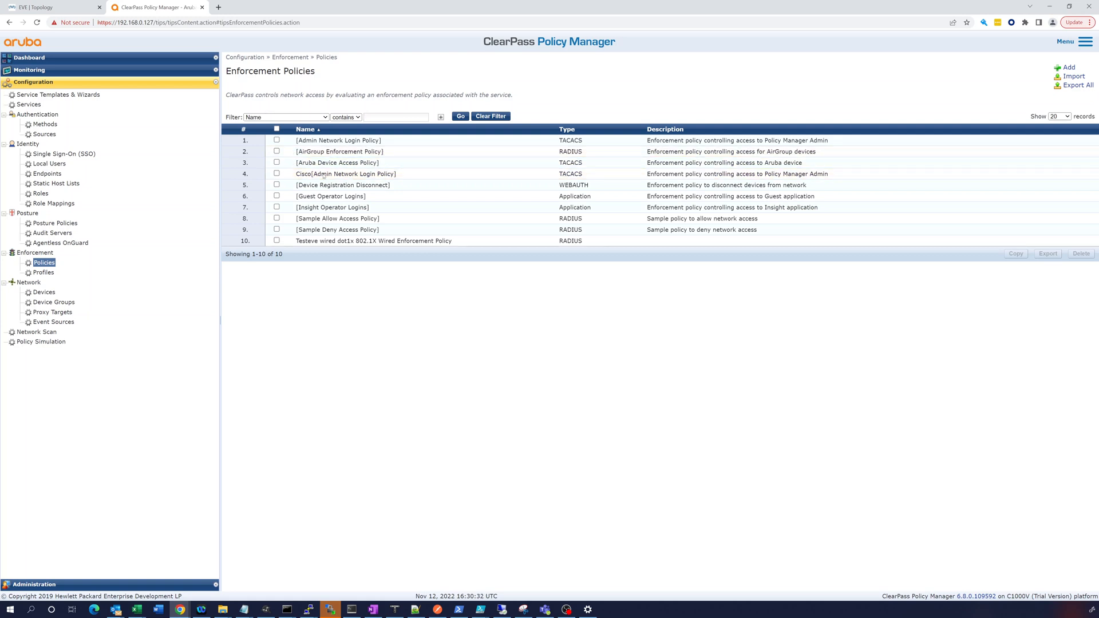
pyautogui.click(344, 173)
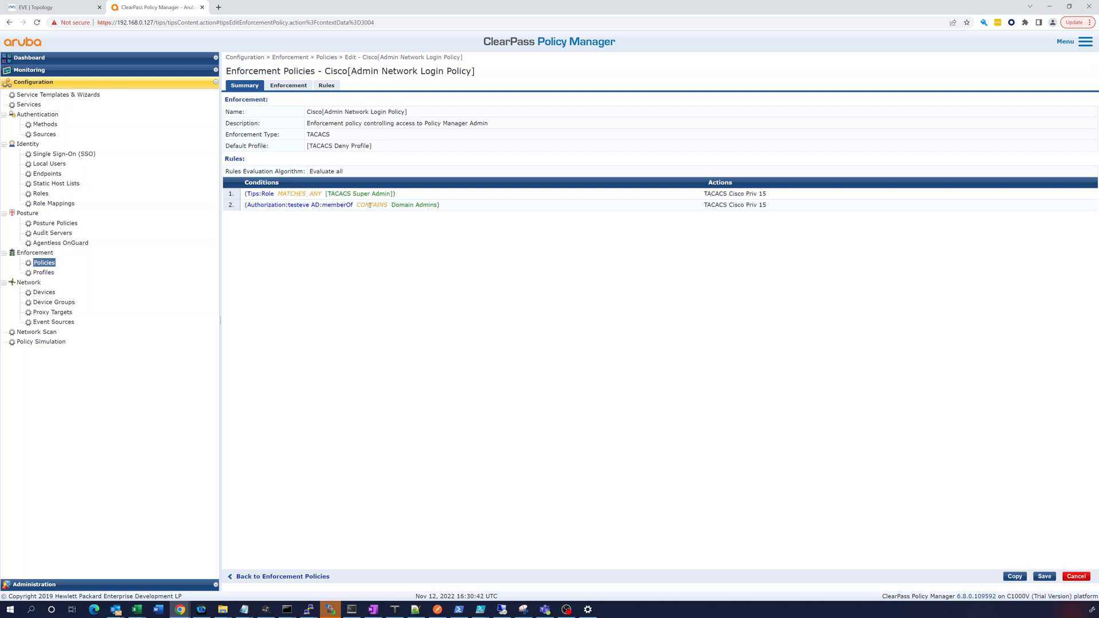
# Step: Delete the 'memberOf CONTAINS Domain Admins' rule from the policy's rules
pyautogui.click(288, 84)
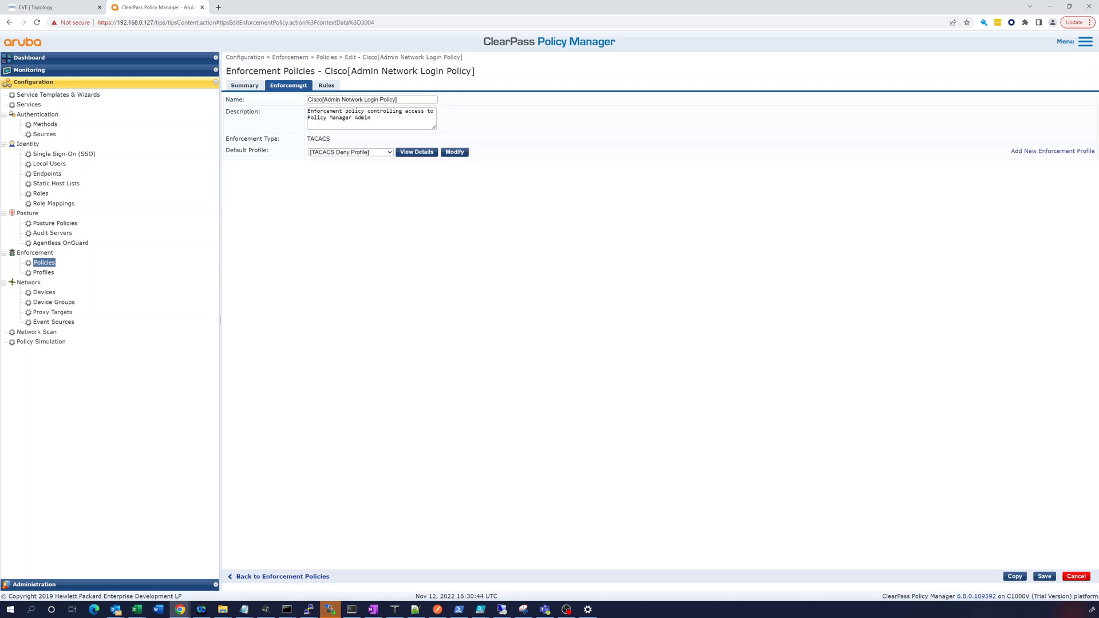
pyautogui.click(325, 85)
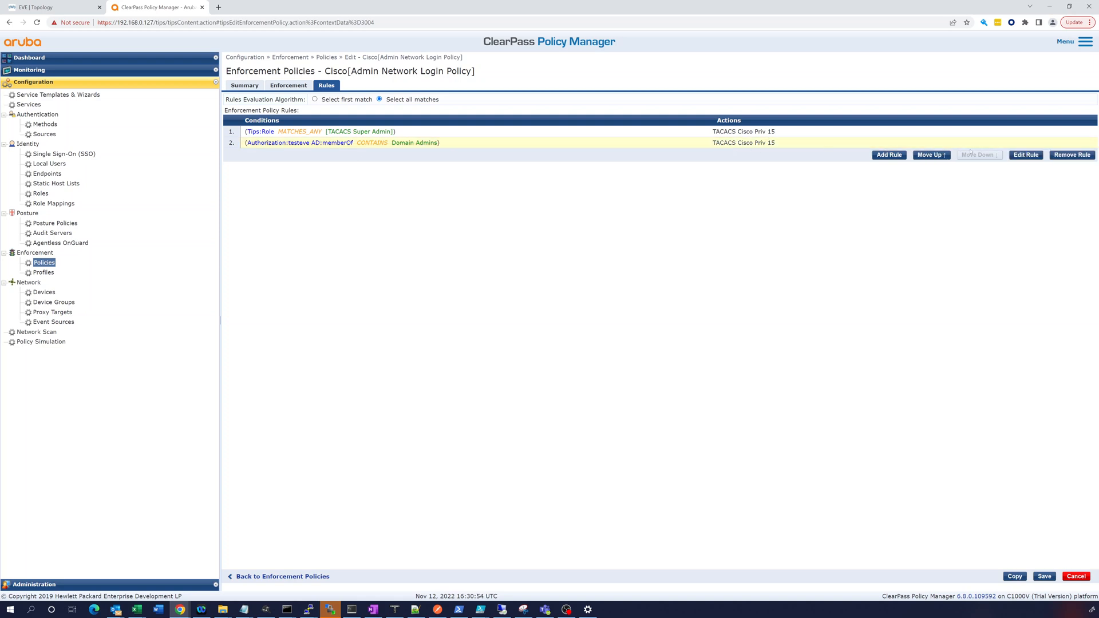
pyautogui.click(1071, 143)
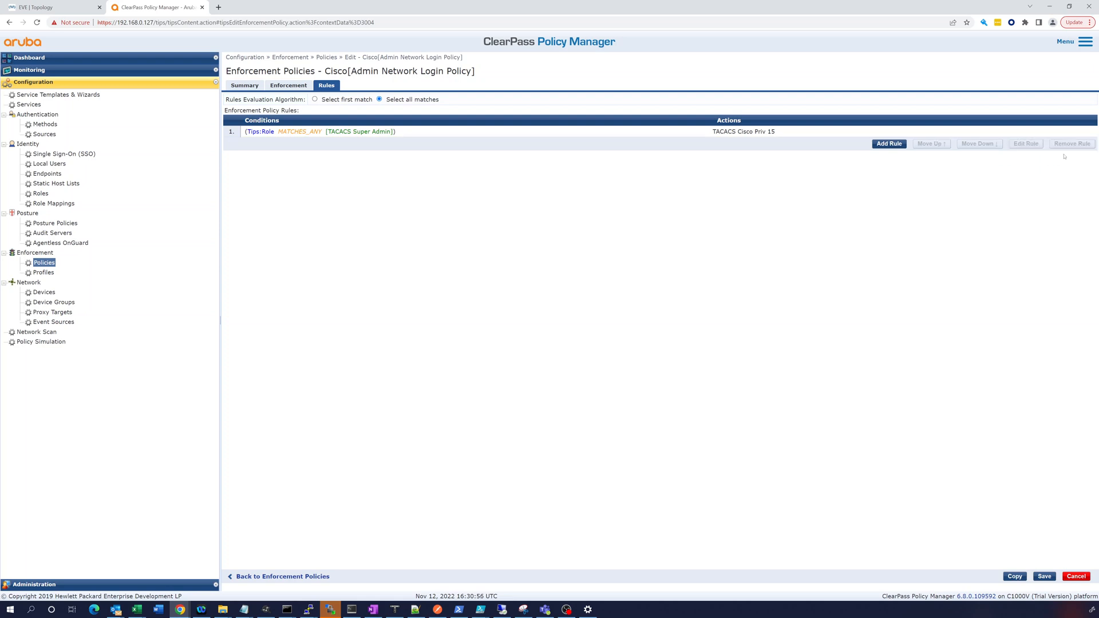
pyautogui.moveTo(1044, 228)
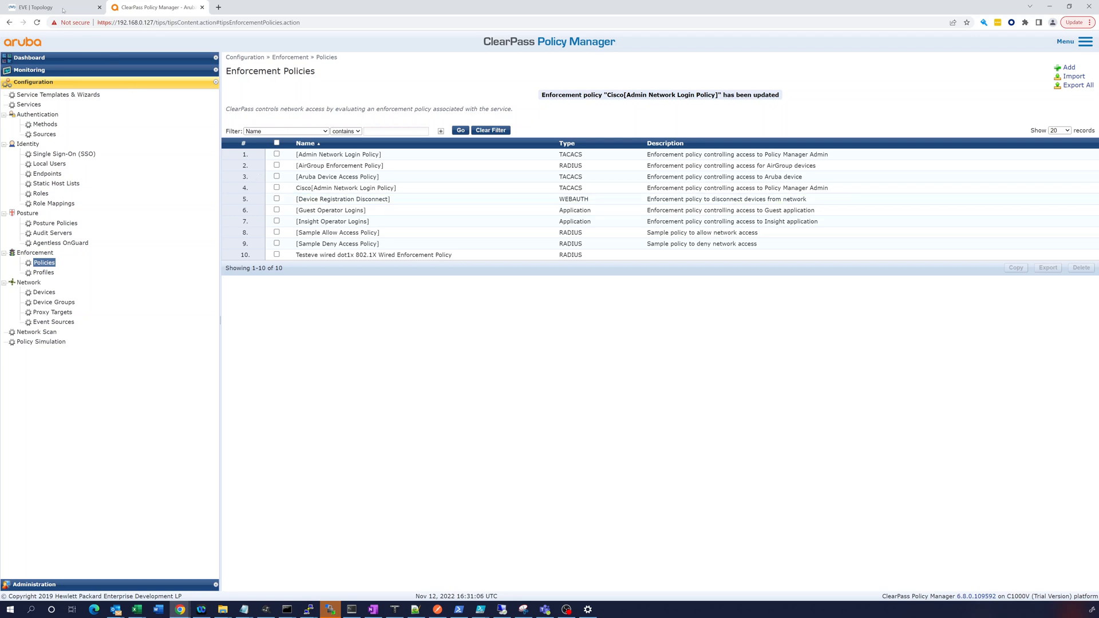
# Step: Switch to the EVE-NG lab topology with the switch console and Docker terminal
pyautogui.click(45, 7)
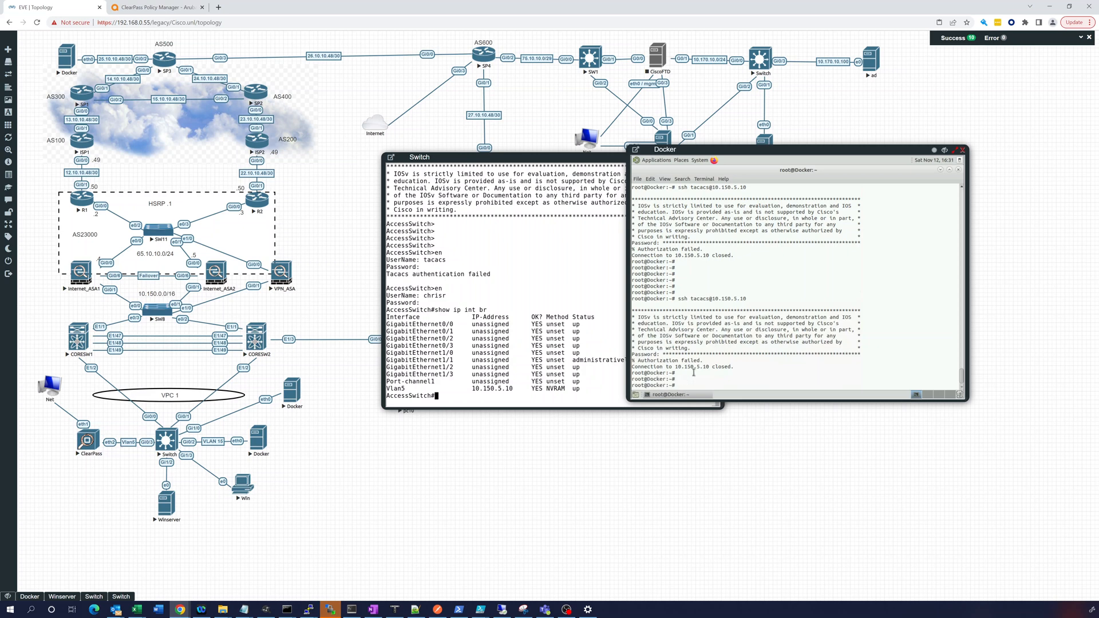
pyautogui.moveTo(692, 373)
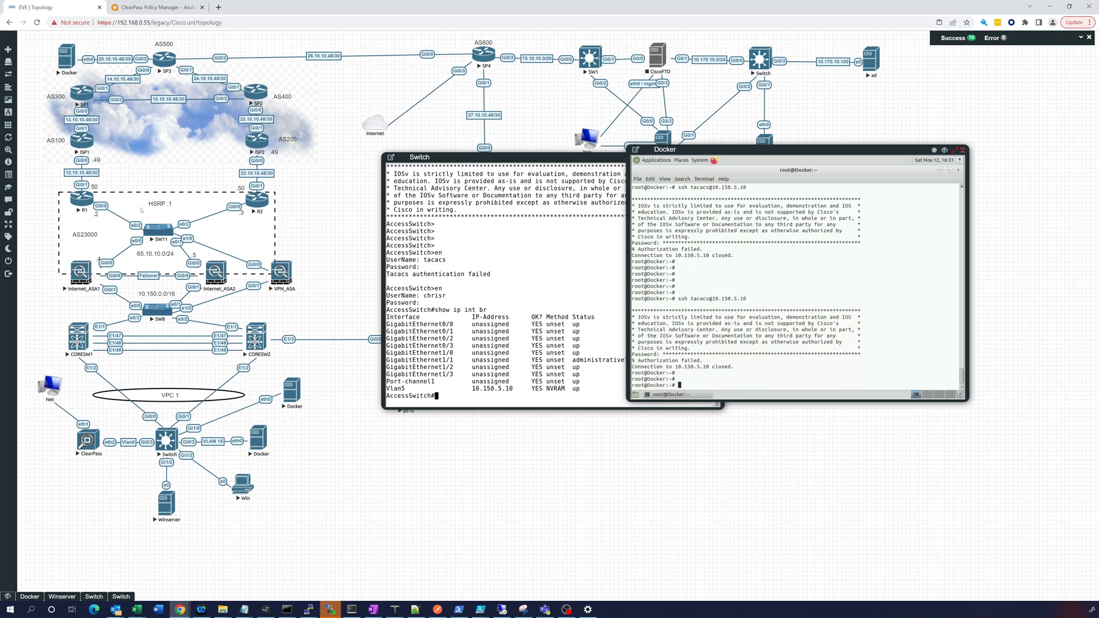
# Step: Reopen Cisco[Admin Network Login Policy] in ClearPass, view its enforcement settings, and expand Monitoring
pyautogui.click(155, 7)
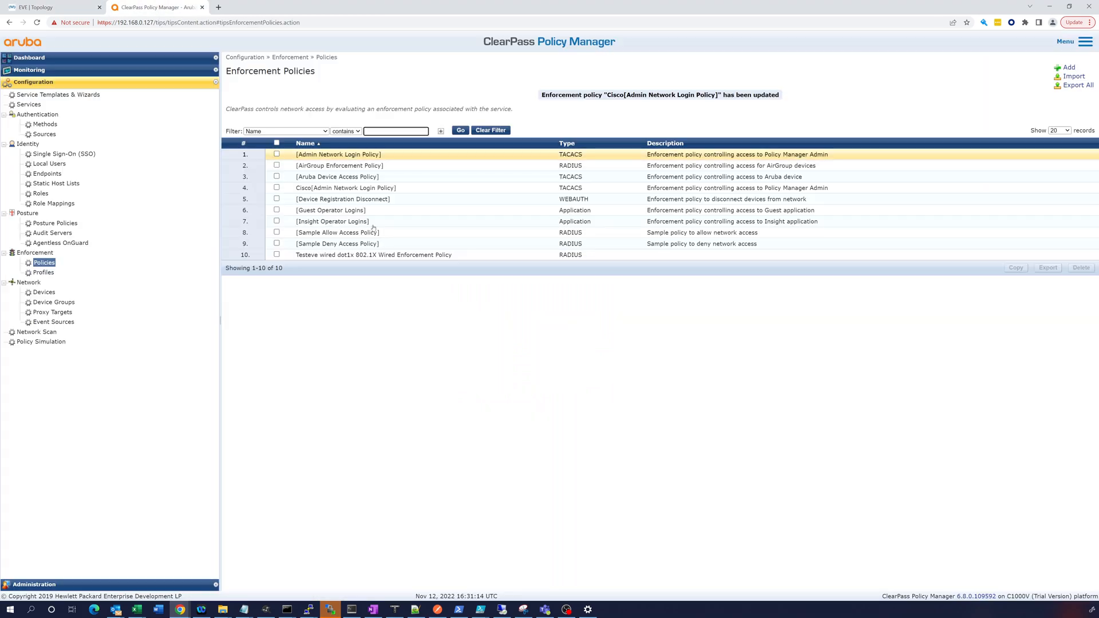
pyautogui.click(346, 186)
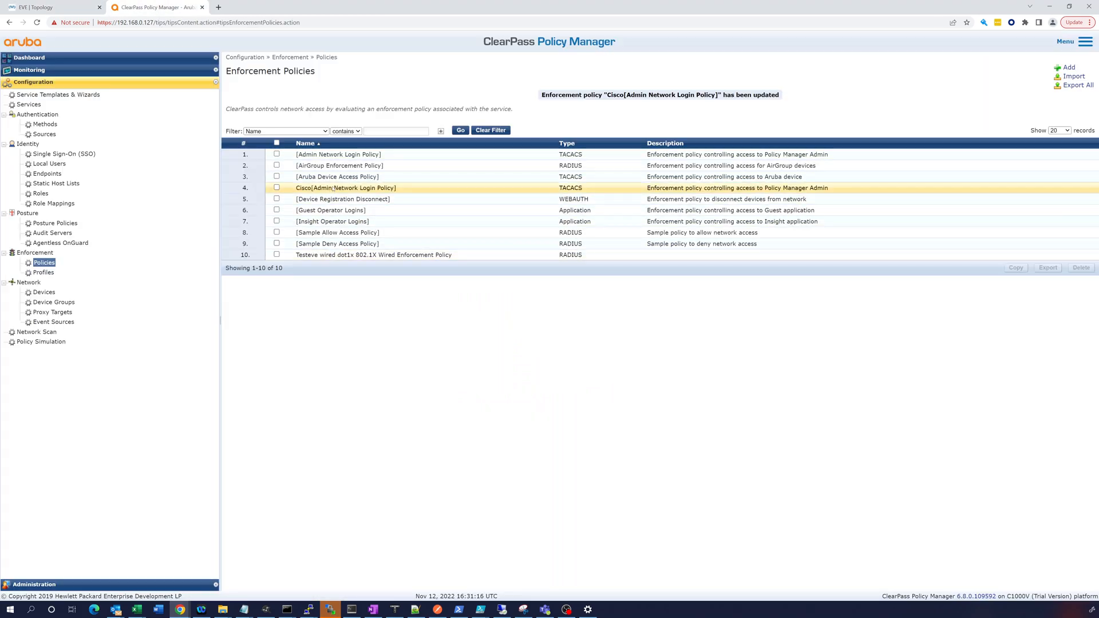
pyautogui.click(346, 186)
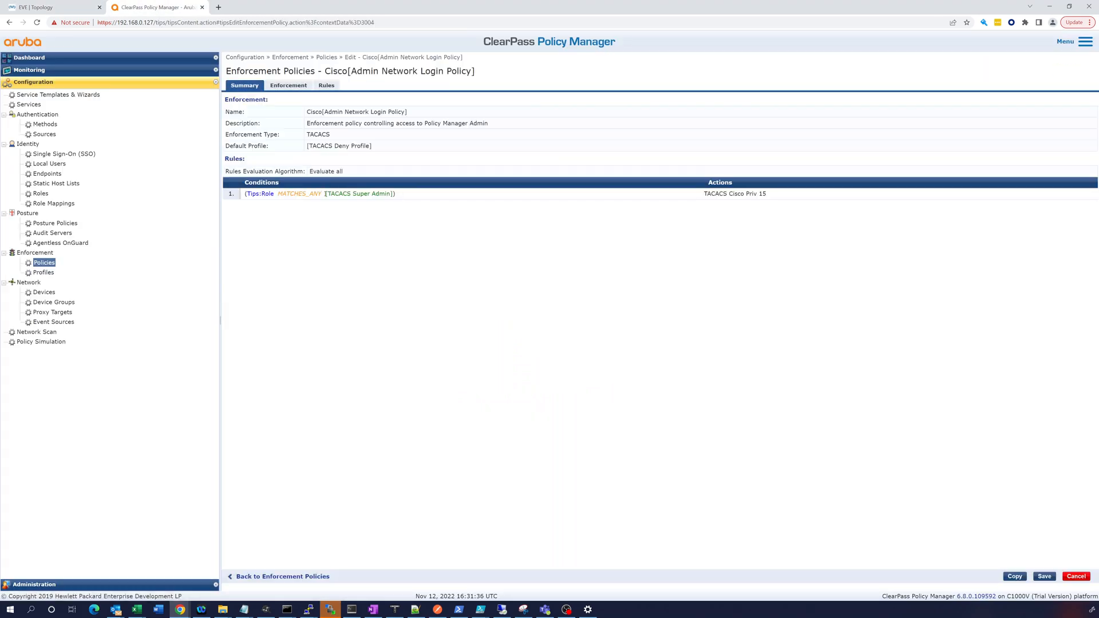
pyautogui.moveTo(659, 188)
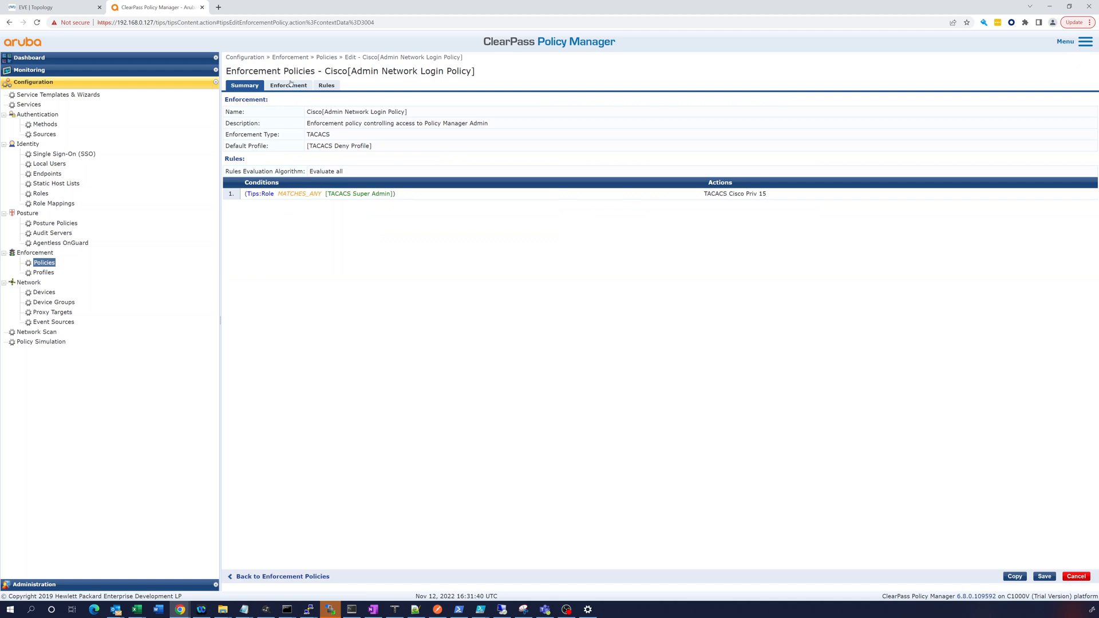
pyautogui.click(288, 85)
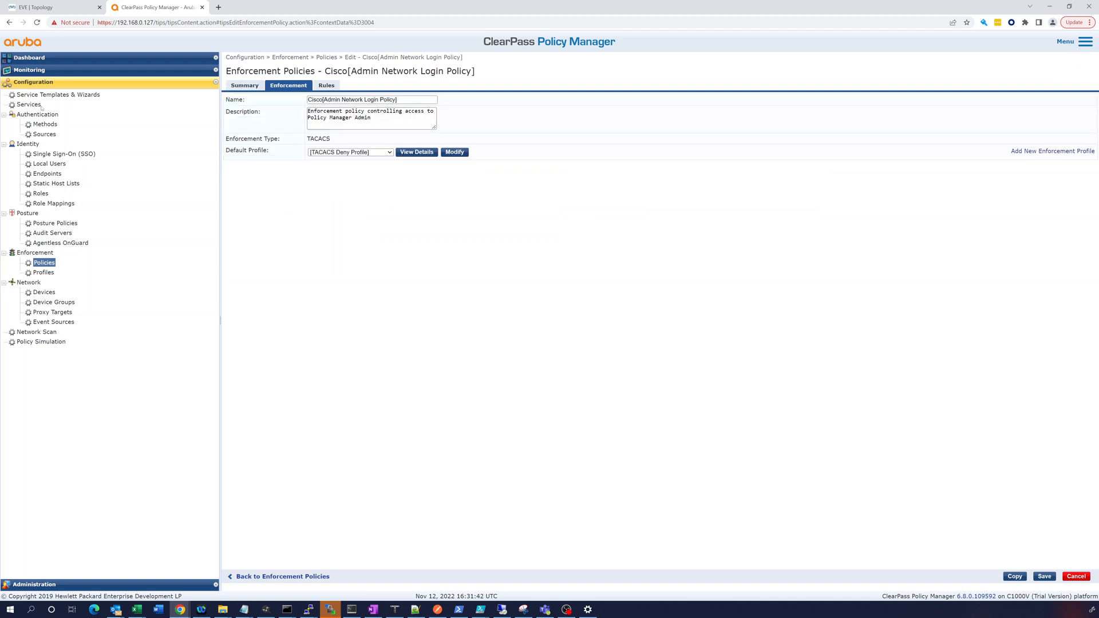
pyautogui.click(30, 70)
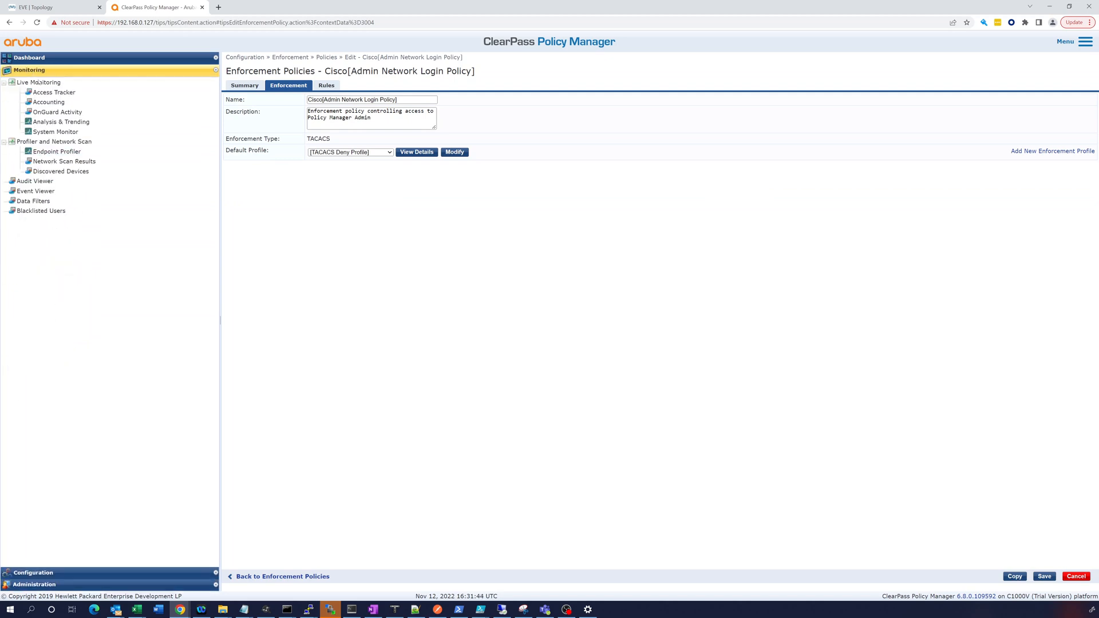
# Step: Open the latest tacacs session in Access Tracker and view its request details
pyautogui.click(54, 92)
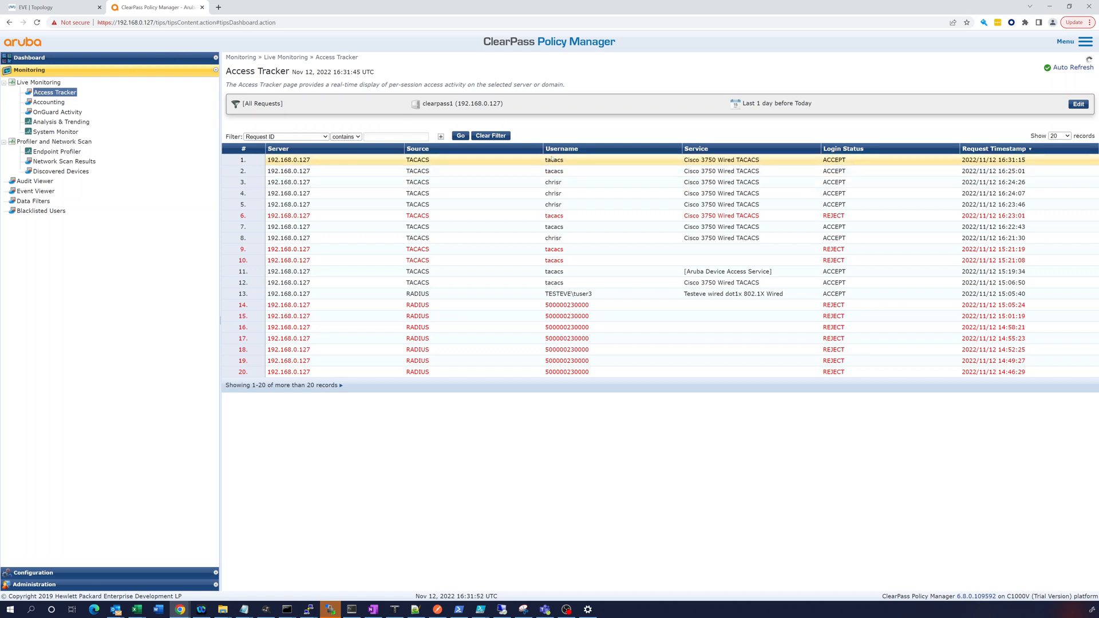
pyautogui.click(554, 159)
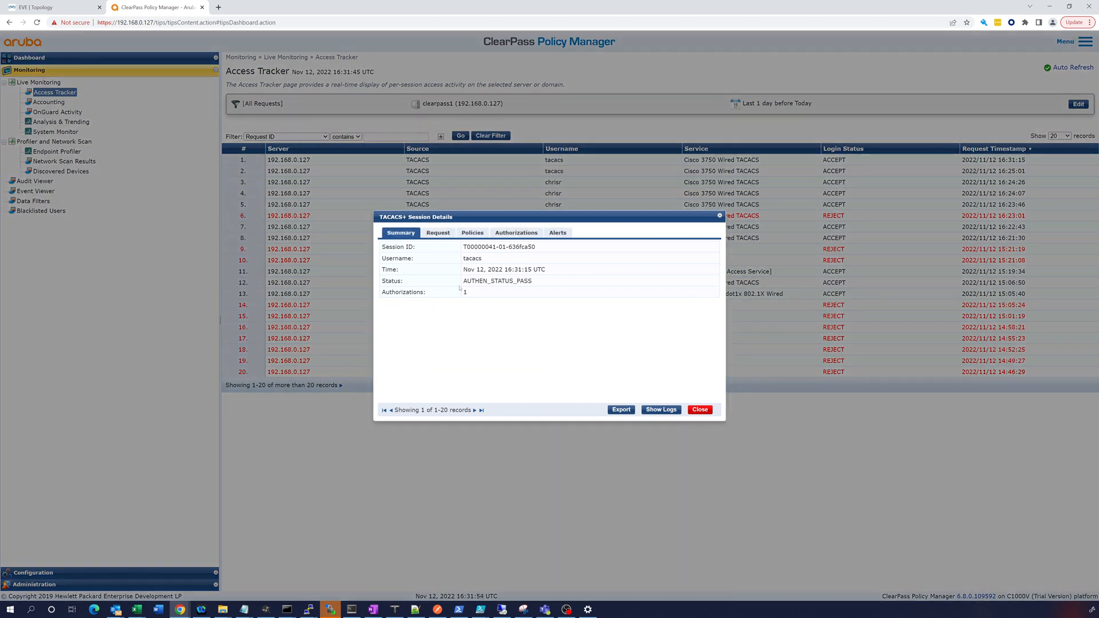
pyautogui.doubleClick(497, 281)
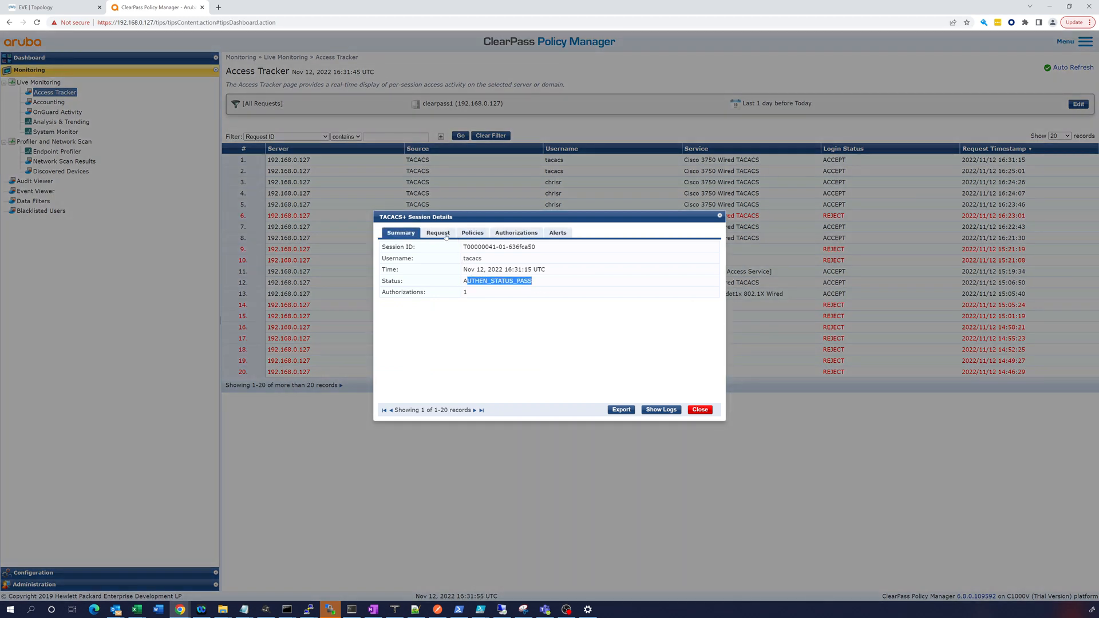
pyautogui.click(436, 232)
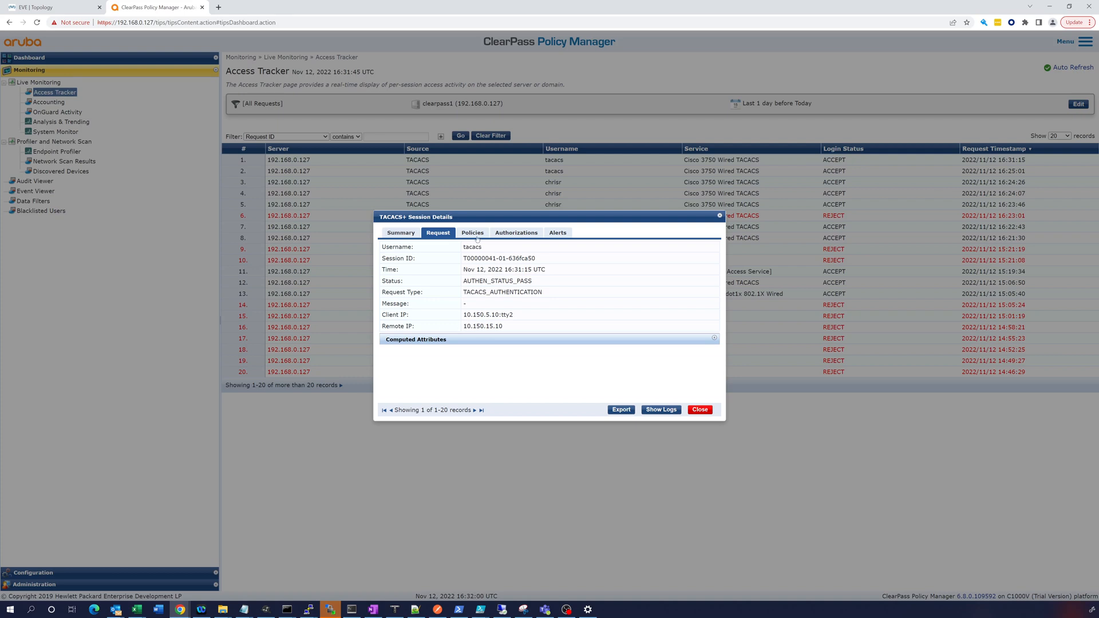
# Step: Check the session's applied service, roles and TACACS Cisco Priv 15 profile, then close the details
pyautogui.click(472, 232)
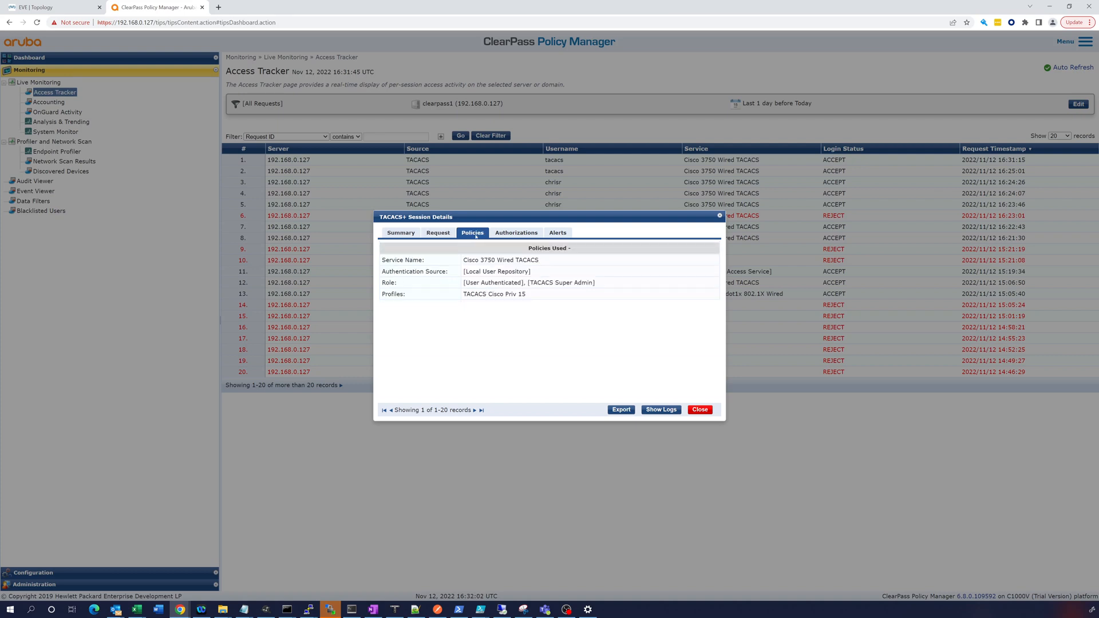
pyautogui.click(437, 232)
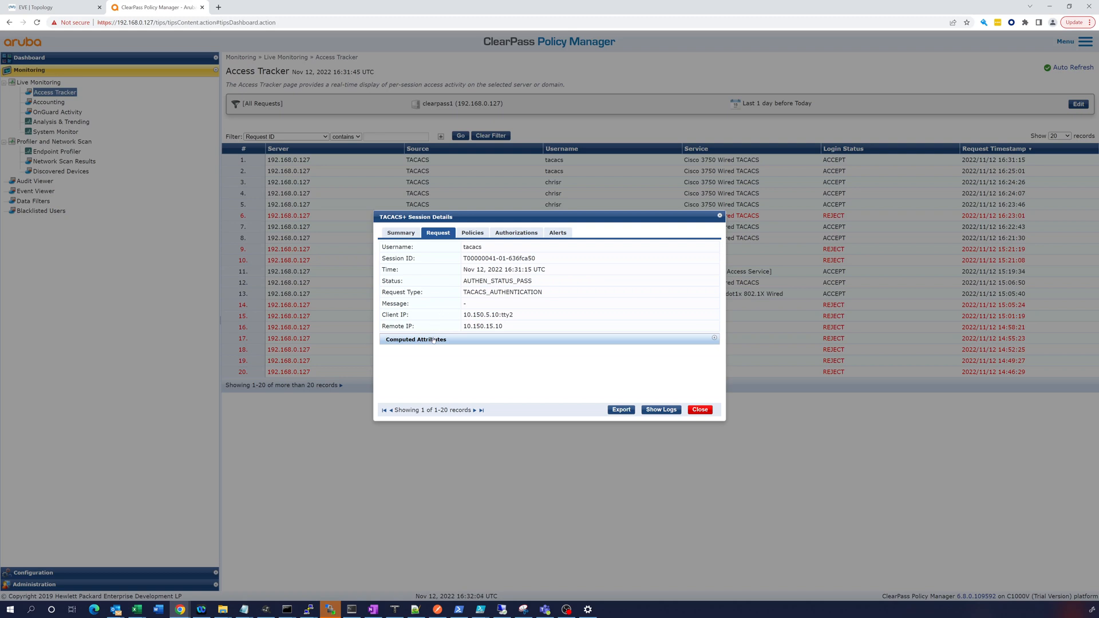
pyautogui.click(415, 339)
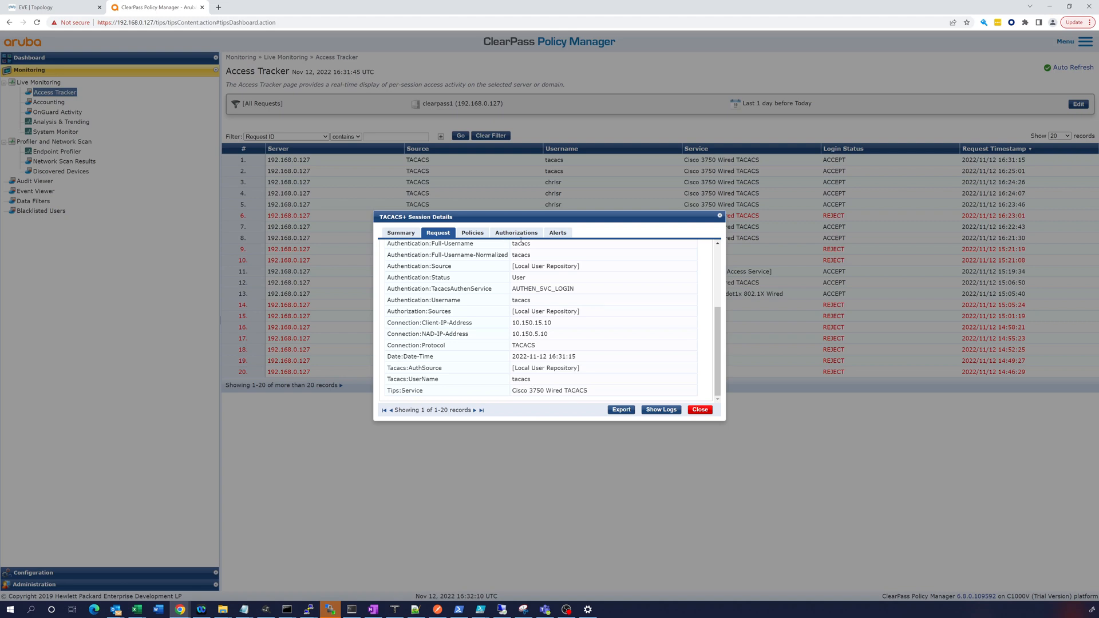
pyautogui.click(472, 232)
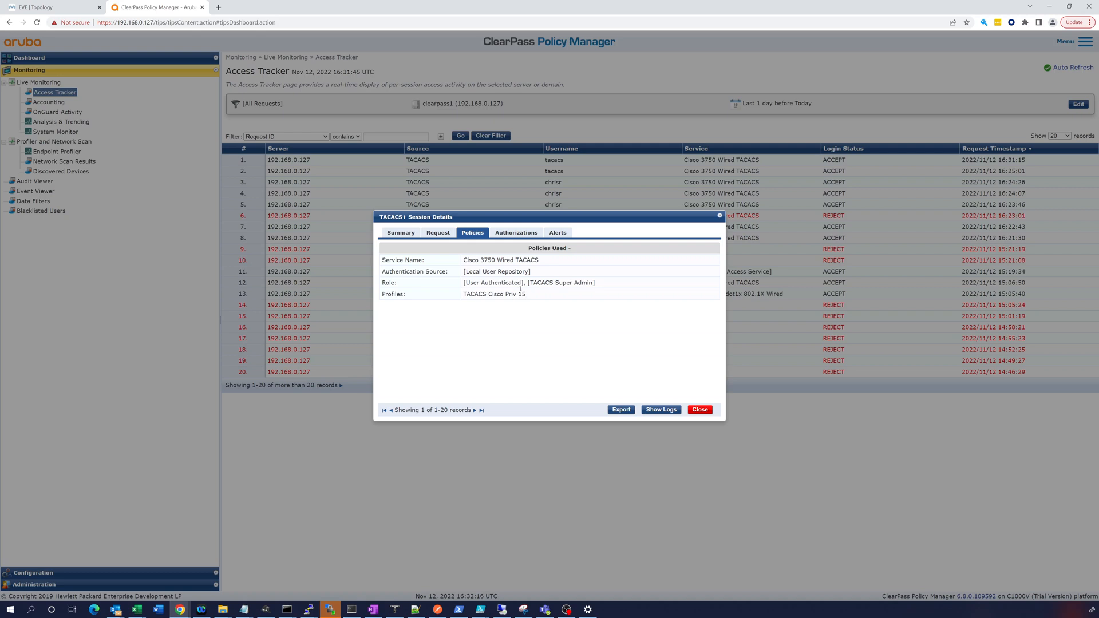
pyautogui.moveTo(592, 360)
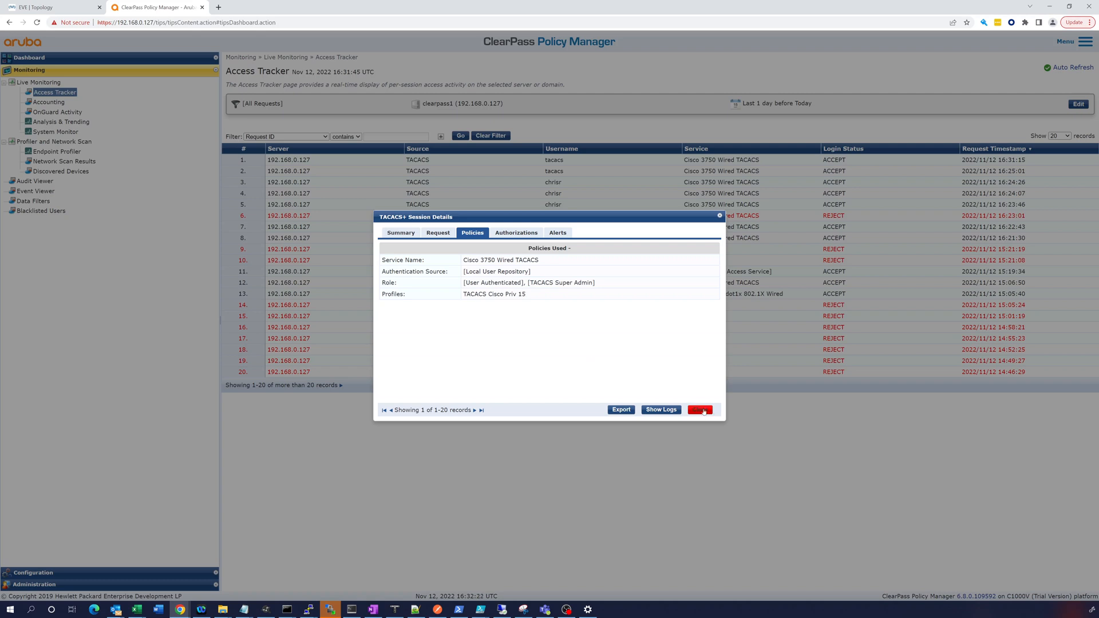
pyautogui.click(698, 410)
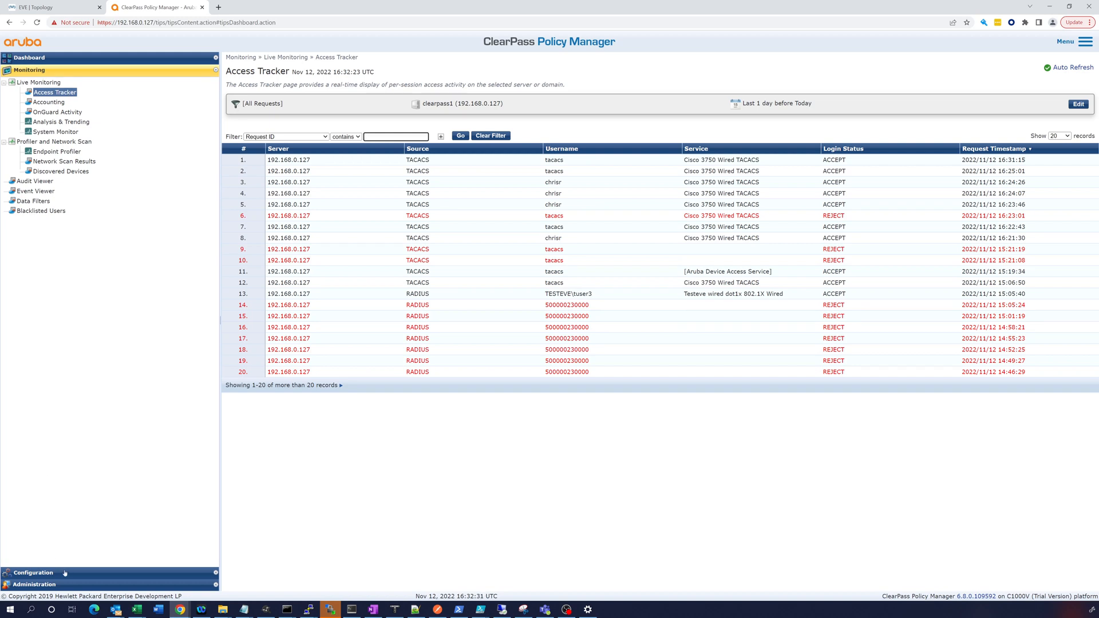
# Step: Navigate to Enforcement Profiles, page forward and open the TACACS Cisco Priv 15 profile
pyautogui.click(34, 572)
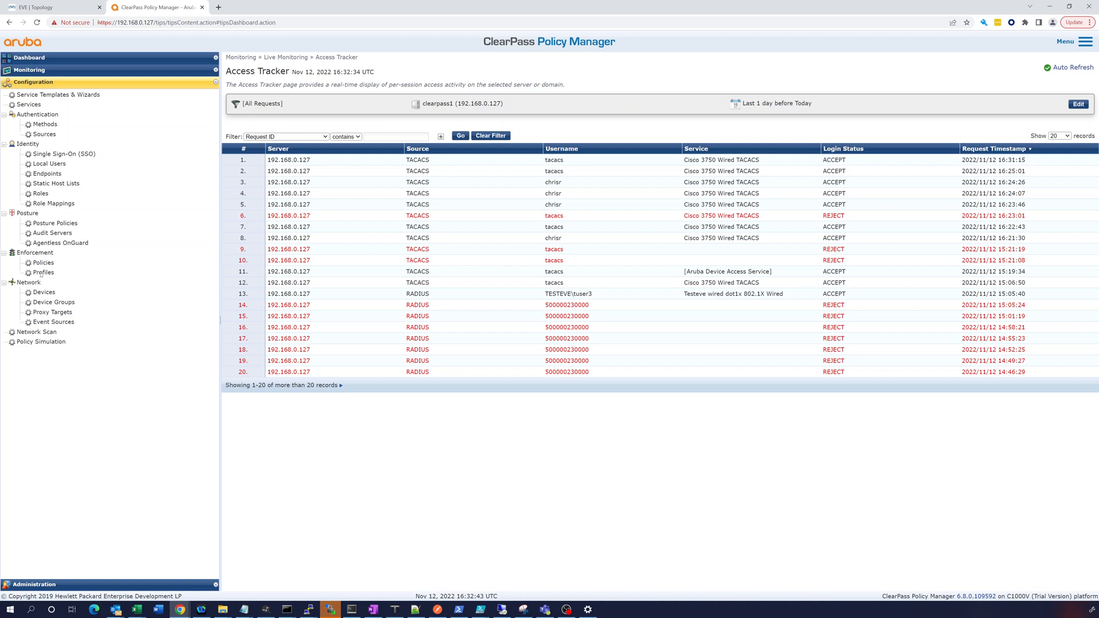
pyautogui.moveTo(226, 303)
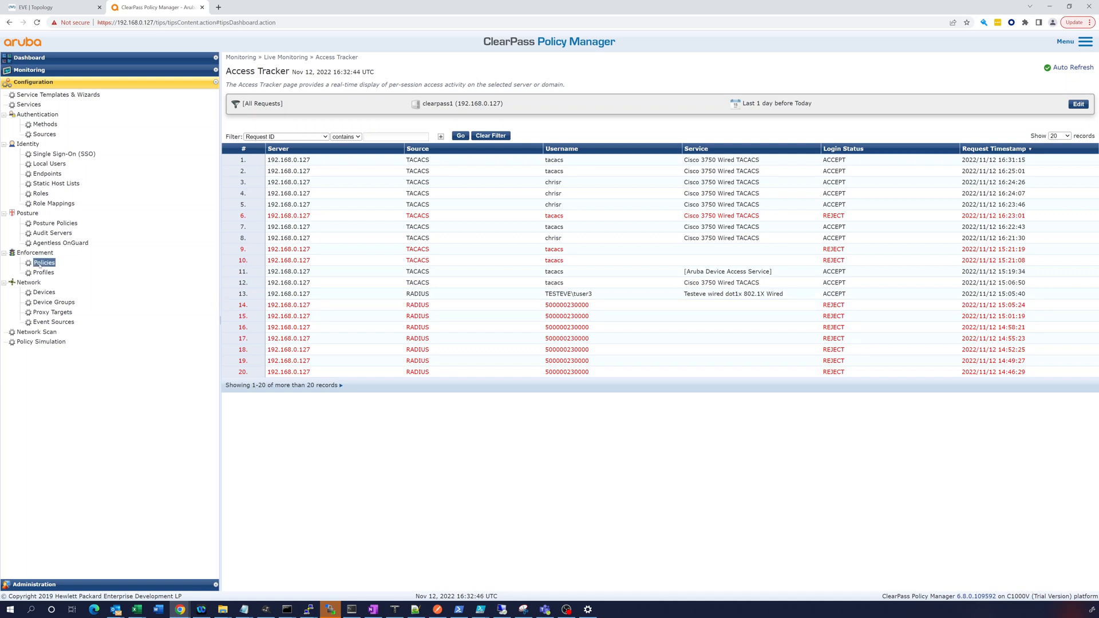
pyautogui.click(43, 262)
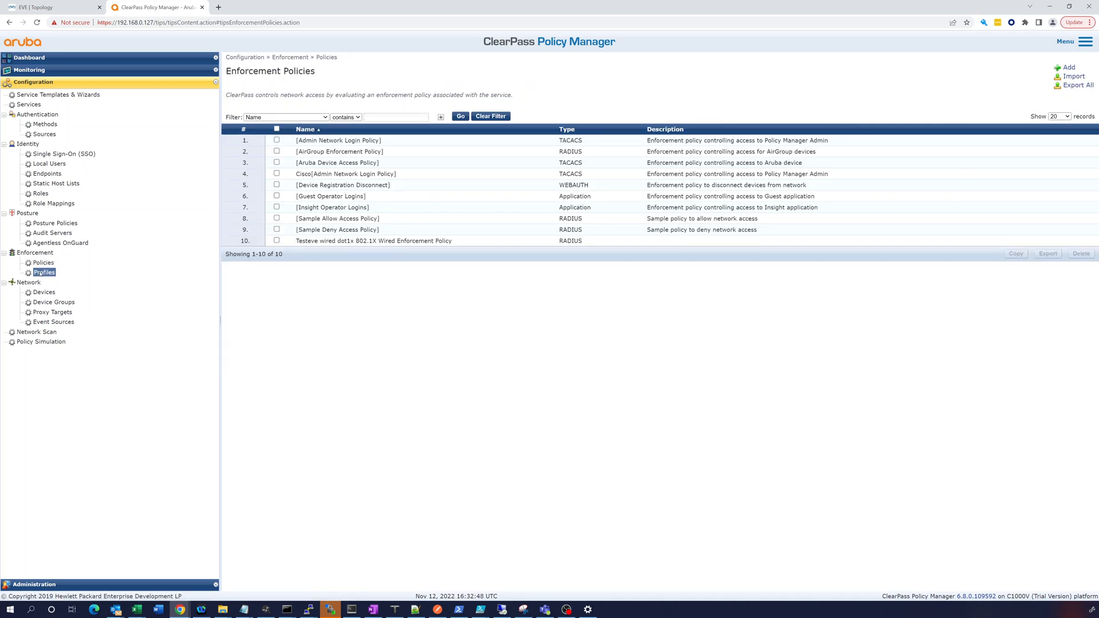
pyautogui.click(45, 272)
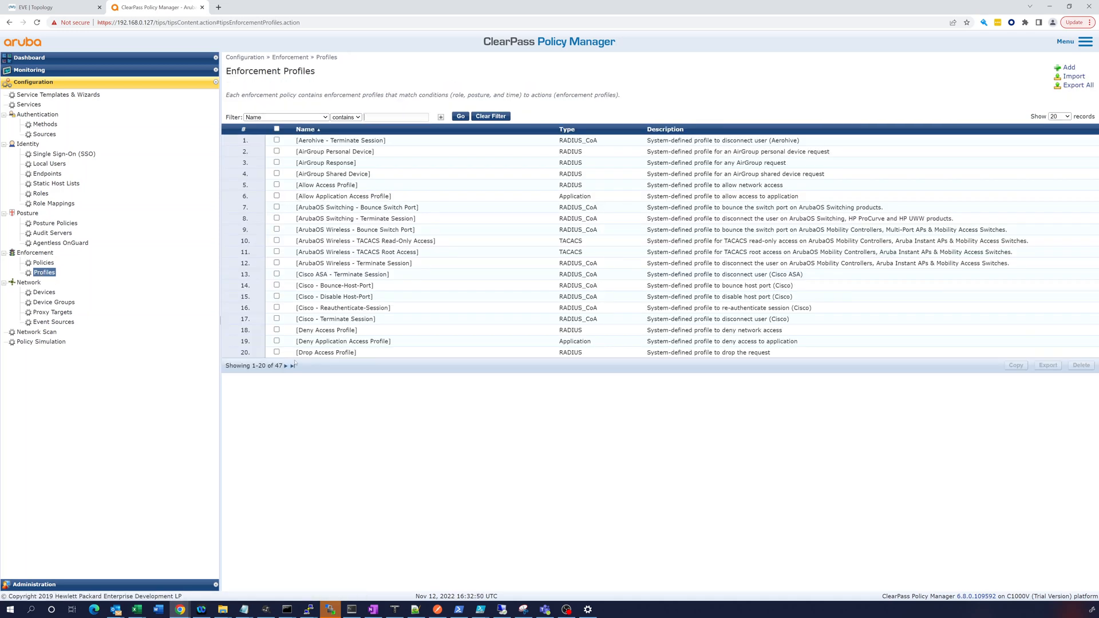
pyautogui.click(302, 365)
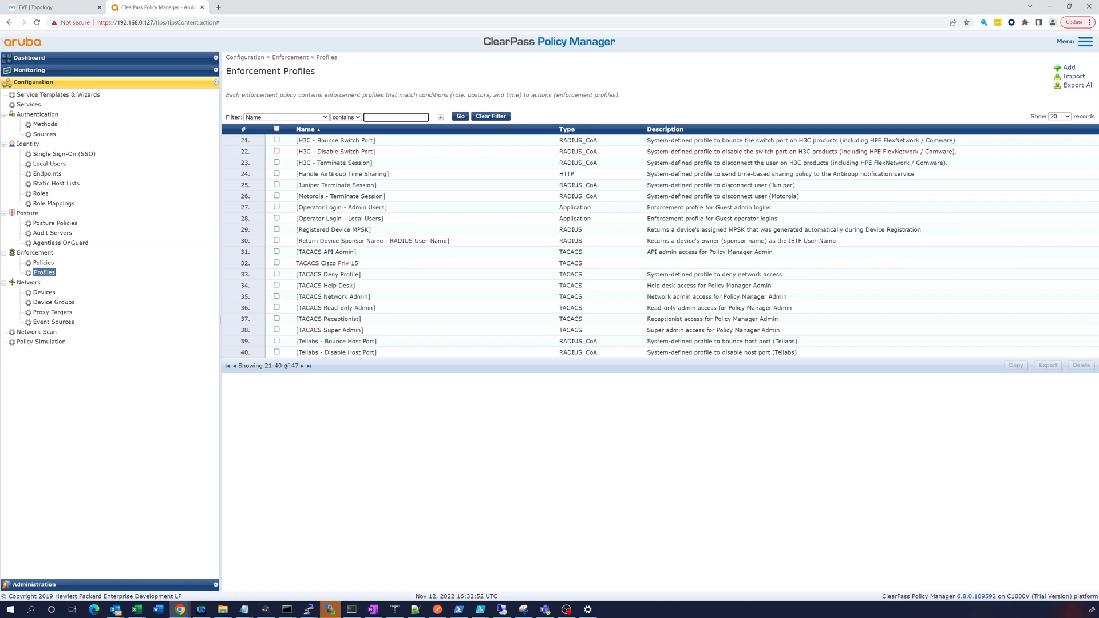
pyautogui.click(326, 263)
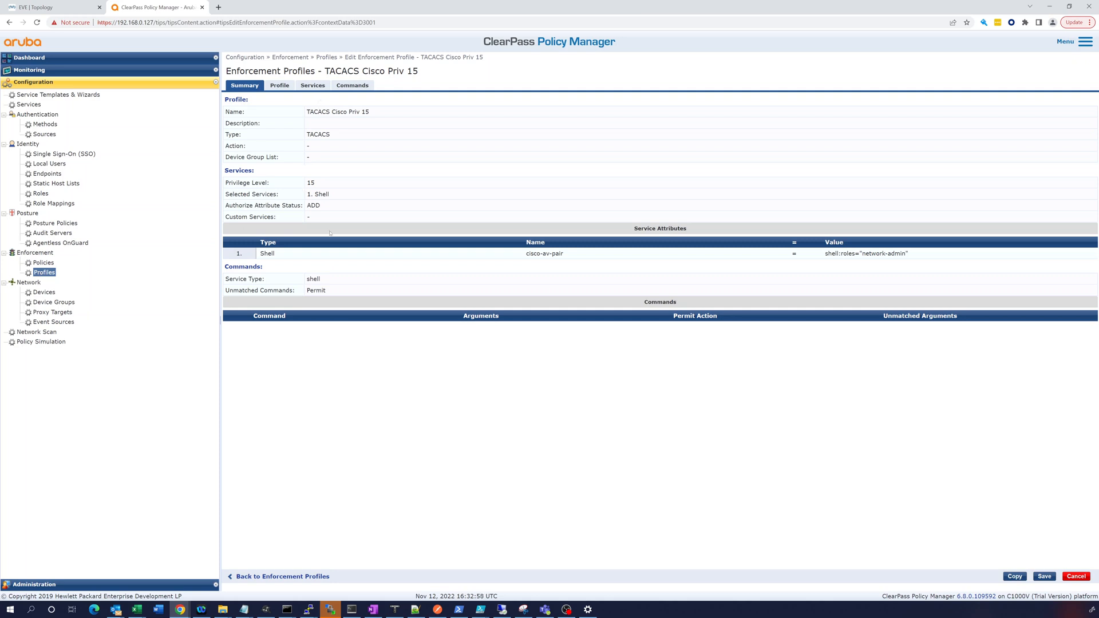
pyautogui.moveTo(472, 275)
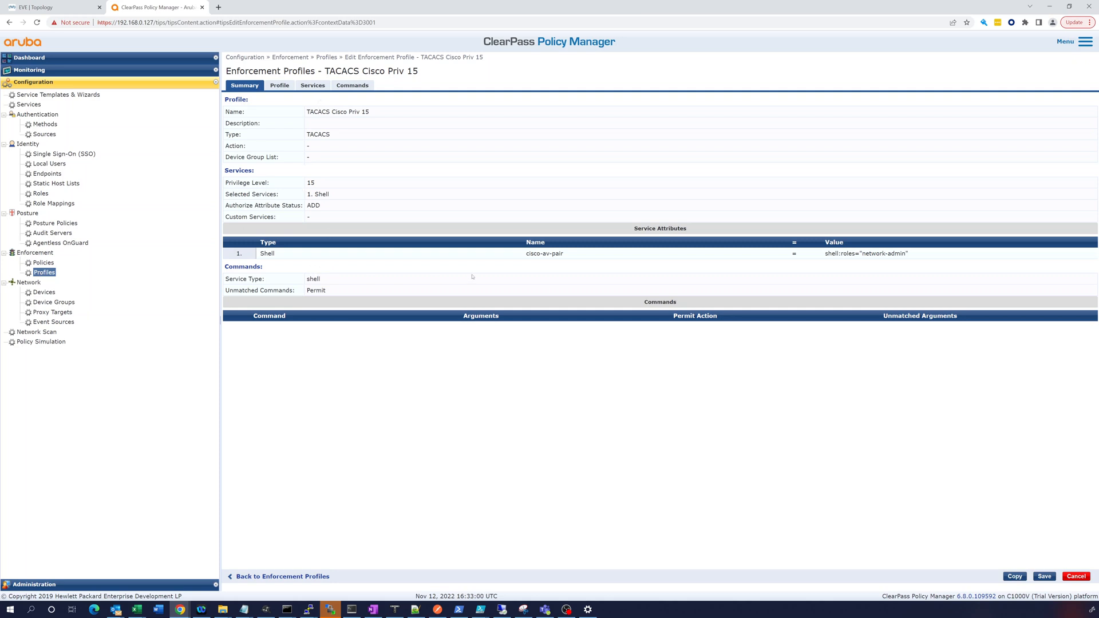
# Step: Duplicate the TACACS Cisco Priv 15 profile and bring up the copy's profile settings
pyautogui.doubleClick(865, 253)
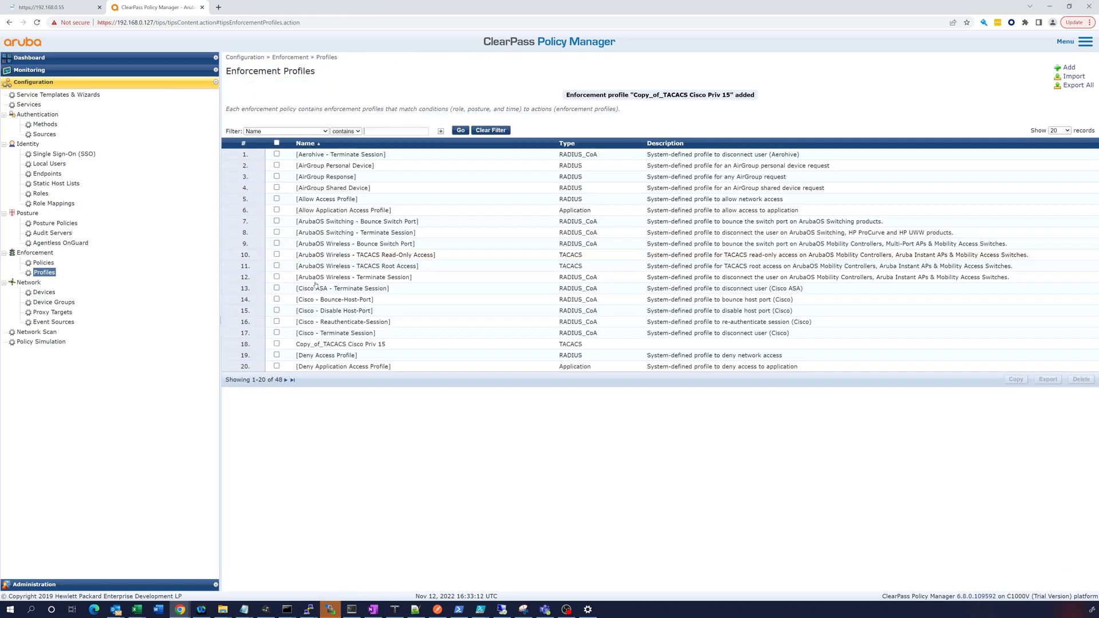
pyautogui.click(340, 344)
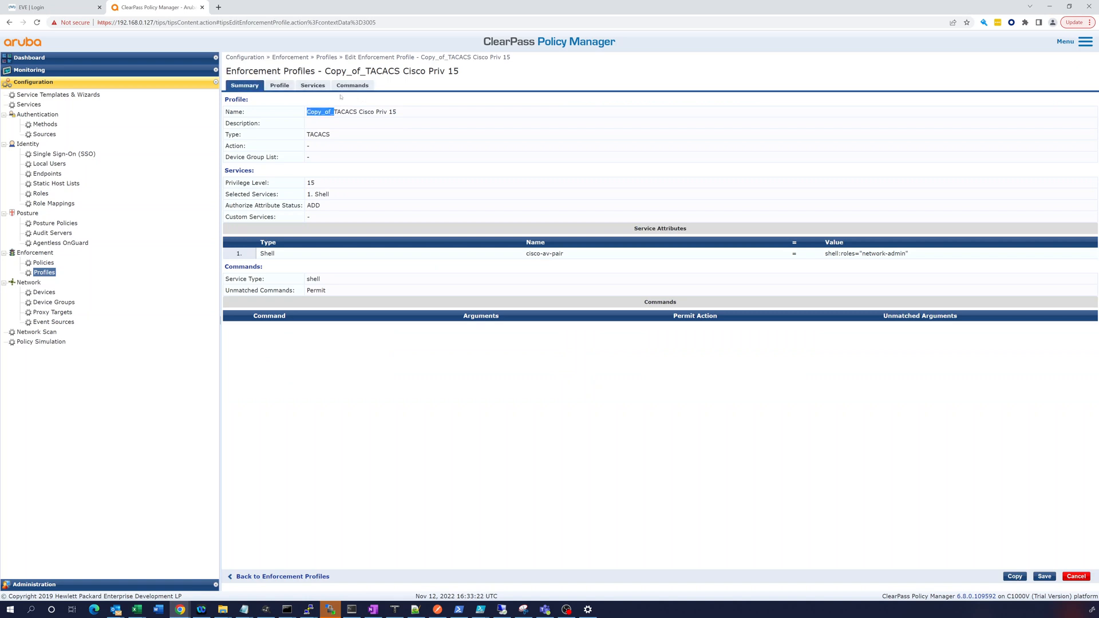
pyautogui.click(279, 85)
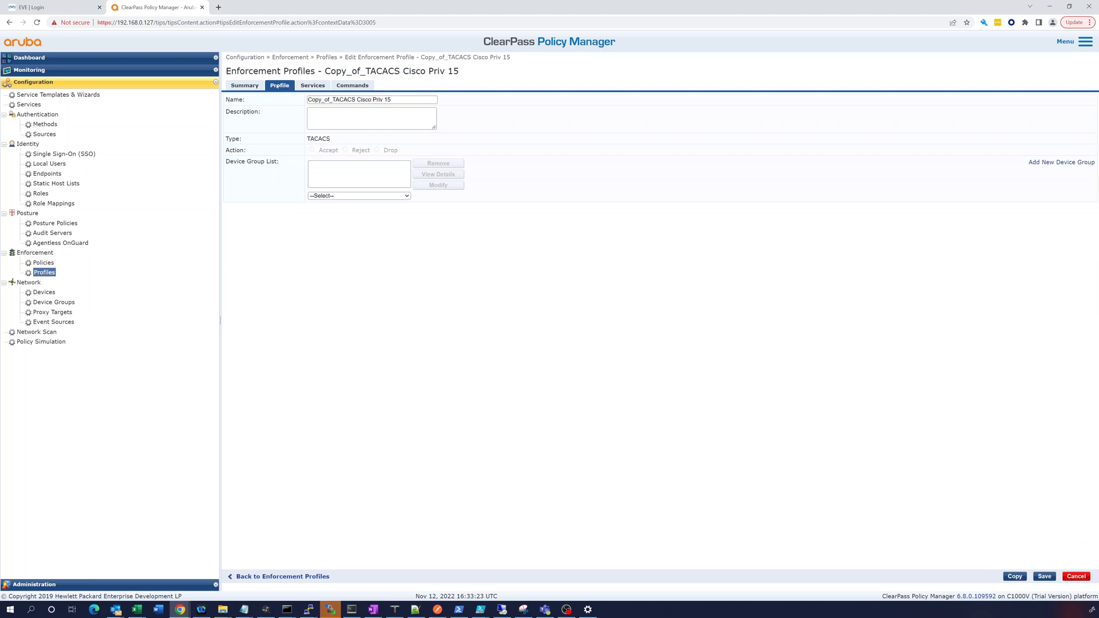
# Step: Rename the copy to 'Nexus TACACS Cisco Priv 15', review its services and save it
pyautogui.click(371, 99)
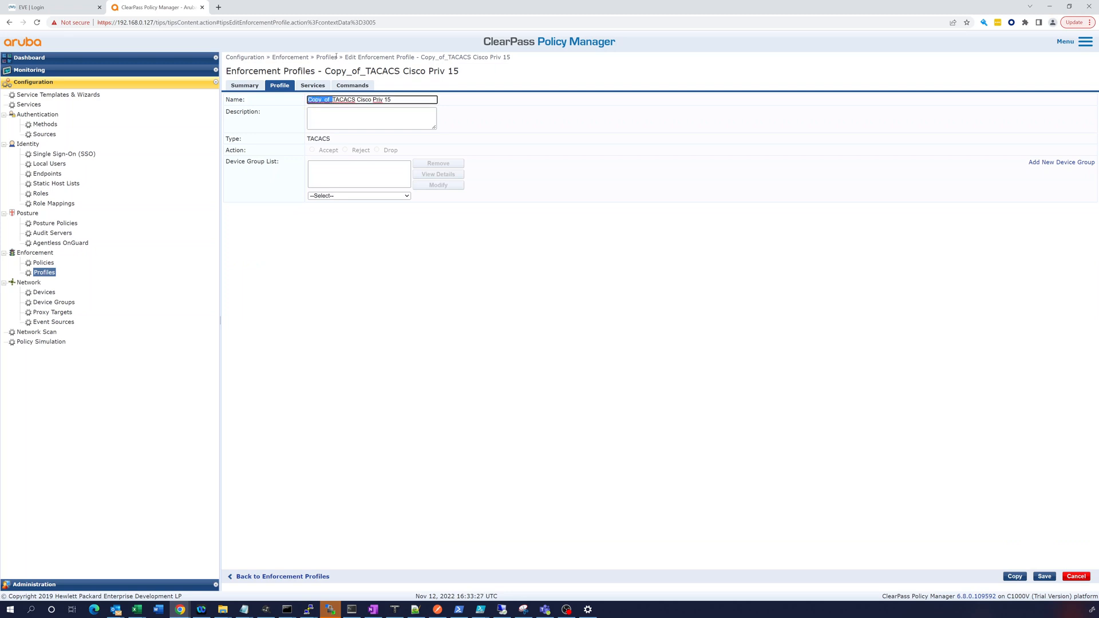
pyautogui.write('Nexus')
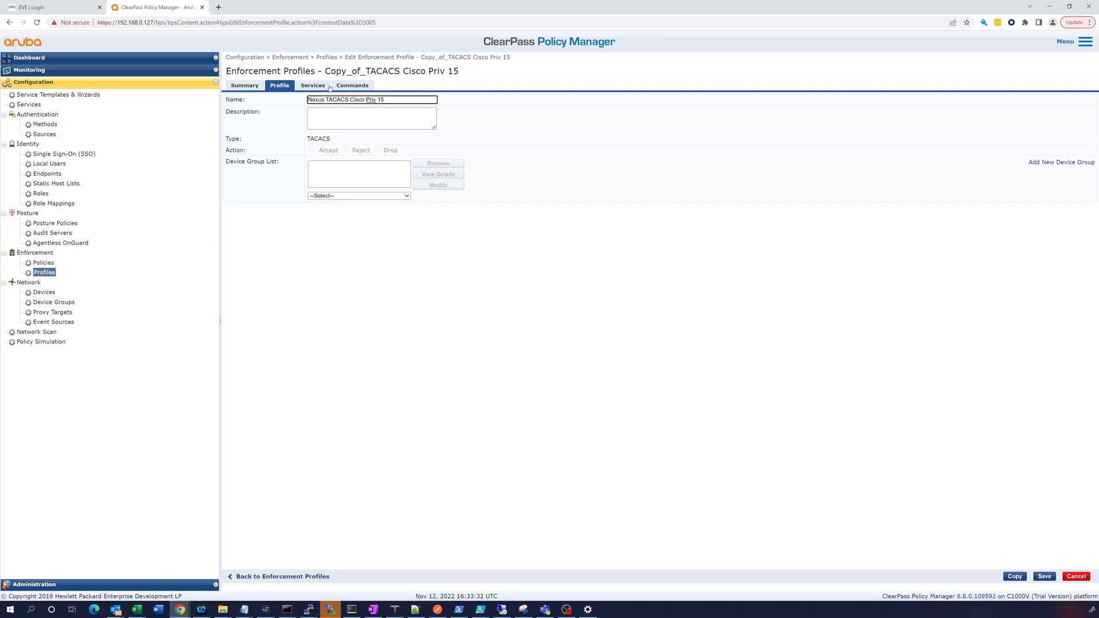
pyautogui.click(312, 85)
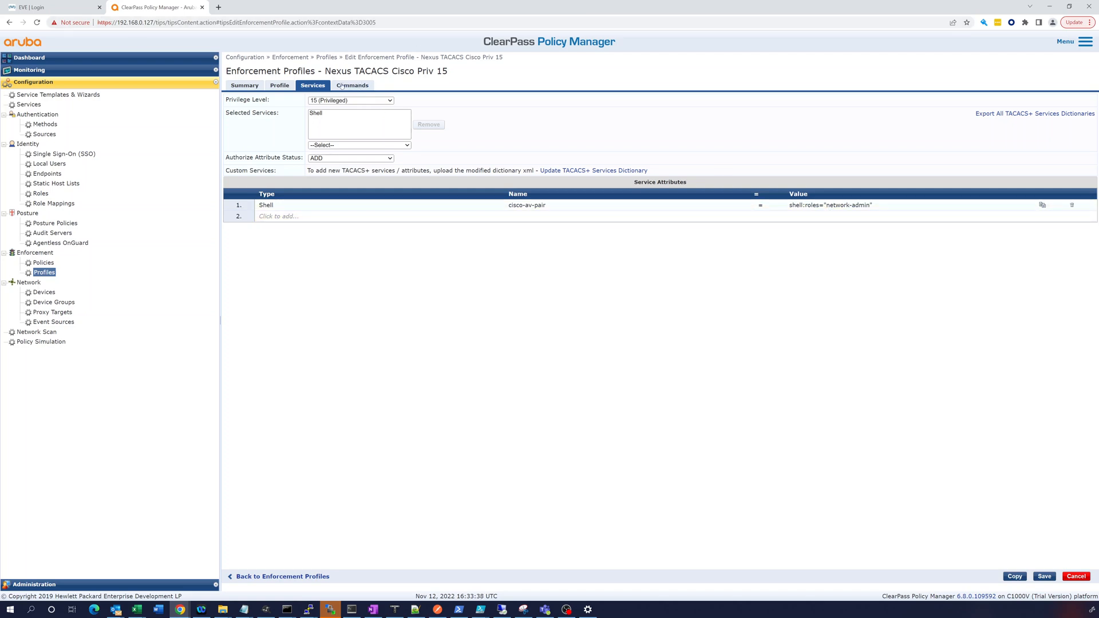
pyautogui.click(351, 85)
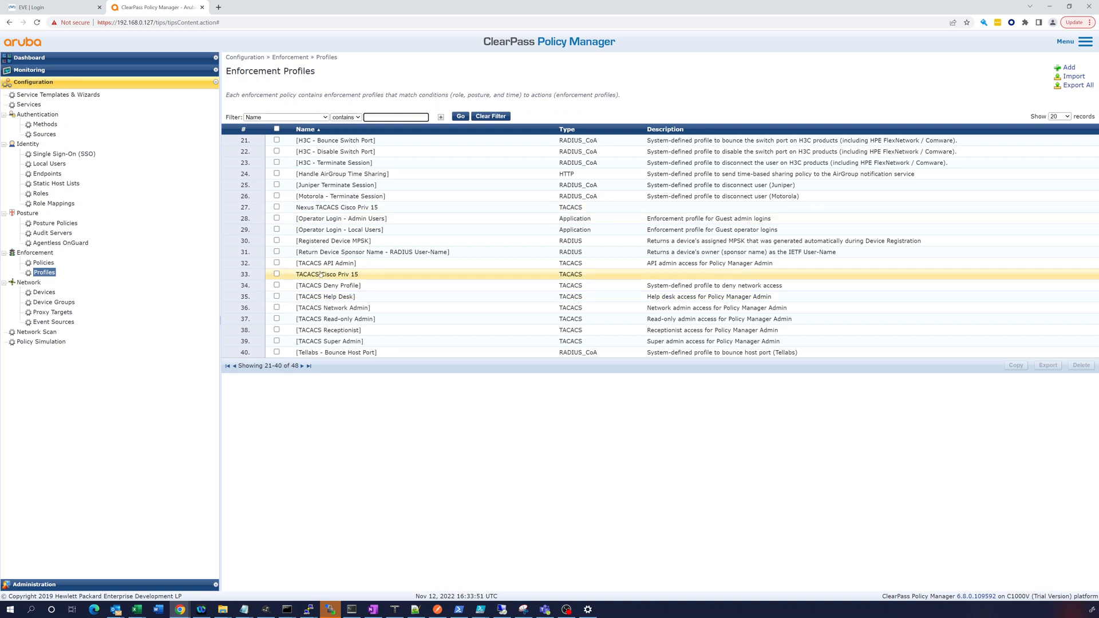
# Step: Remove the cisco-av-pair shell role attribute from TACACS Cisco Priv 15, save and verify it
pyautogui.click(326, 273)
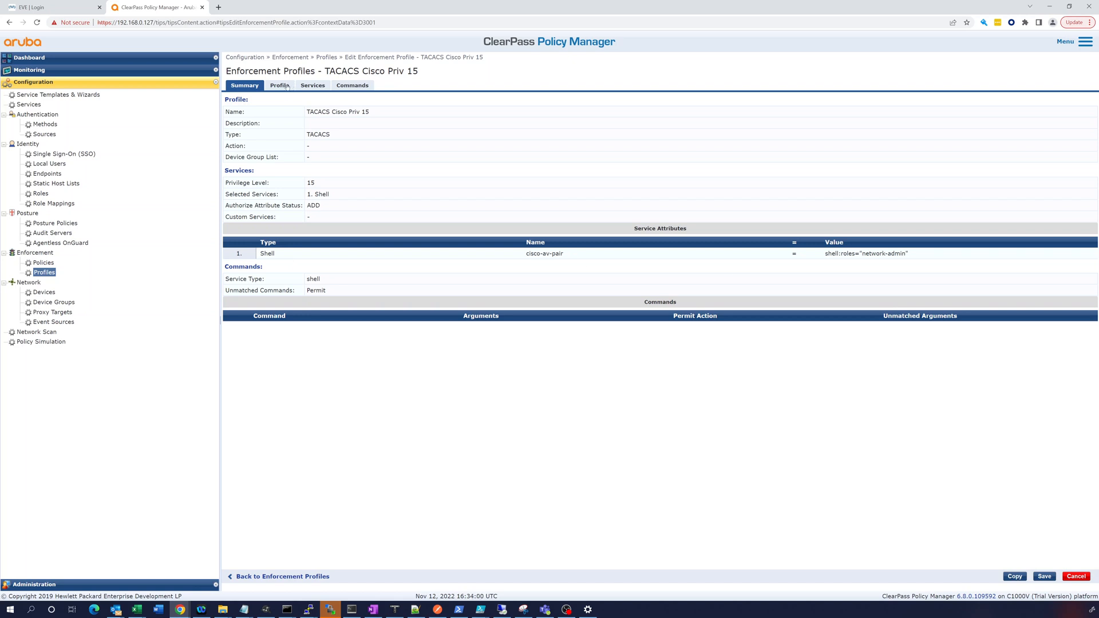
pyautogui.click(311, 85)
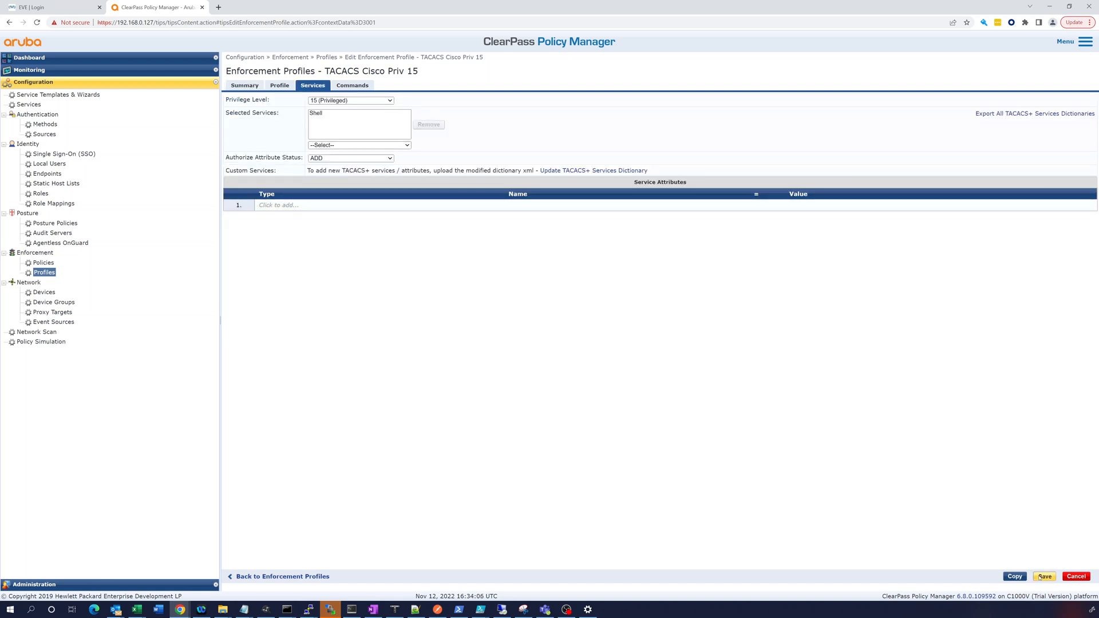
pyautogui.click(1044, 576)
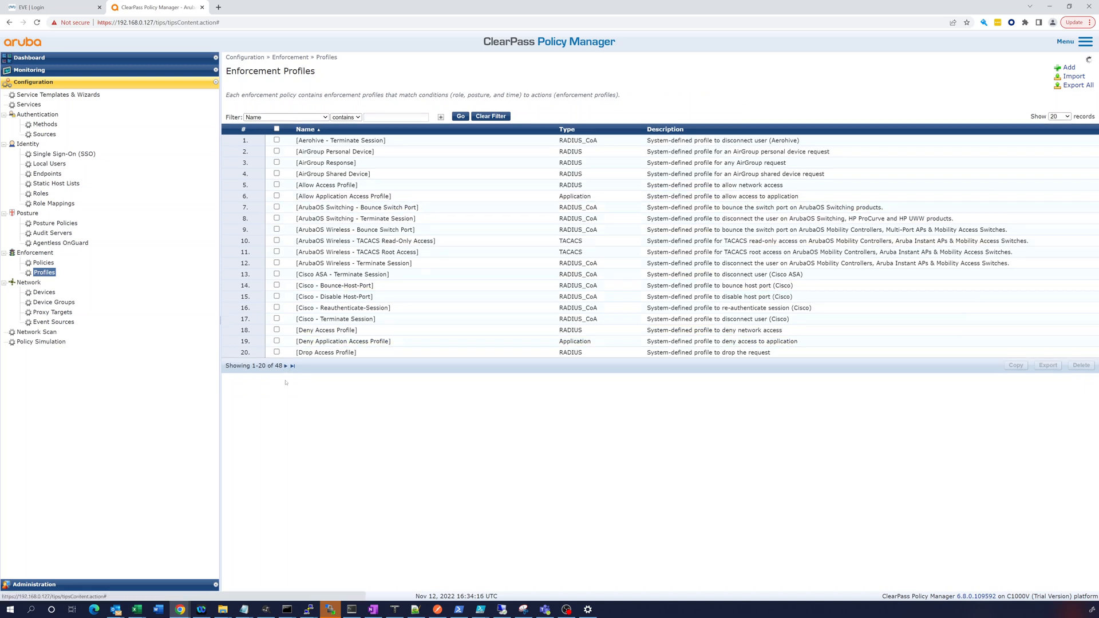
pyautogui.click(292, 366)
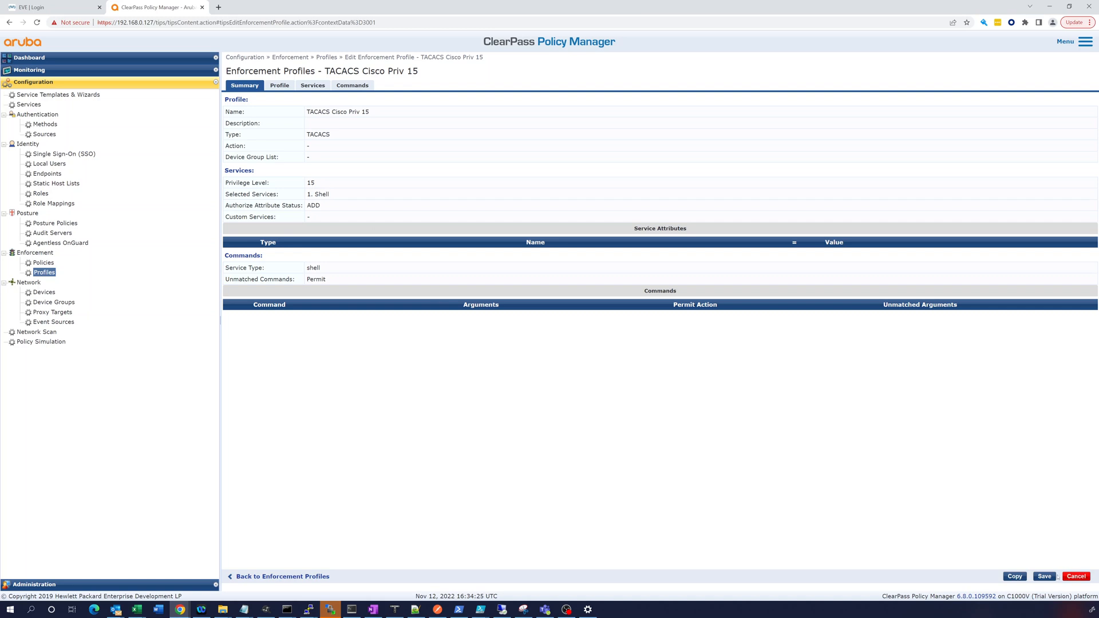
# Step: Switch to the EVE-NG page and sign in as admin
pyautogui.click(1076, 575)
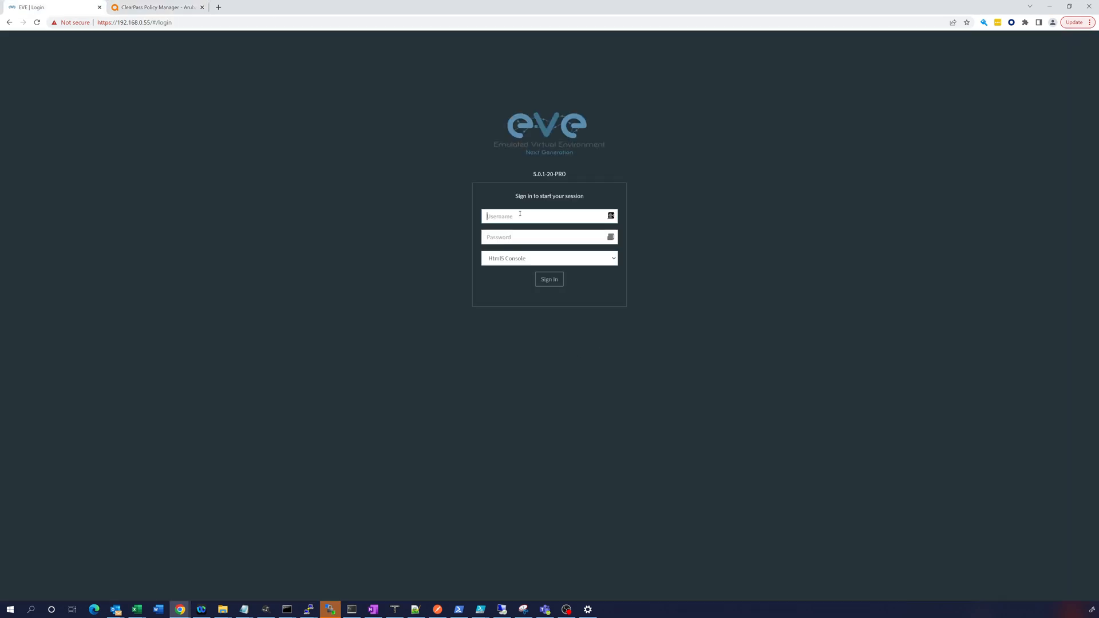
pyautogui.write('admin')
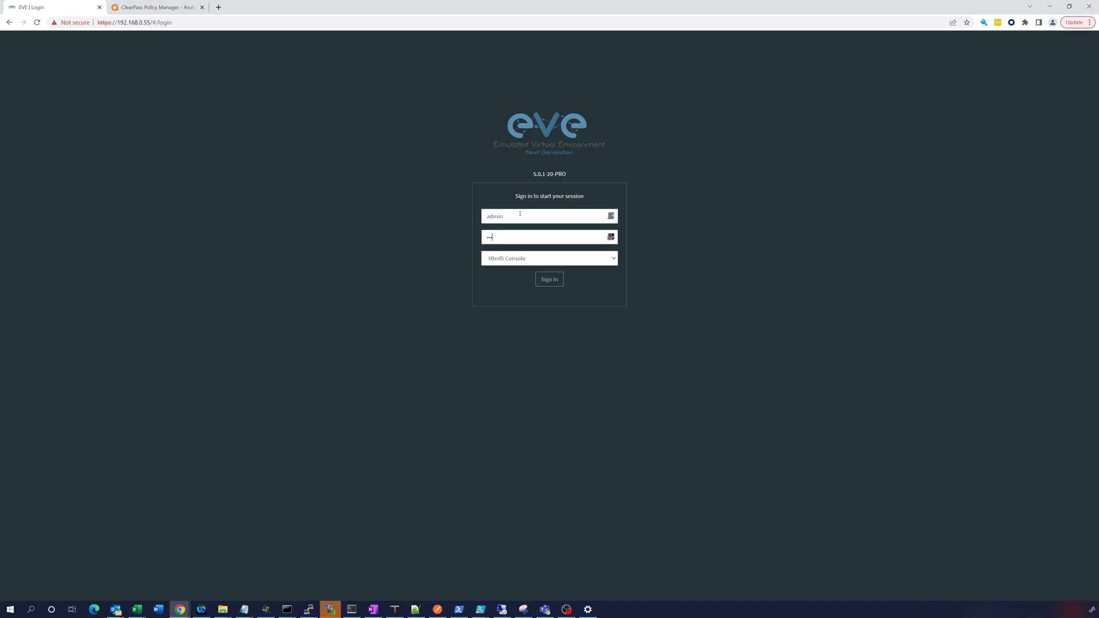
pyautogui.moveTo(426, 225)
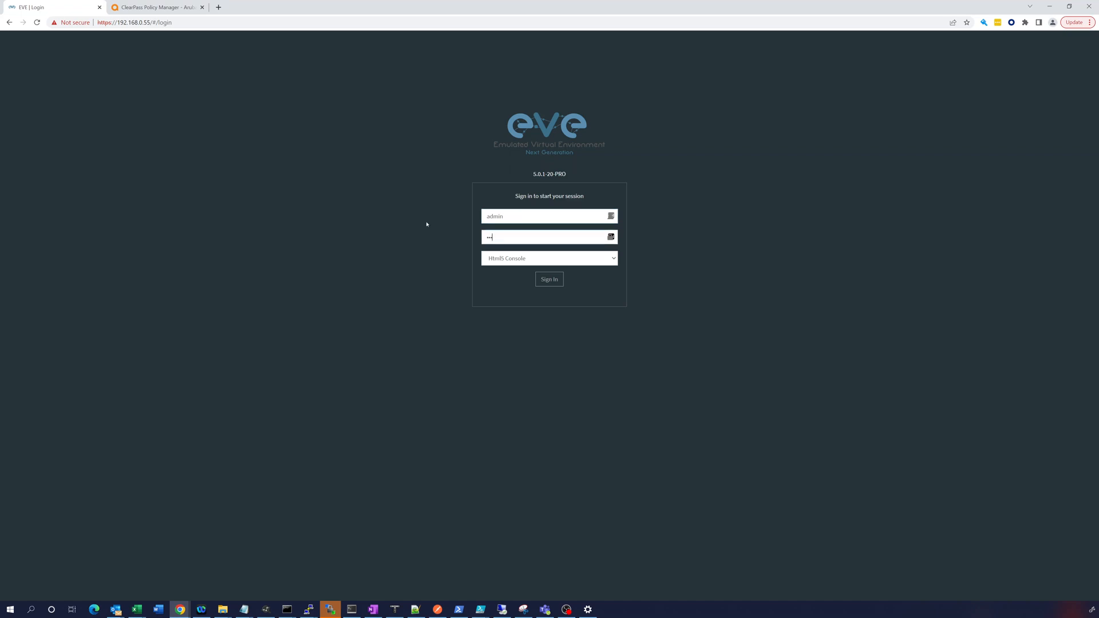
pyautogui.click(548, 279)
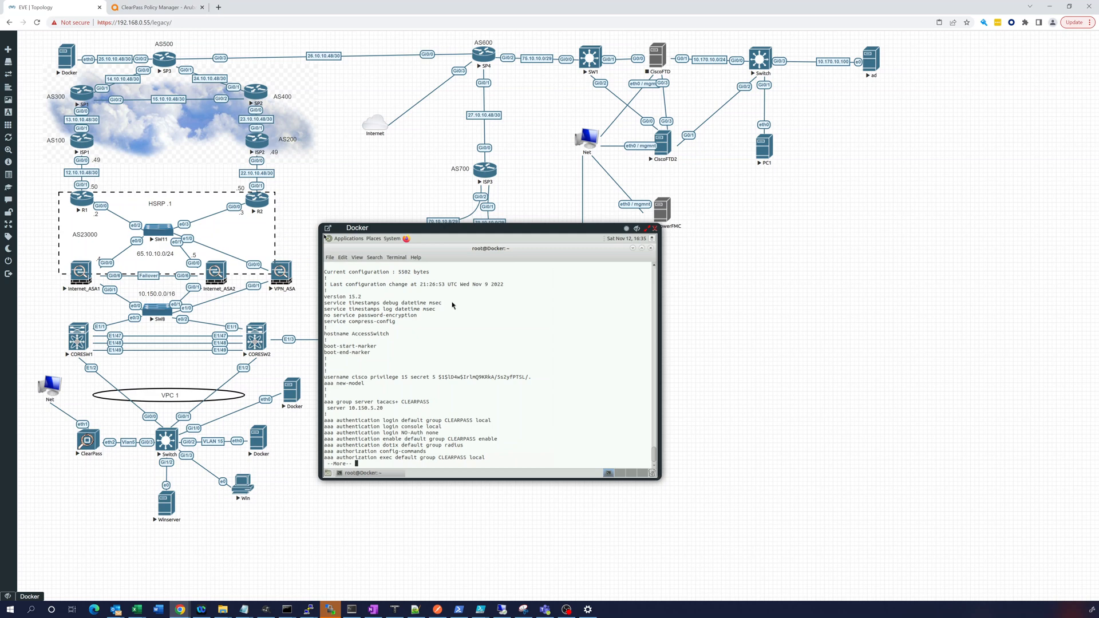
pyautogui.moveTo(604, 206)
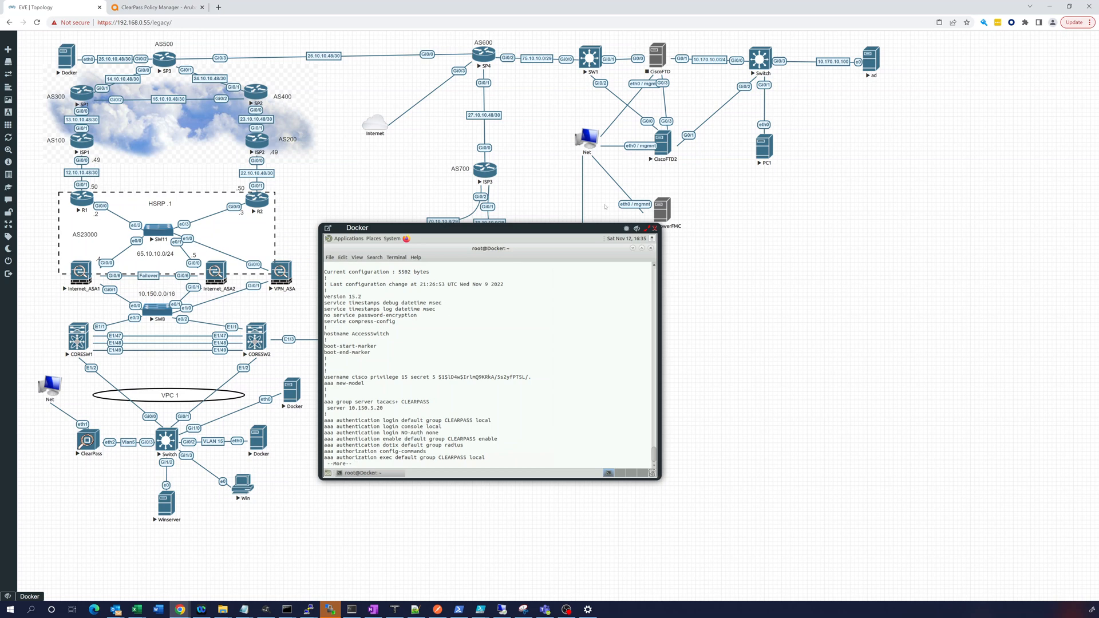